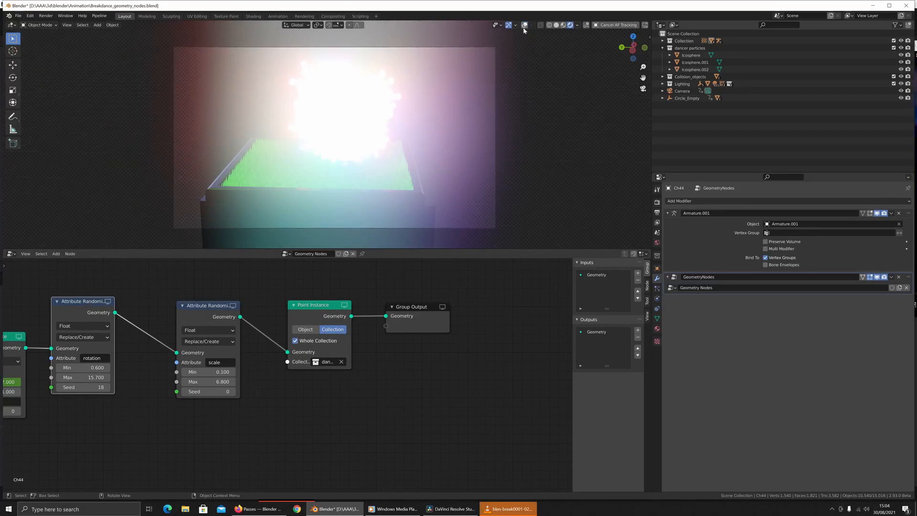
Set the second Attribute Randomize node's maximum scale value to 0.5.
click(209, 381)
text(0.100)
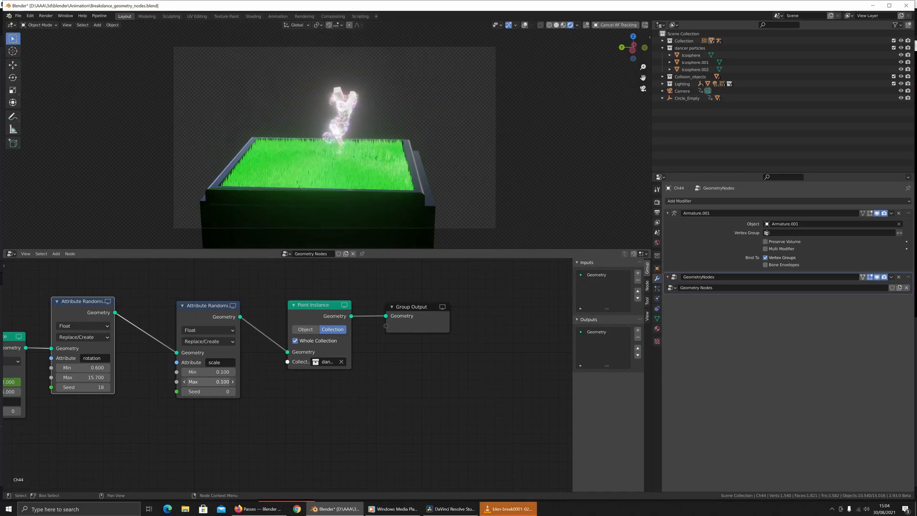
click(208, 381)
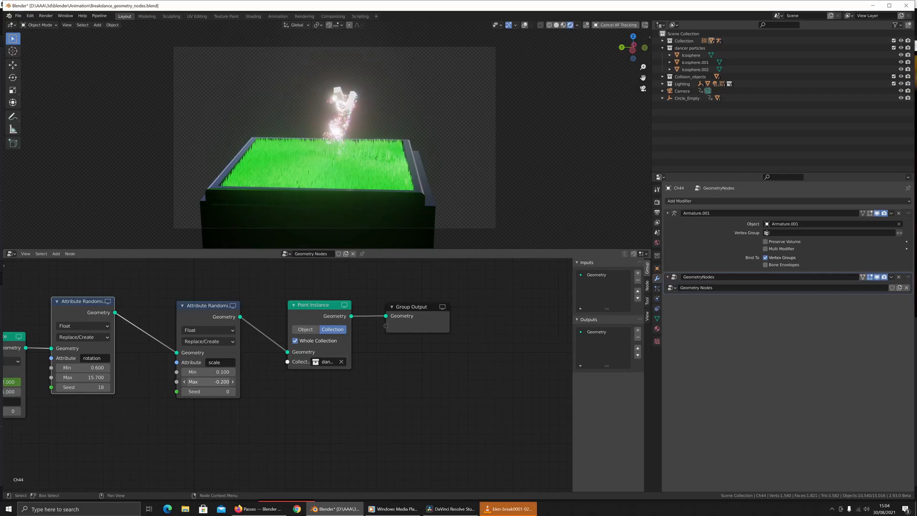
click(208, 381)
text(0.500)
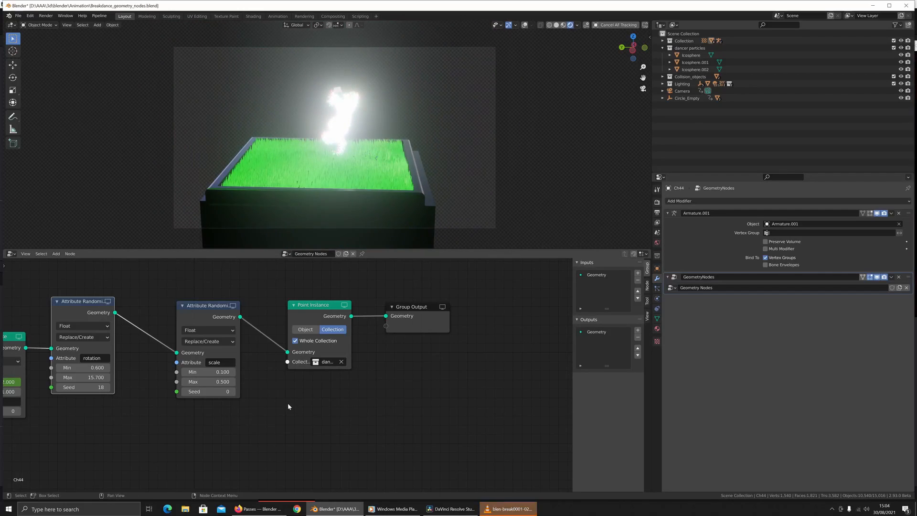
Nudge the Point Instance node up and keep dancer particles as its instanced collection.
drag(320, 307, 305, 289)
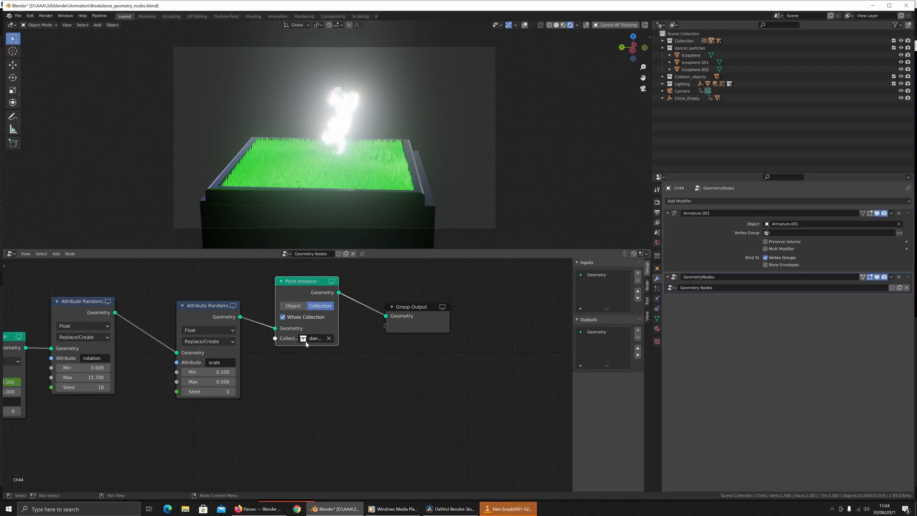
click(313, 338)
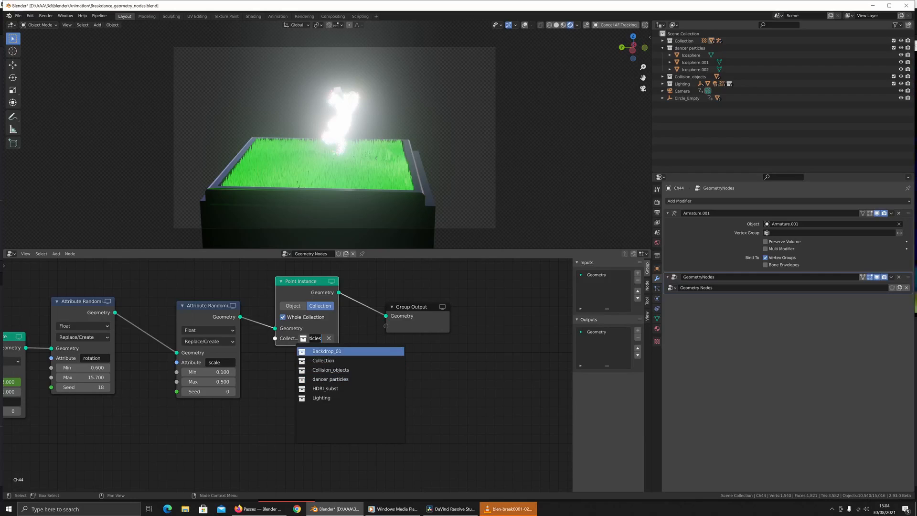
click(329, 379)
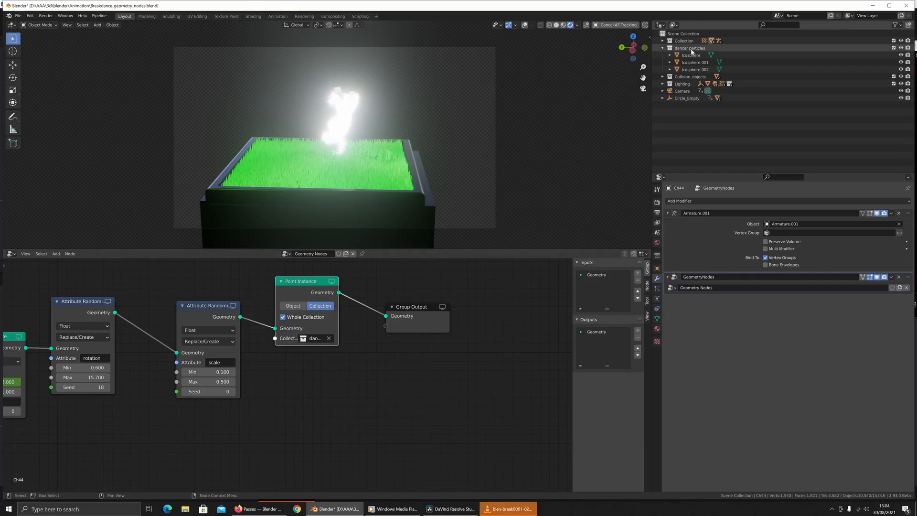
click(691, 55)
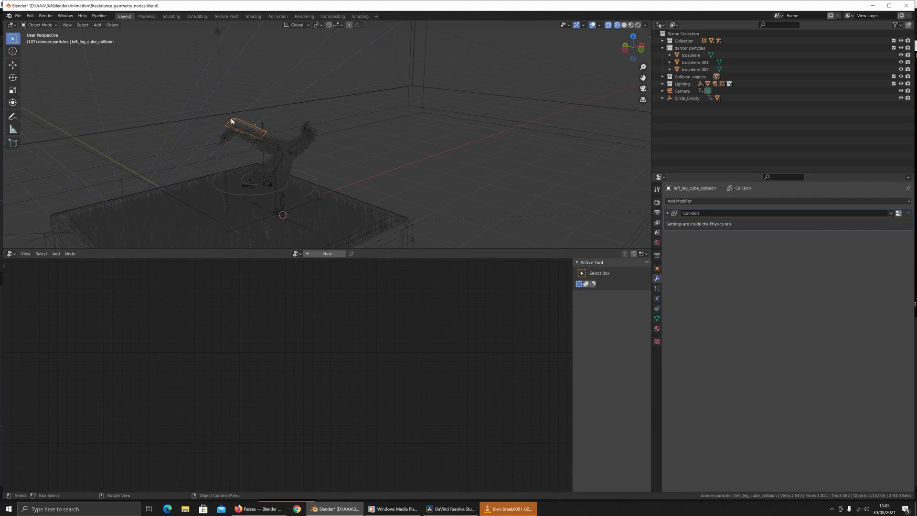
mouse_move(270, 160)
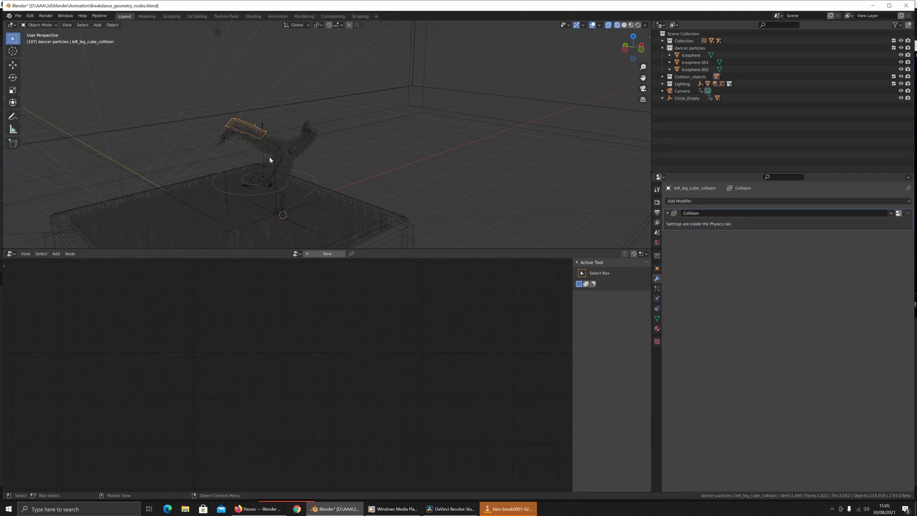
mouse_move(224, 172)
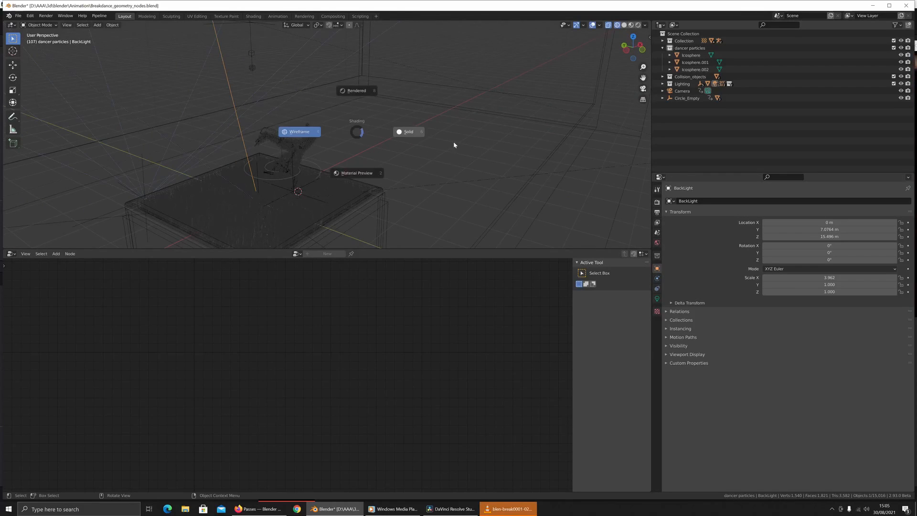
Switch the viewport to Rendered shading and orbit around the glowing particles.
click(356, 90)
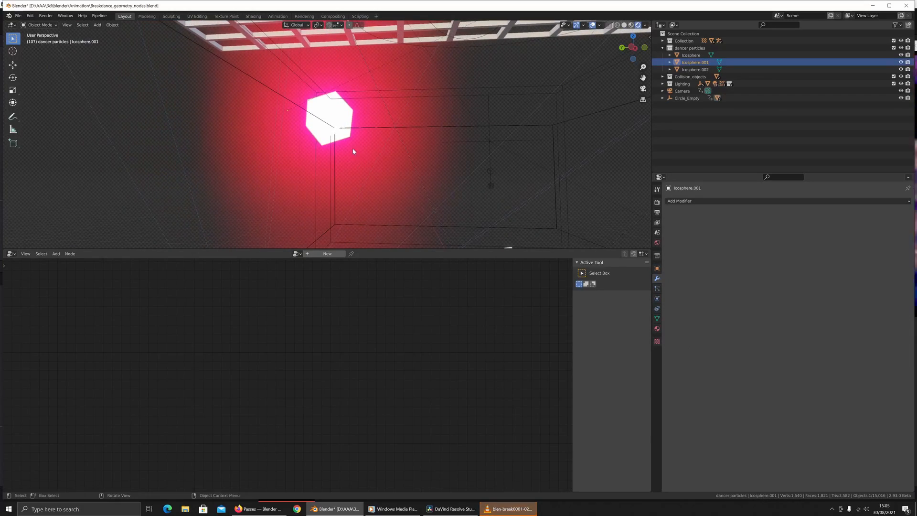
drag(351, 151, 492, 162)
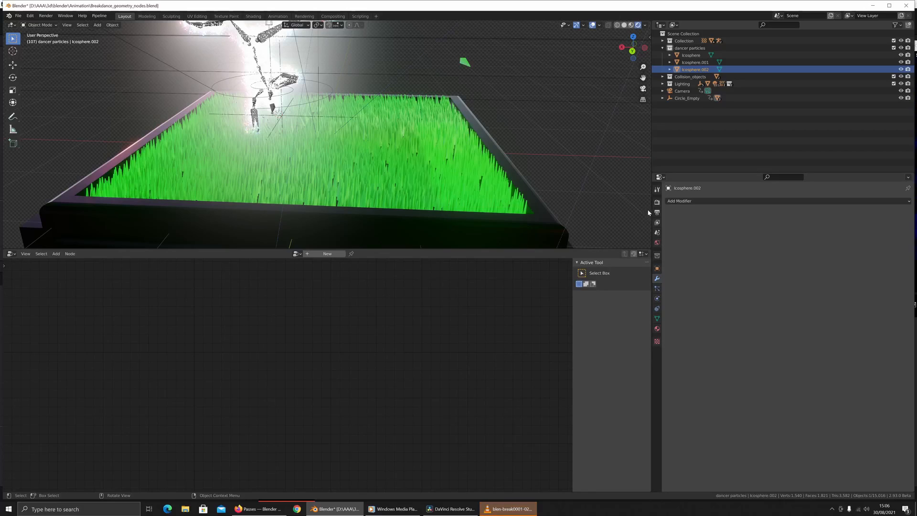
Open View Layer properties and review the enabled passes, including Z and Cryptomatte Object.
click(657, 212)
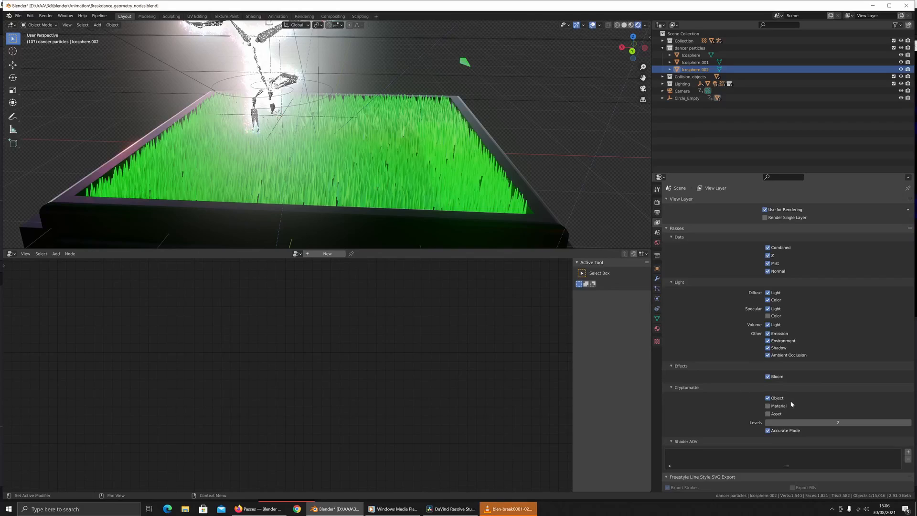
mouse_move(710, 398)
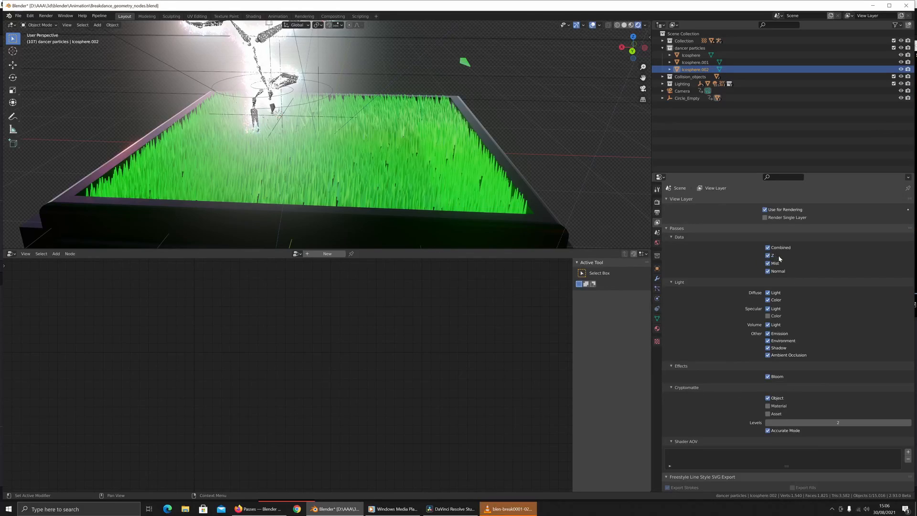
mouse_move(792, 250)
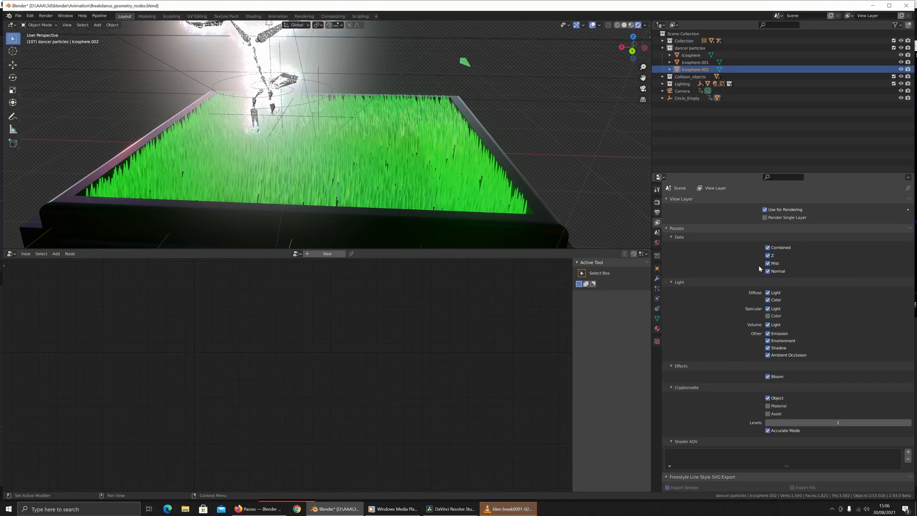
mouse_move(752, 259)
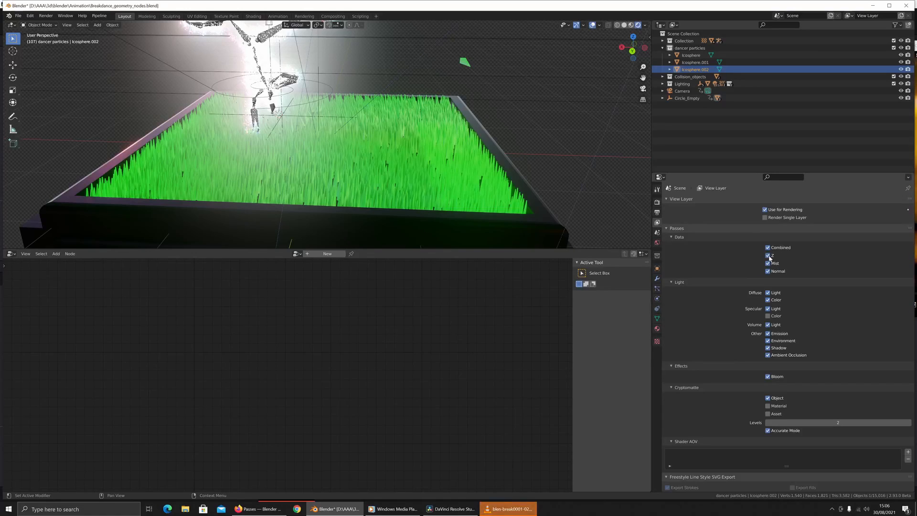
click(767, 255)
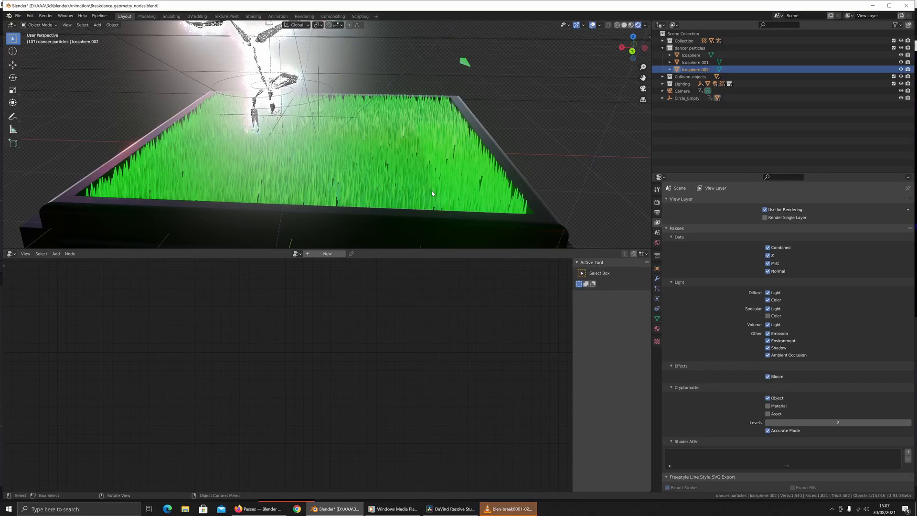
mouse_move(434, 189)
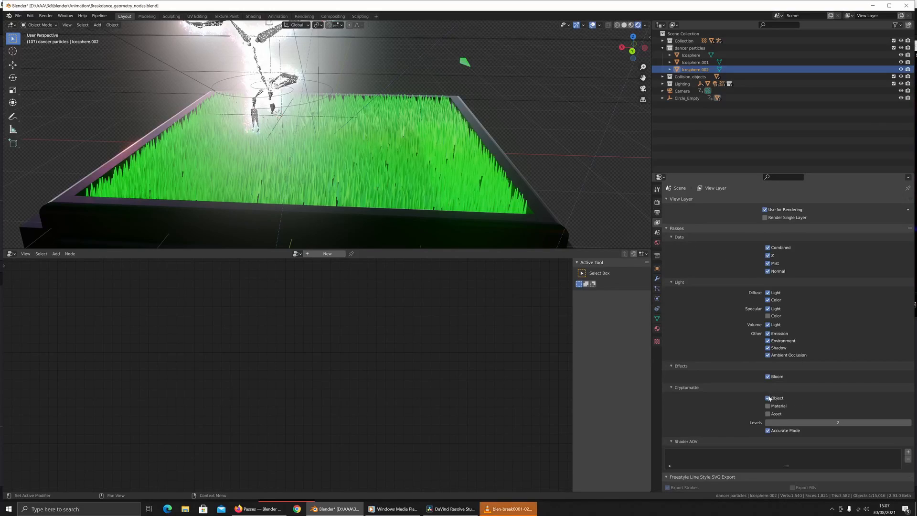
click(767, 398)
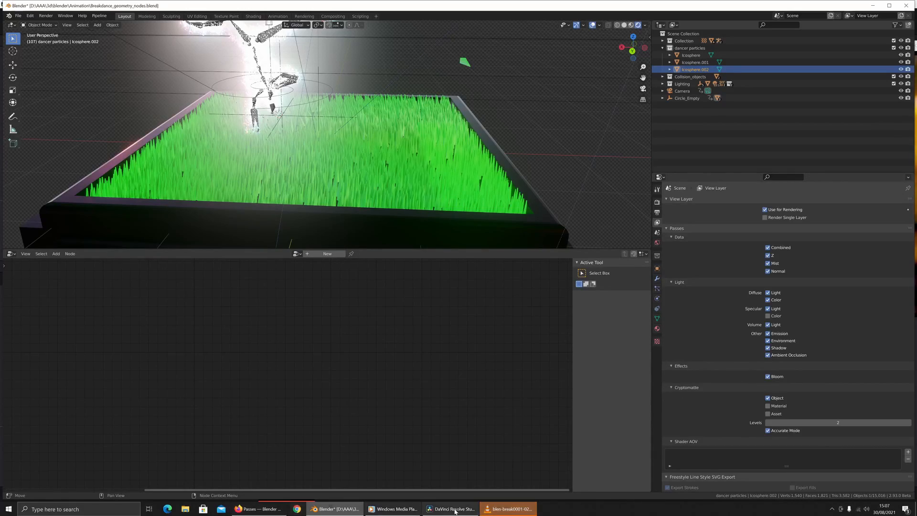
Switch to DaVinci Resolve and view the Master bin's audio, Timeline 1 and EXR sequence.
click(450, 508)
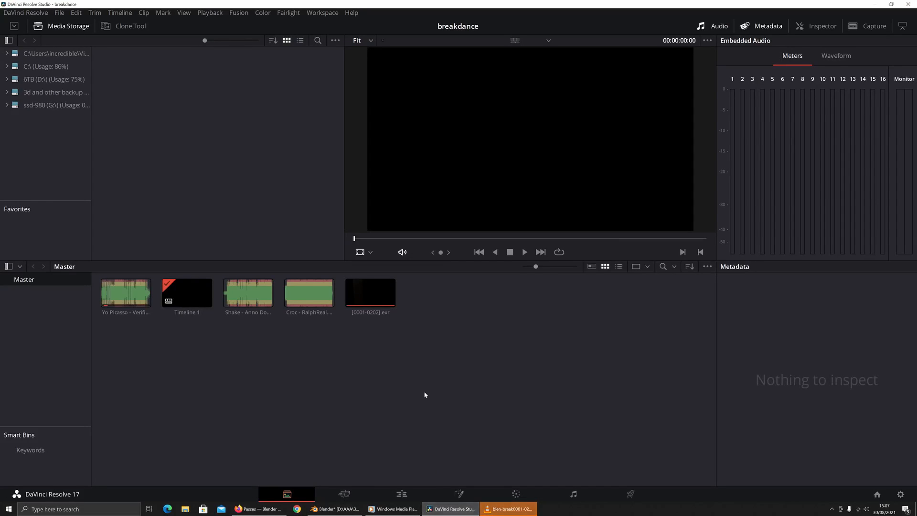
mouse_move(168, 146)
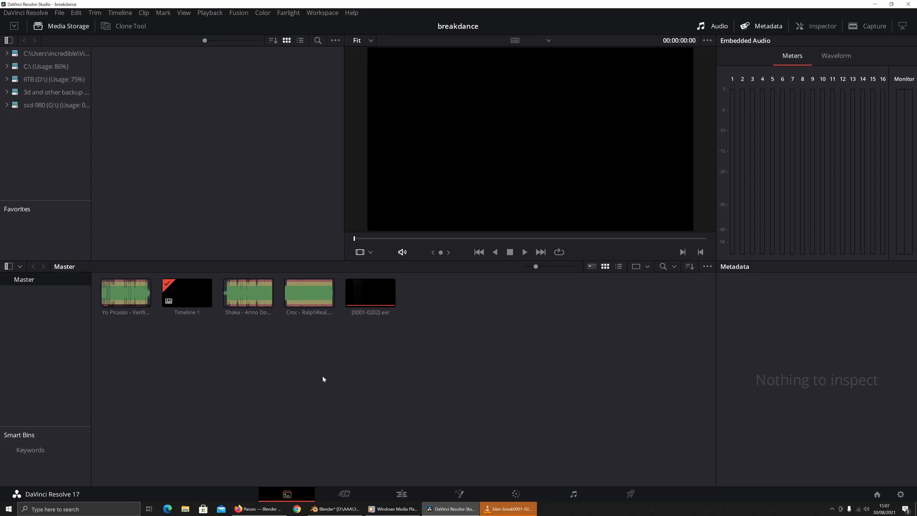
mouse_move(418, 398)
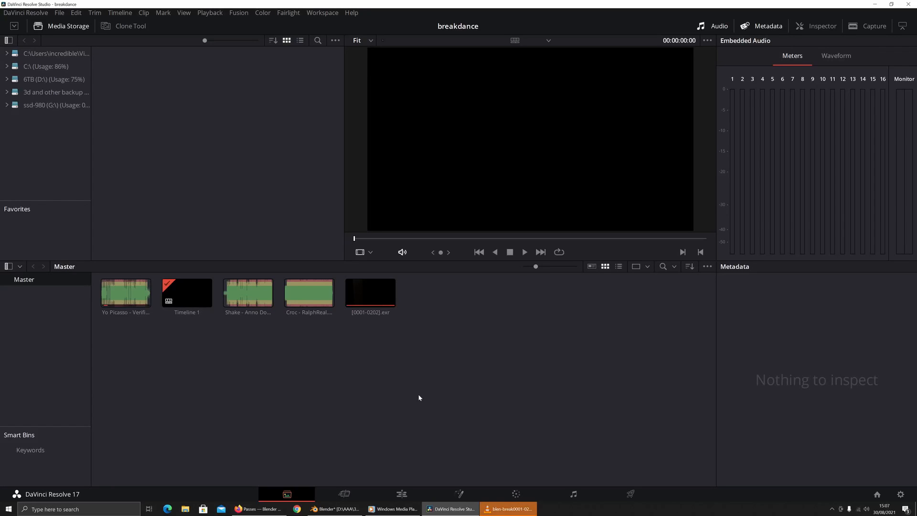
click(308, 292)
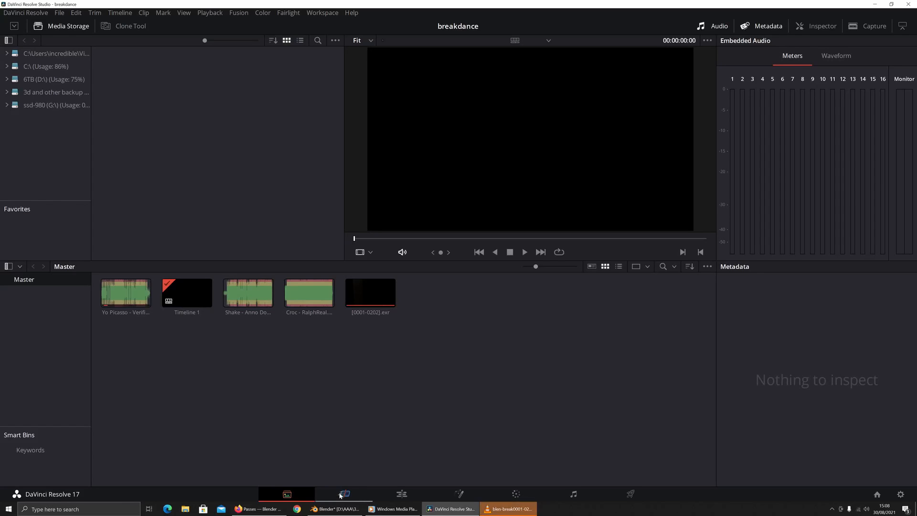
Open Timeline 1 on the Edit page and scrub through the first EXR clips.
click(344, 494)
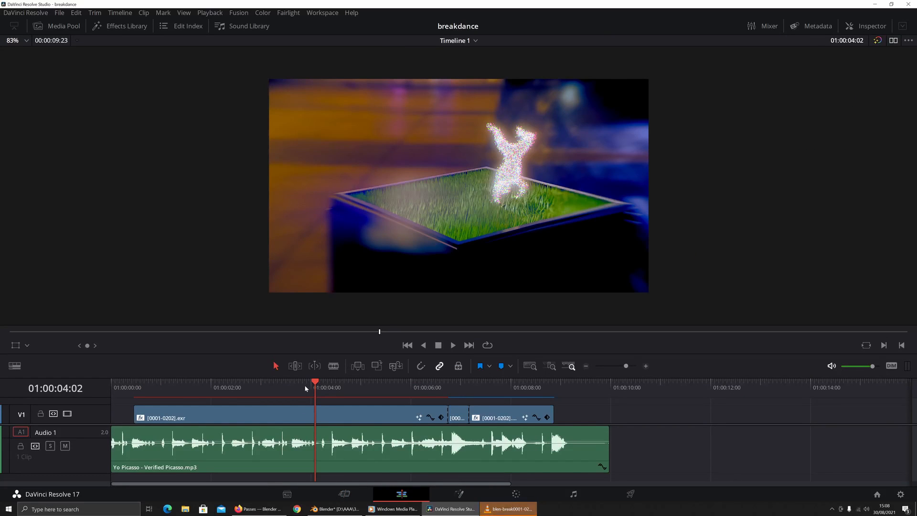
click(260, 387)
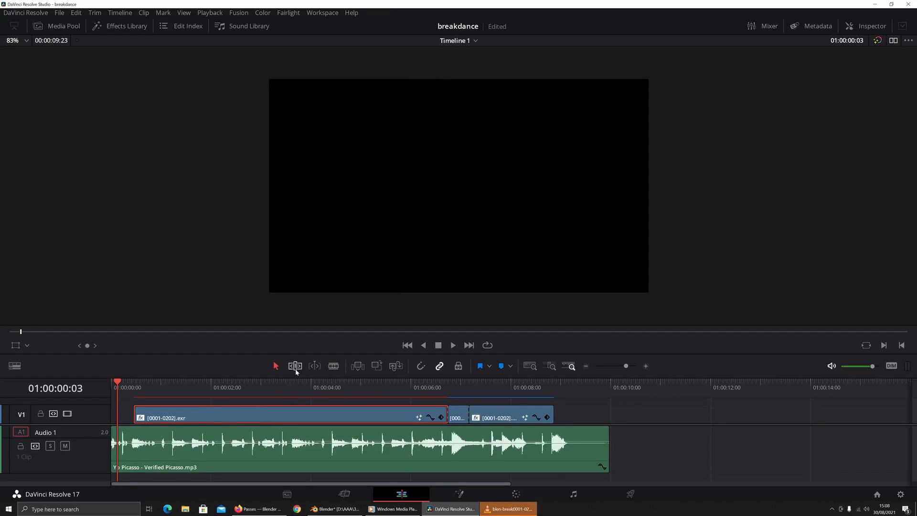
mouse_move(360, 391)
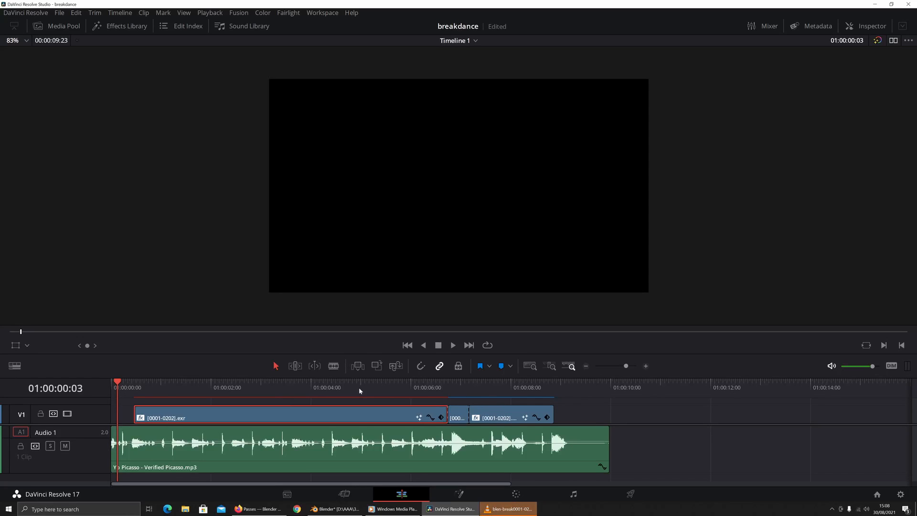
click(425, 387)
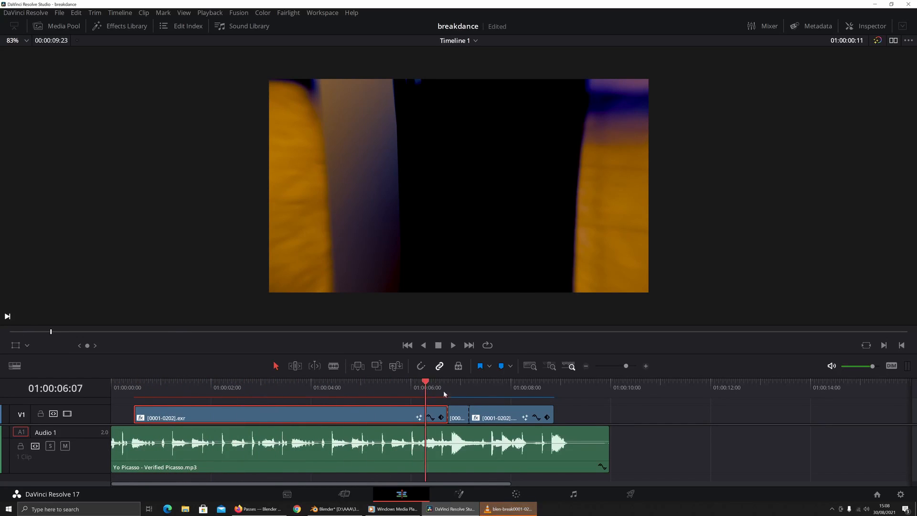
click(467, 387)
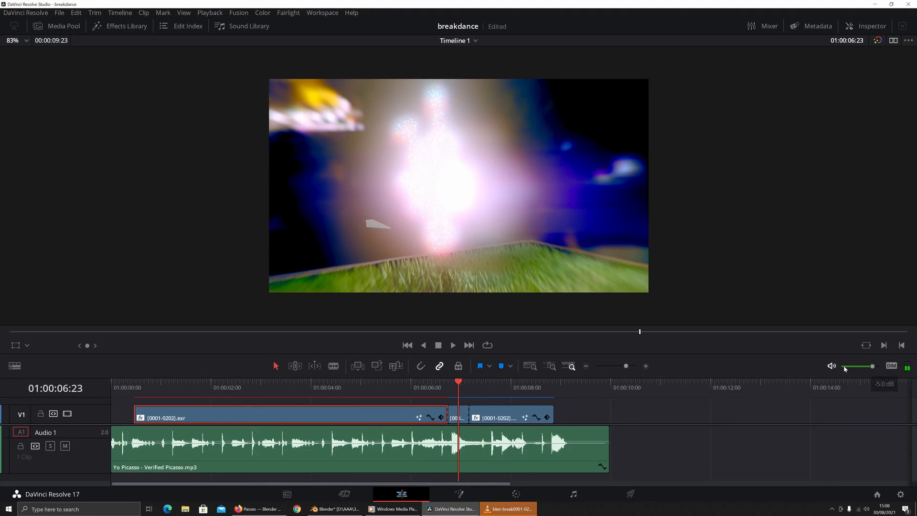
Mute the timeline audio, reselect the first EXR clip and open the Effects Library.
click(831, 365)
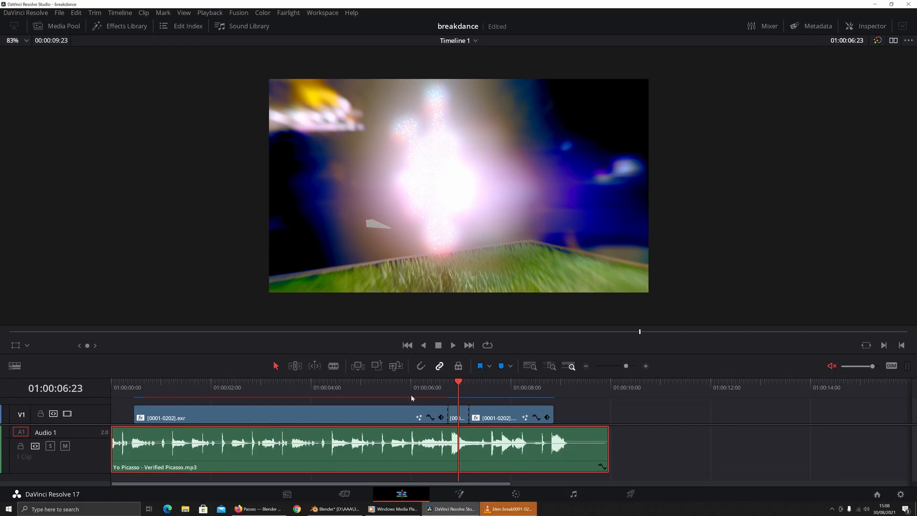
click(247, 387)
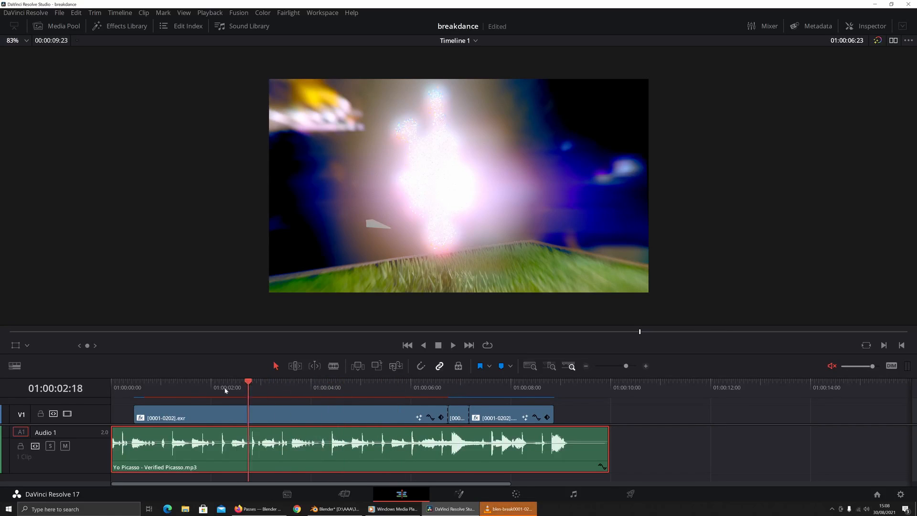
click(363, 388)
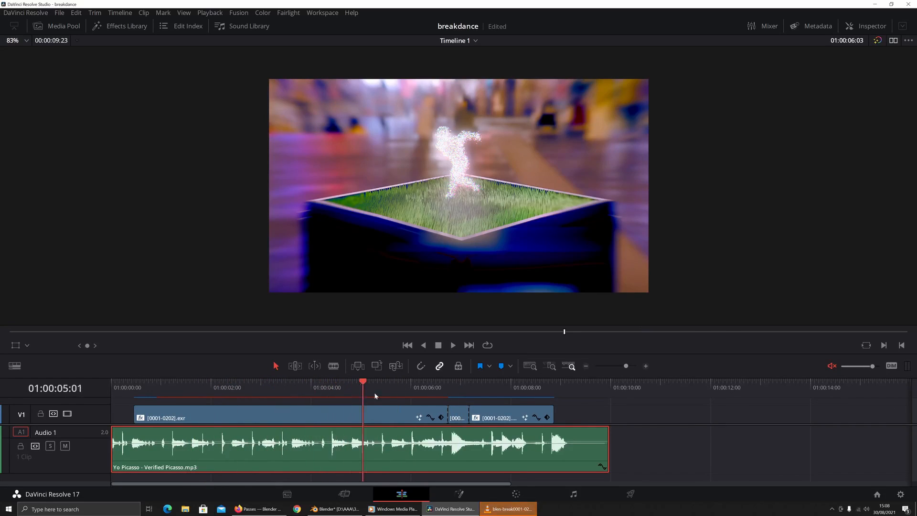
click(331, 387)
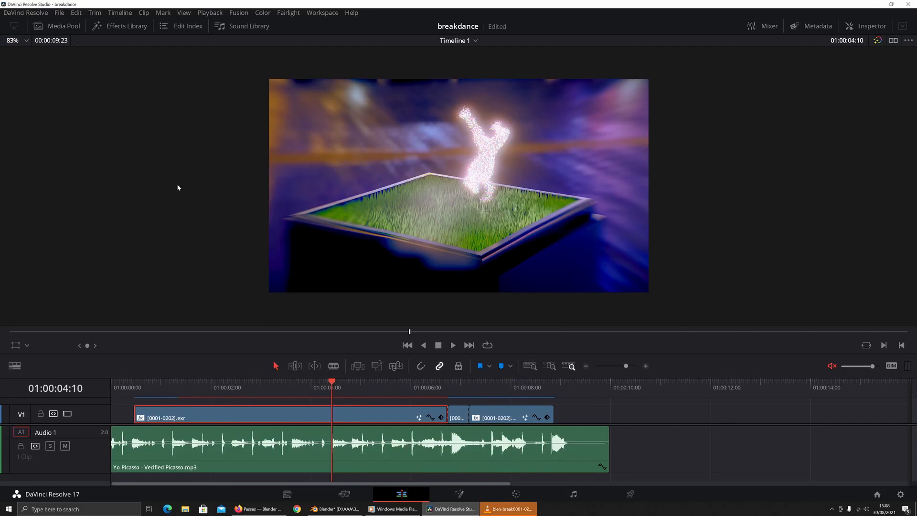
click(119, 25)
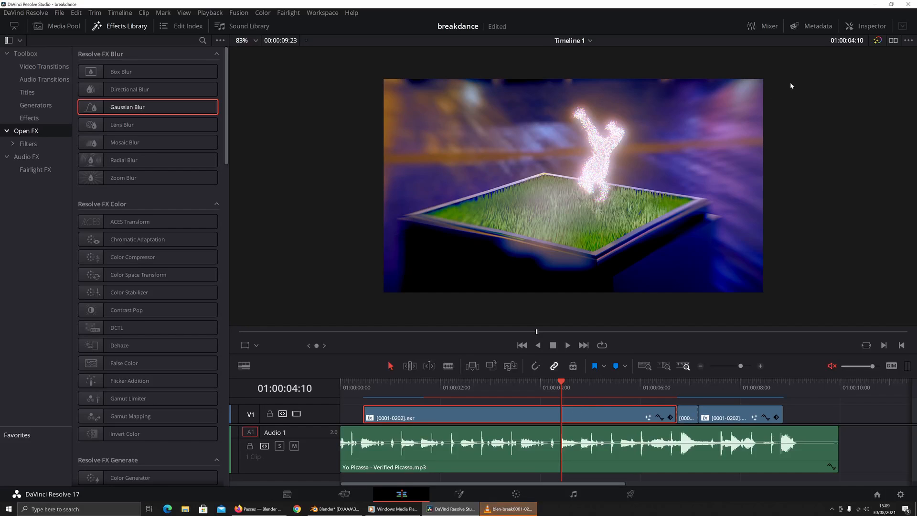
Show the clip's Effects tab in the Inspector and toggle Zoom Blur off and back on.
click(870, 26)
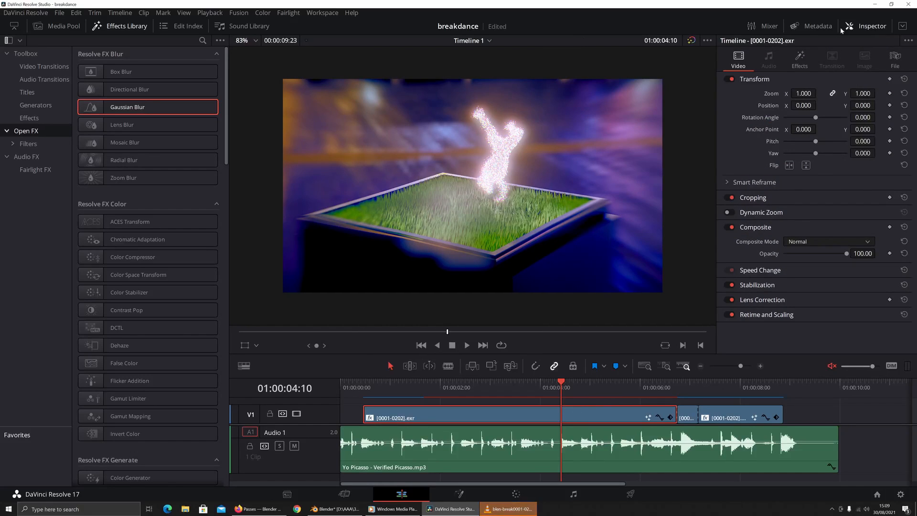
click(799, 59)
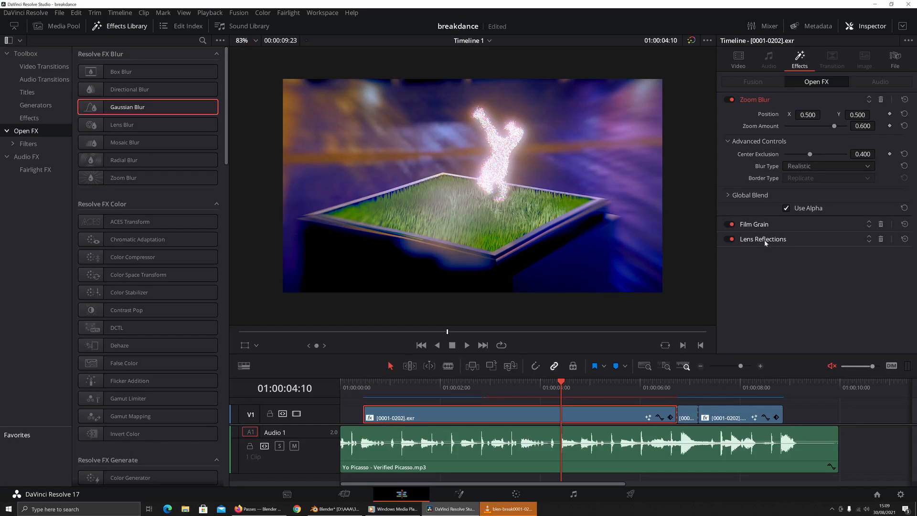
mouse_move(757, 245)
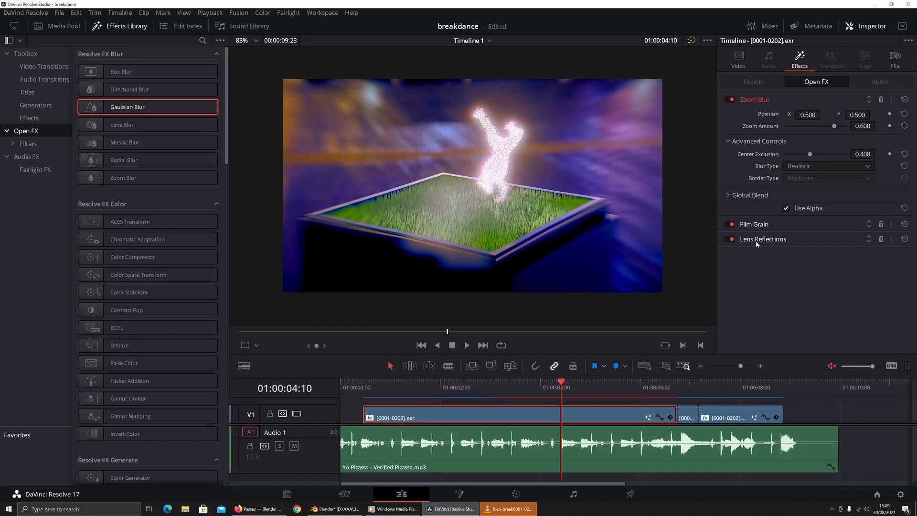
click(729, 238)
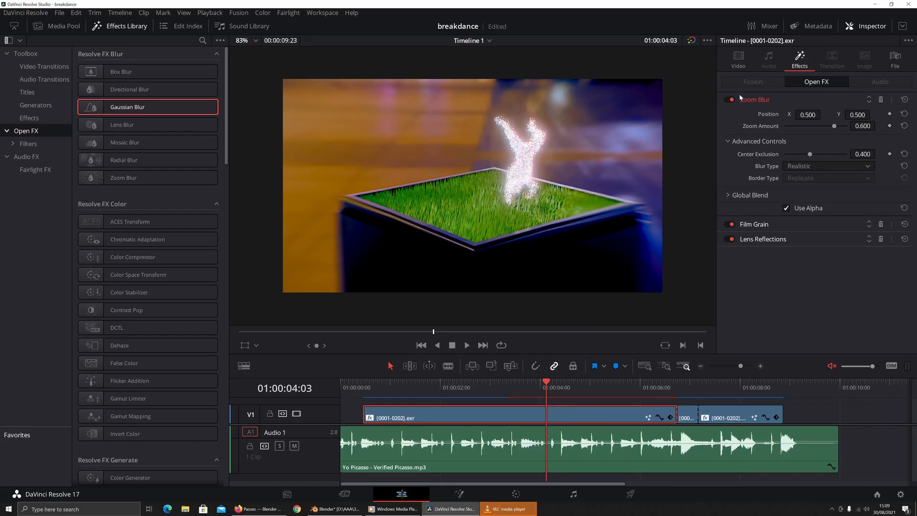
click(729, 99)
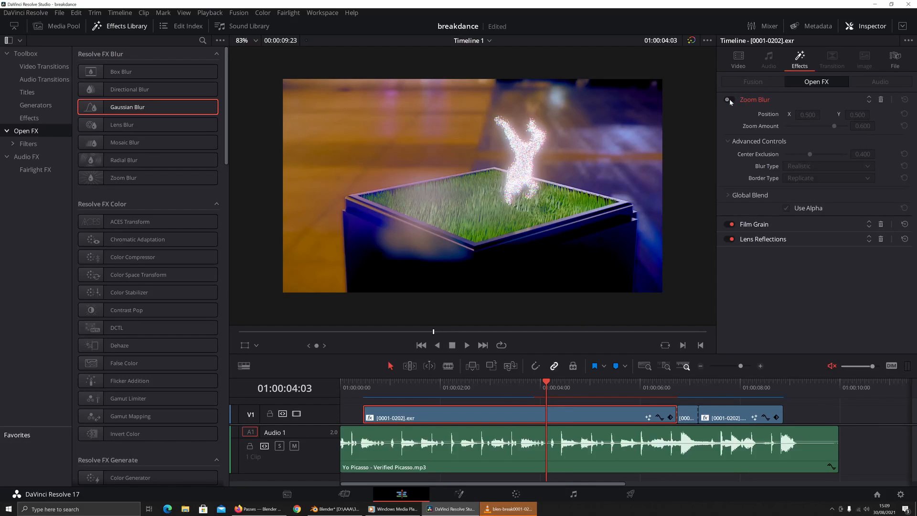
click(729, 99)
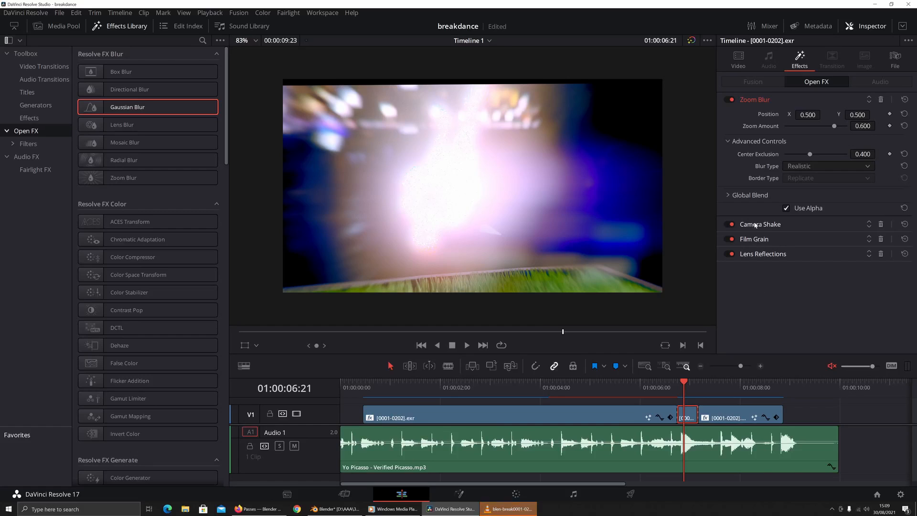
Play the short middle clip and expand its Camera Shake settings.
click(665, 387)
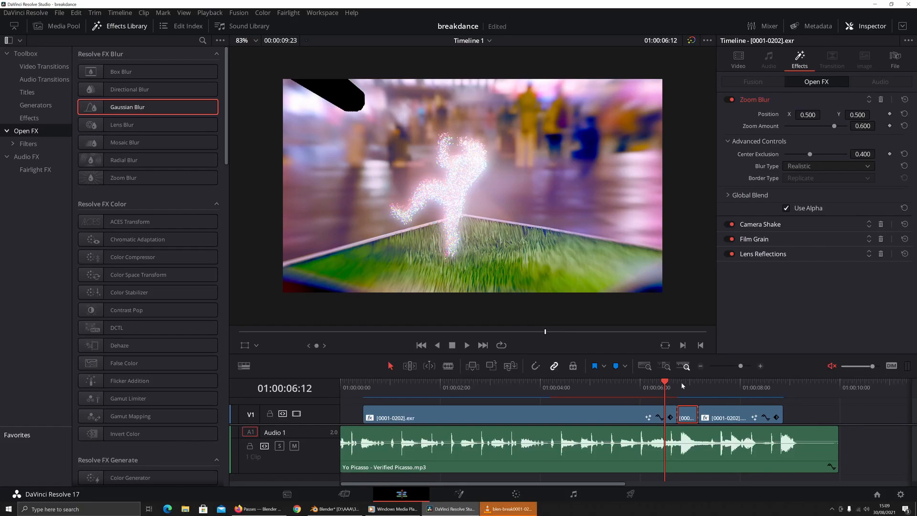
click(466, 345)
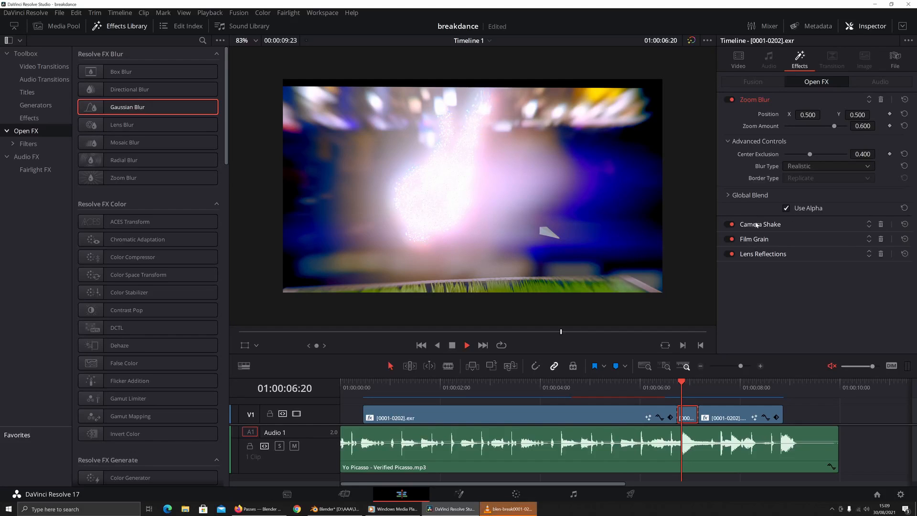
click(760, 224)
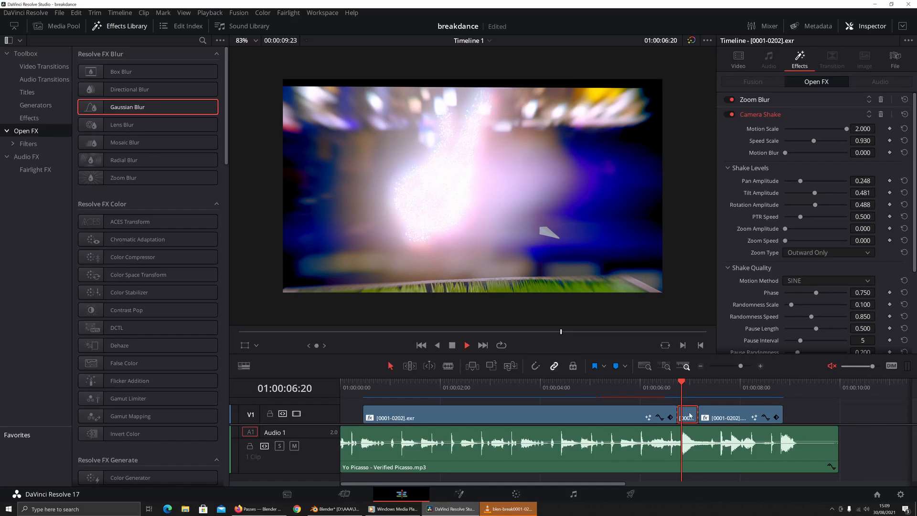
mouse_move(752, 113)
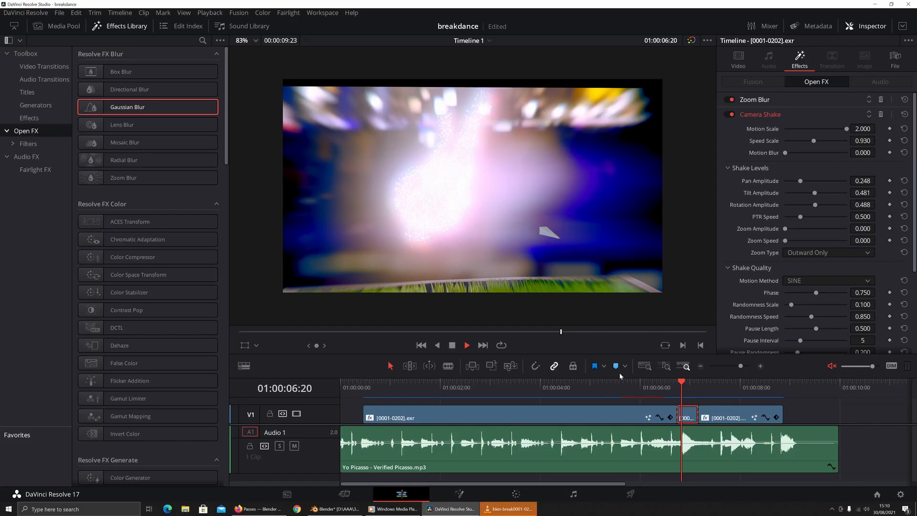
Reselect the first EXR clip and bring up its right-click options menu.
click(690, 387)
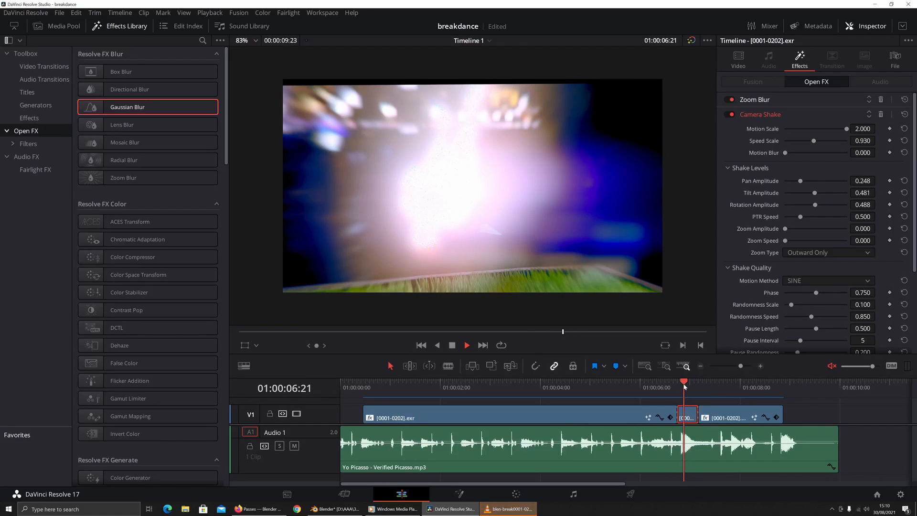
click(491, 416)
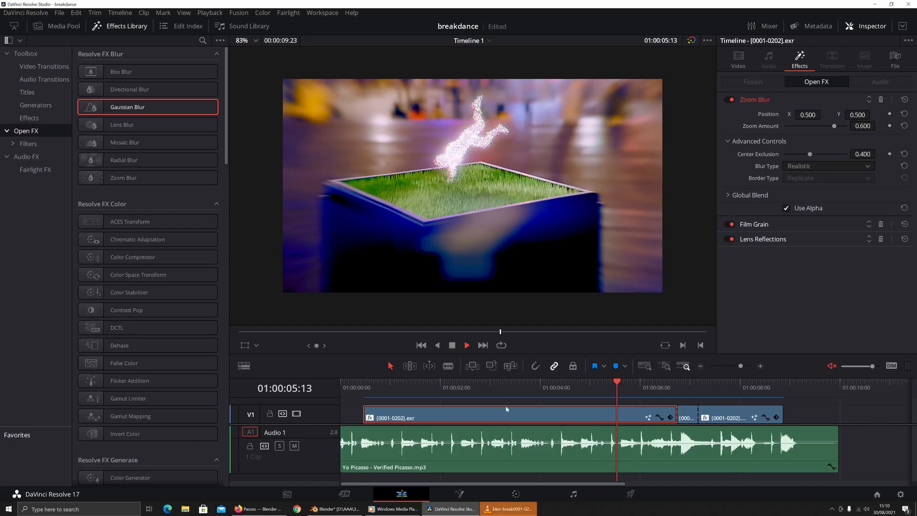
mouse_move(552, 411)
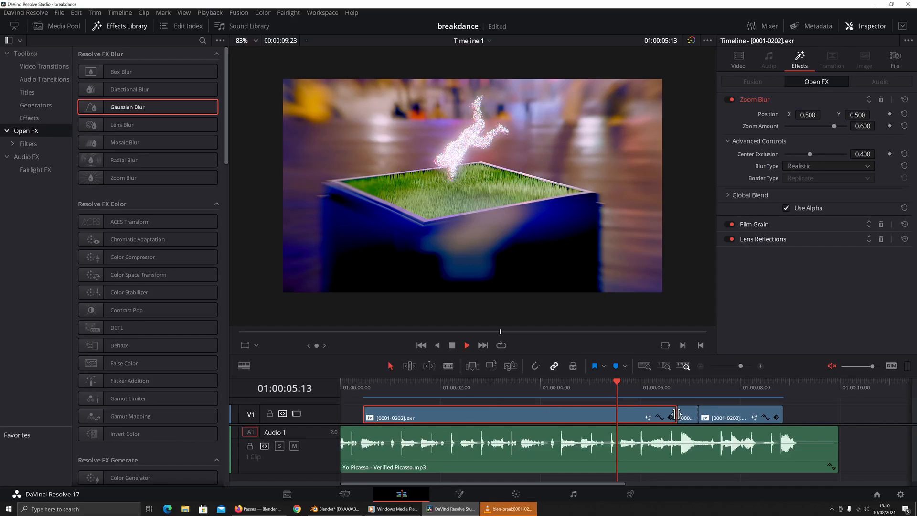
mouse_move(507, 416)
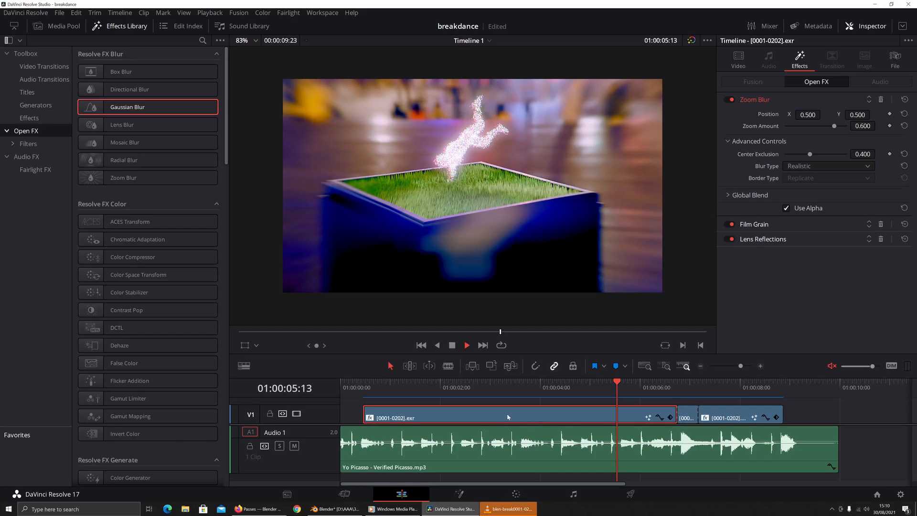
right_click(507, 416)
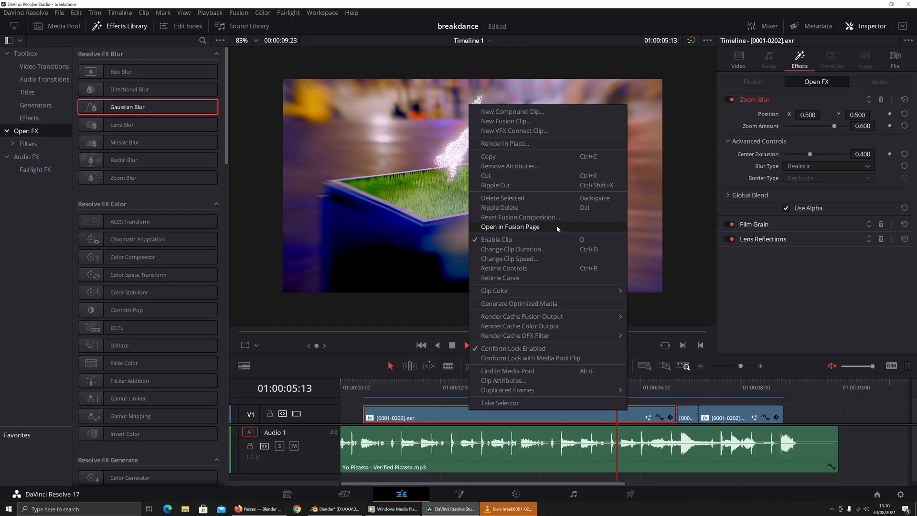
mouse_move(568, 242)
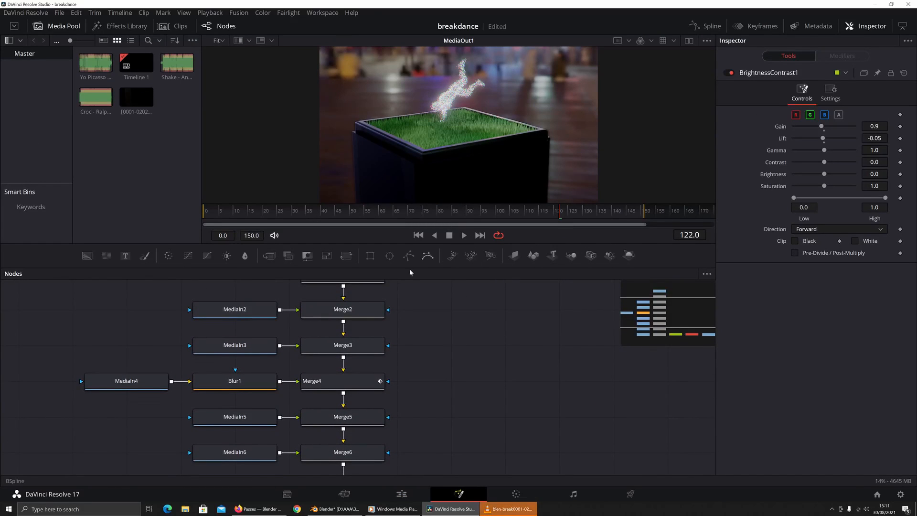
In Fusion, select MediaIn4 and Merge4 to inspect the bloom pass's Lighten blend.
click(513, 210)
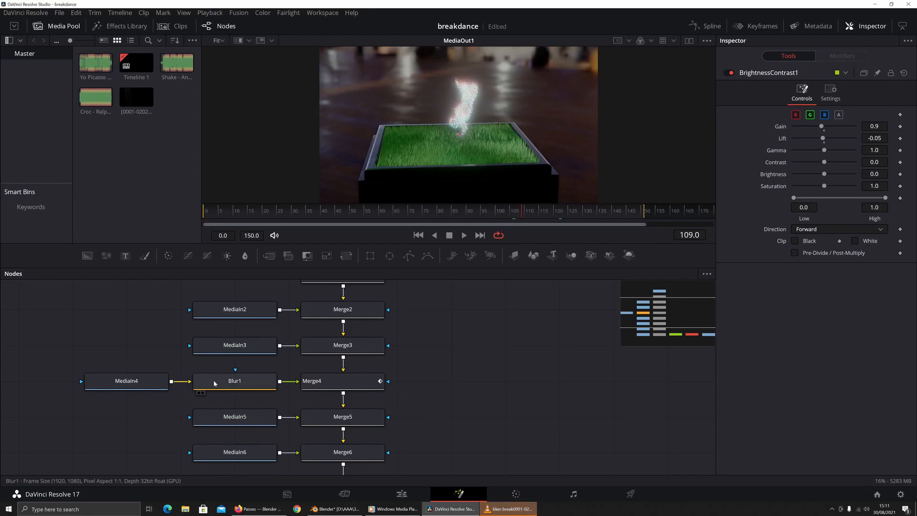
click(126, 381)
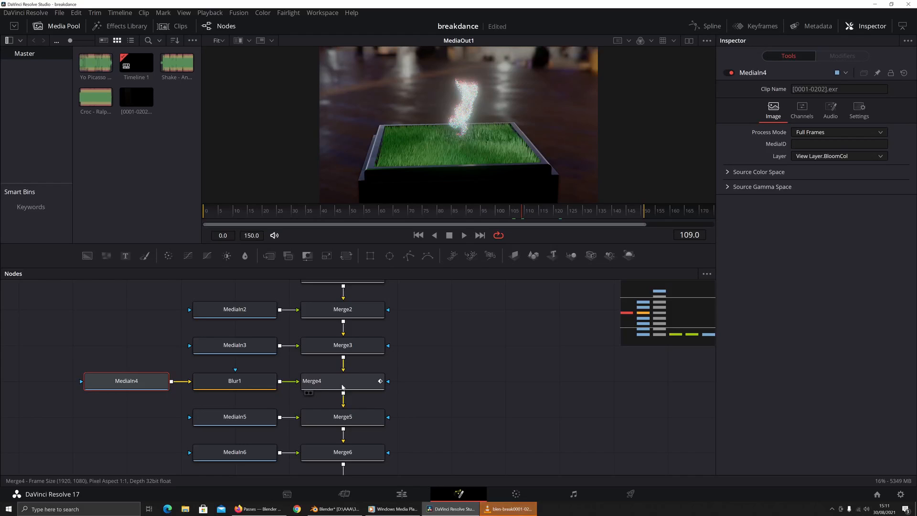
click(342, 380)
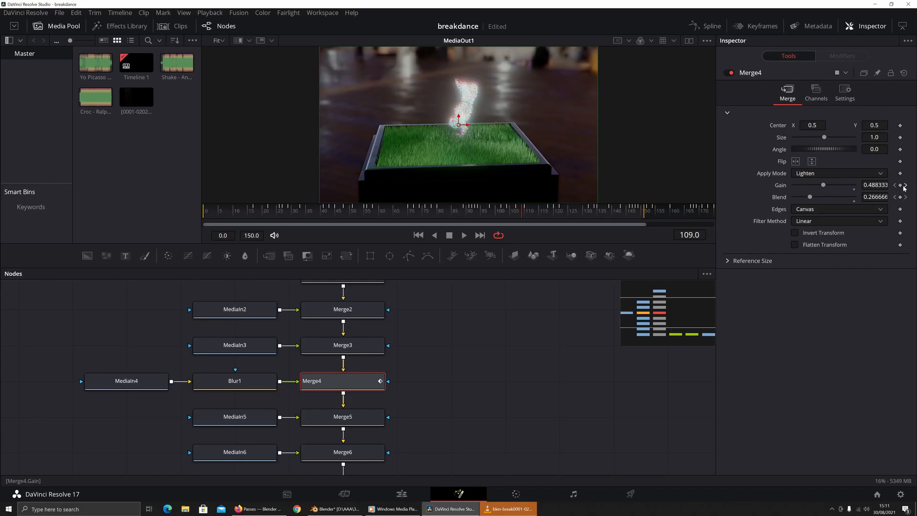
mouse_move(905, 186)
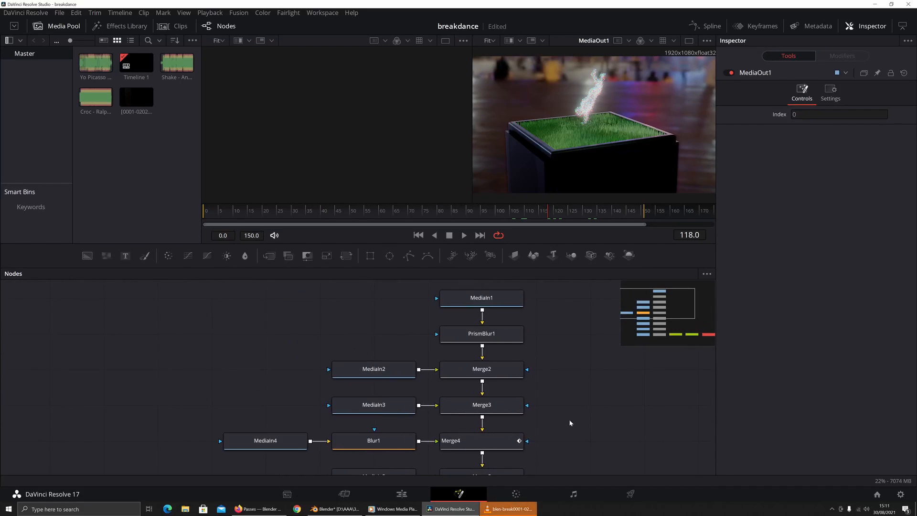
Select the MediaIn1 environment pass input and search the tools for 'MEDIA'.
click(481, 298)
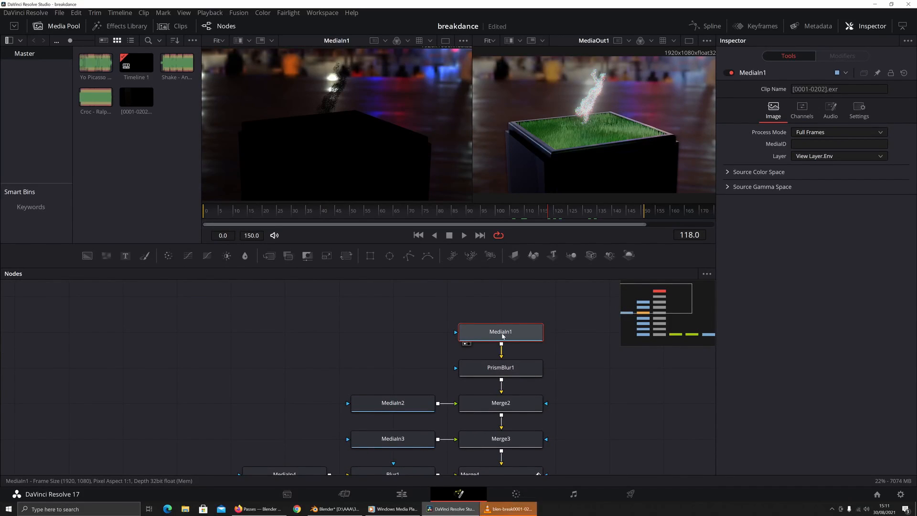
mouse_move(501, 332)
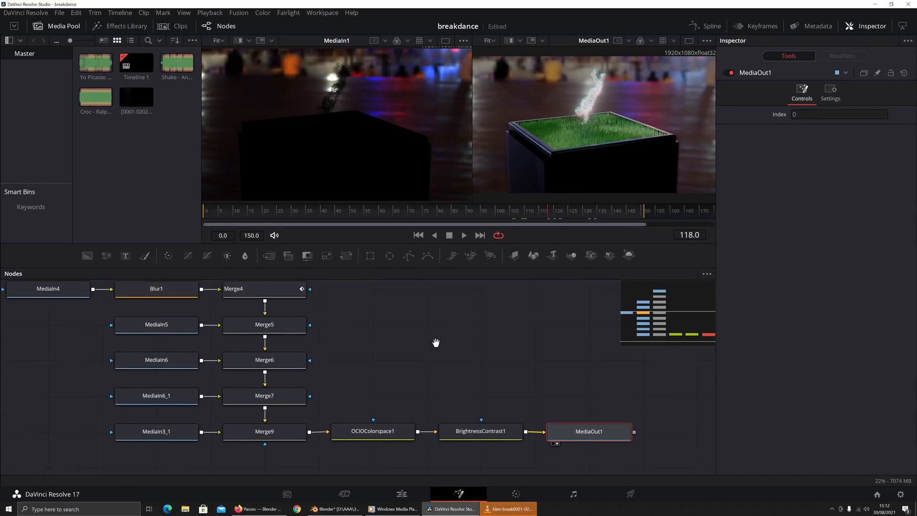
click(418, 371)
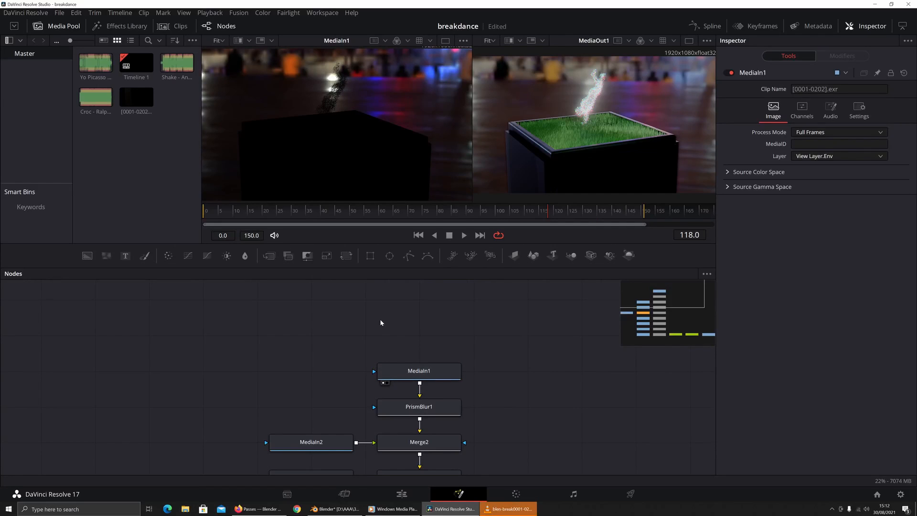
text(M)
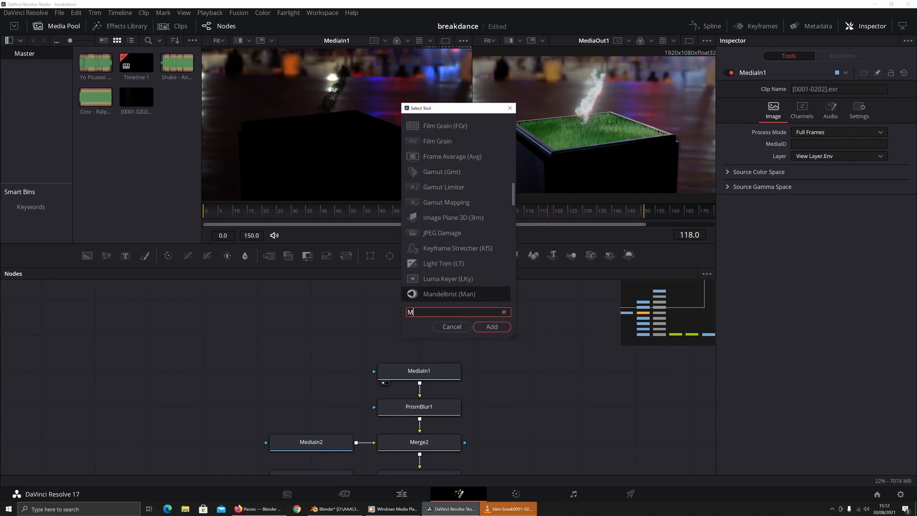
text(EDIA)
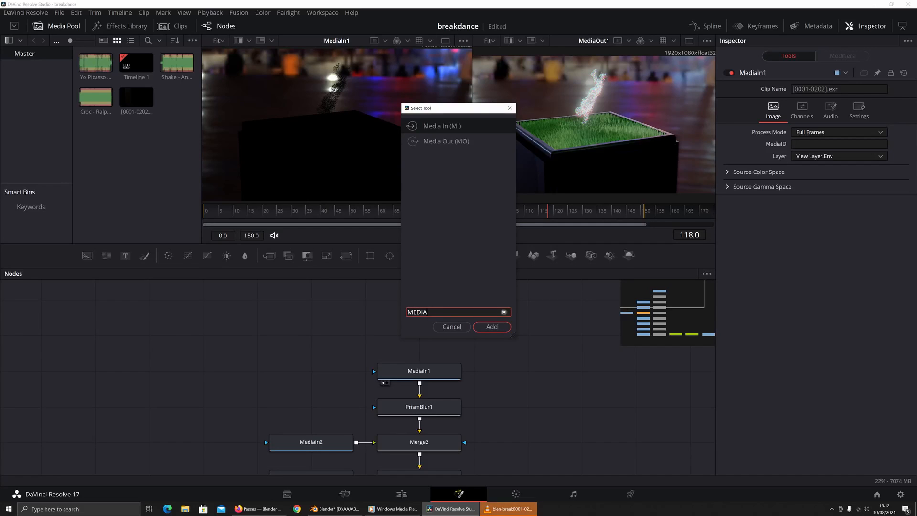
mouse_move(449, 319)
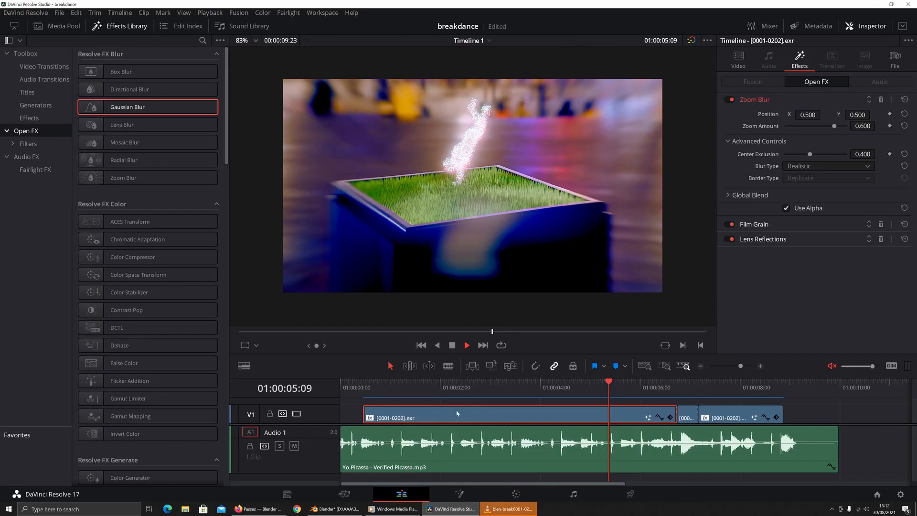
Reopen the clip in the Fusion page and select MediaIn1 to see its View Layer.Env layer.
right_click(456, 415)
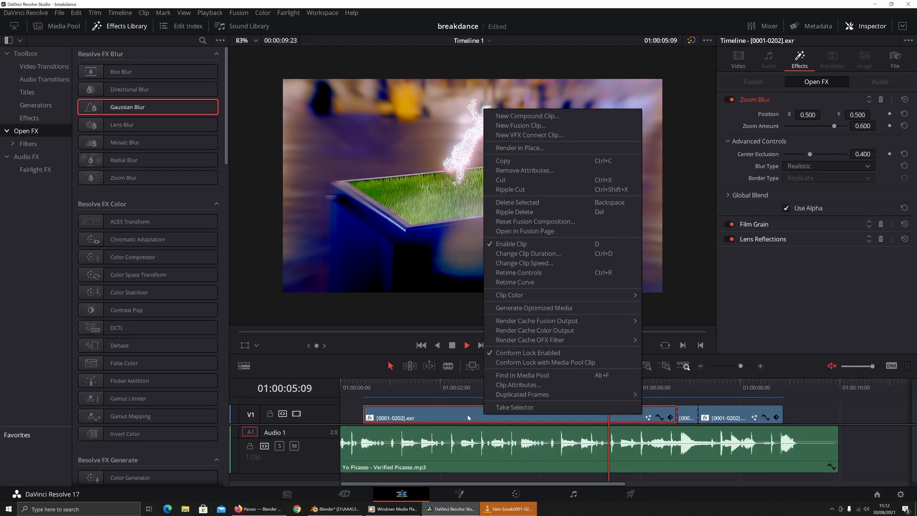
mouse_move(538, 230)
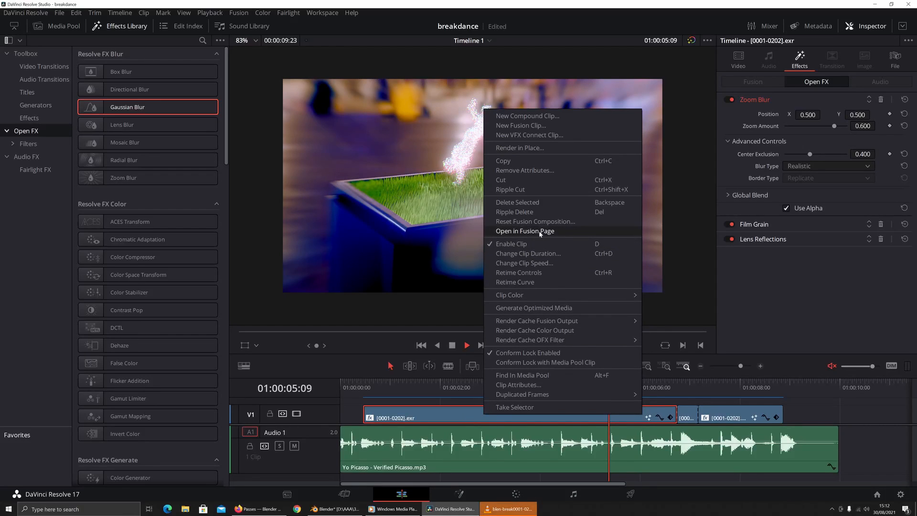
click(524, 230)
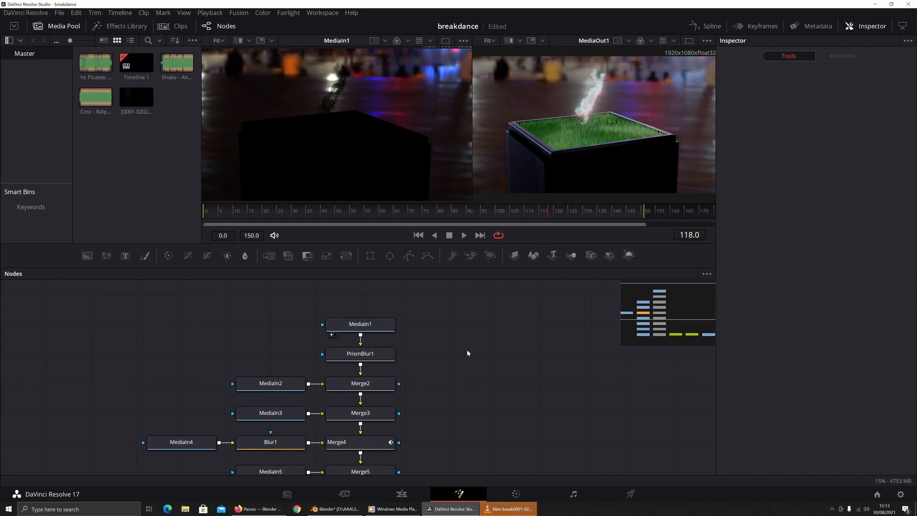
click(360, 324)
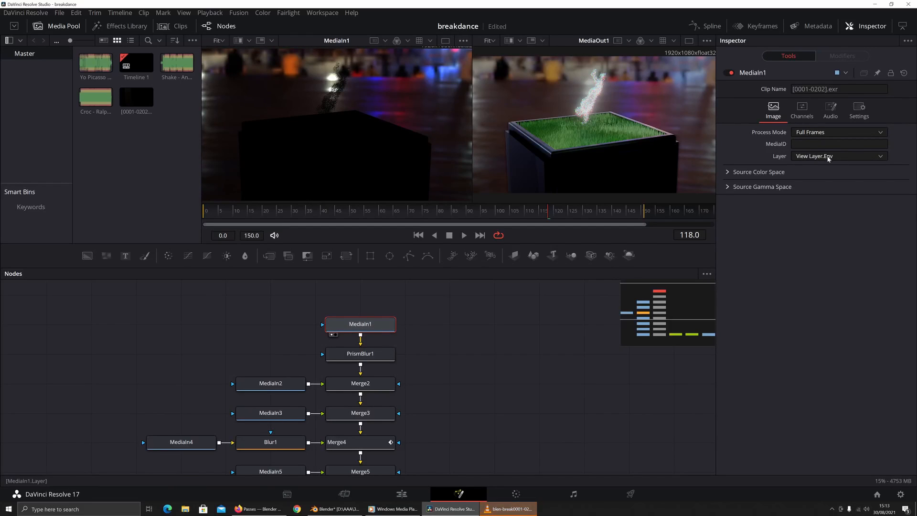
mouse_move(661, 287)
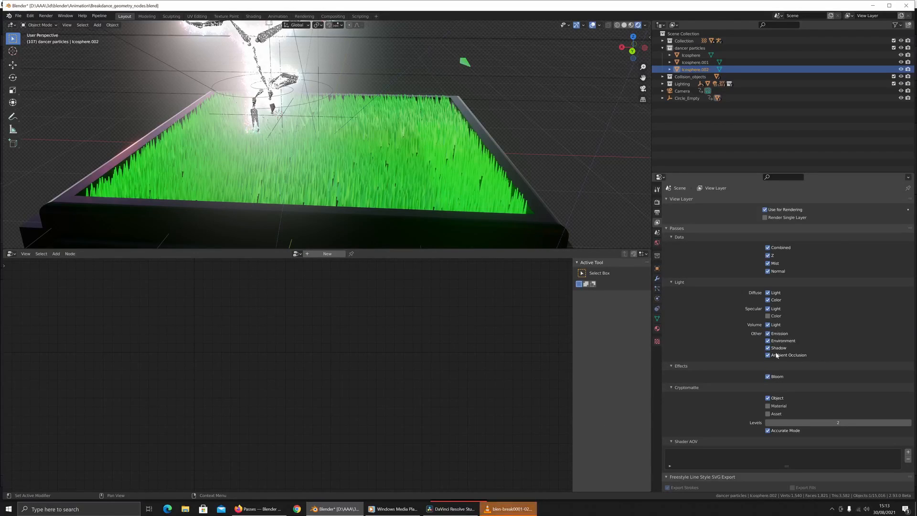
mouse_move(779, 347)
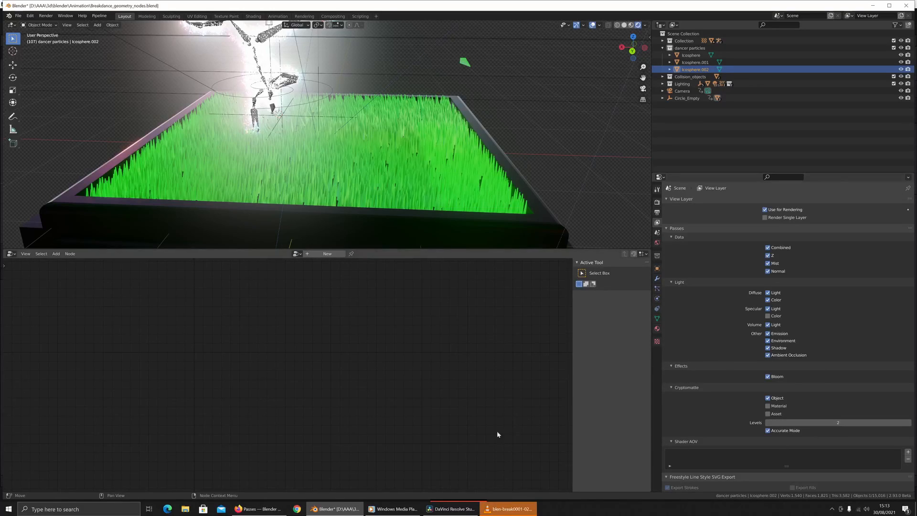
Leave Blender's enabled passes and return to the DaVinci Resolve composite.
click(452, 508)
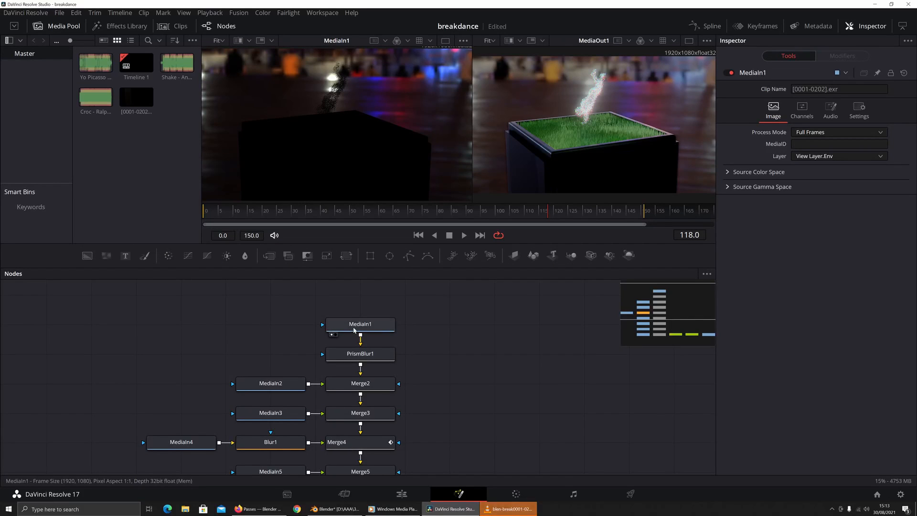
click(360, 323)
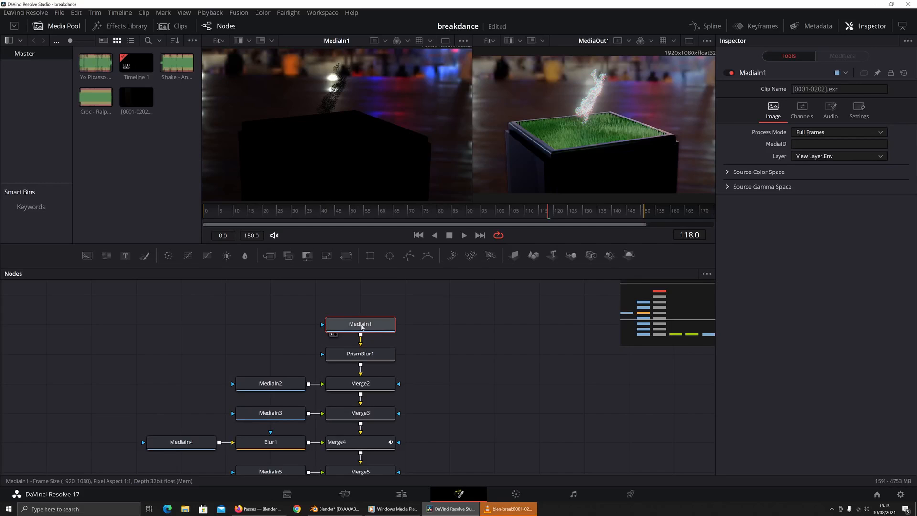
click(360, 353)
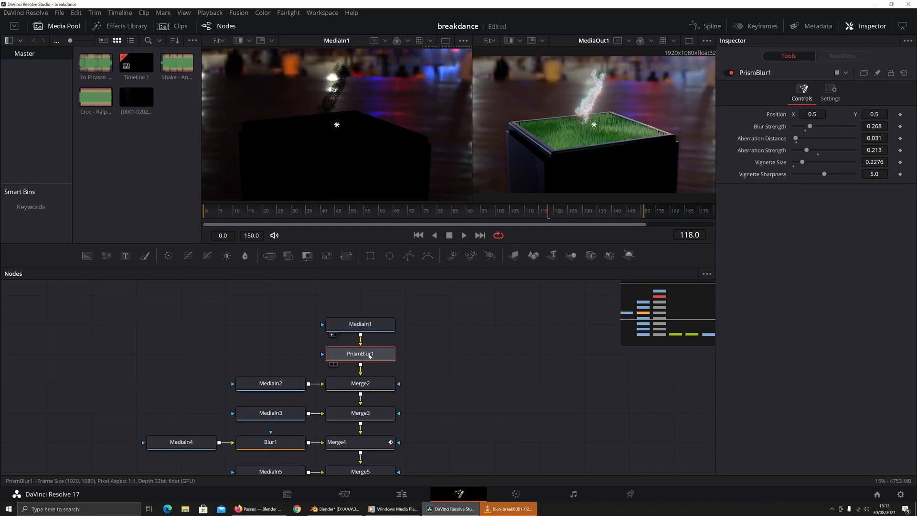
click(360, 354)
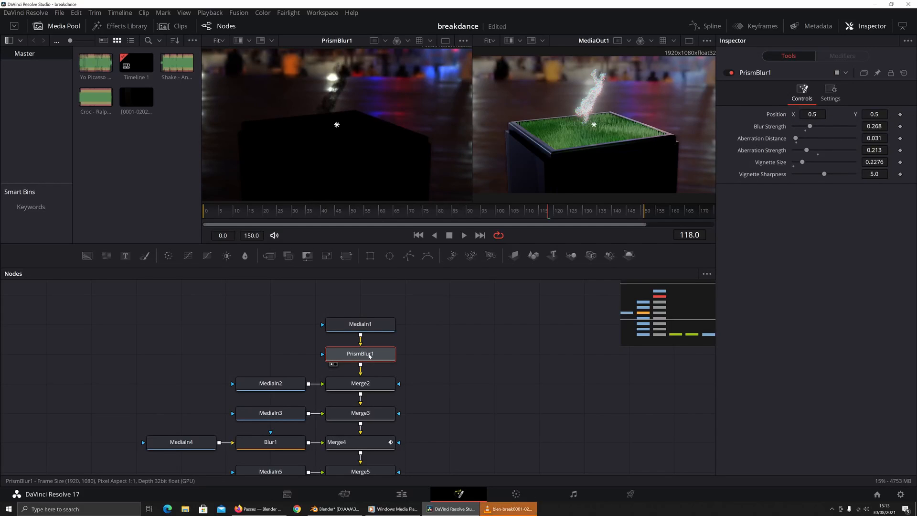
mouse_move(370, 358)
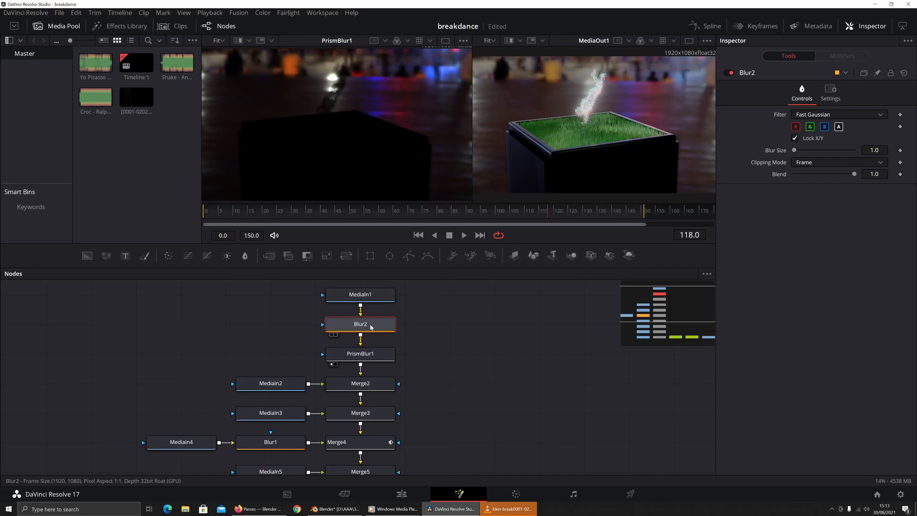
drag(360, 324, 225, 324)
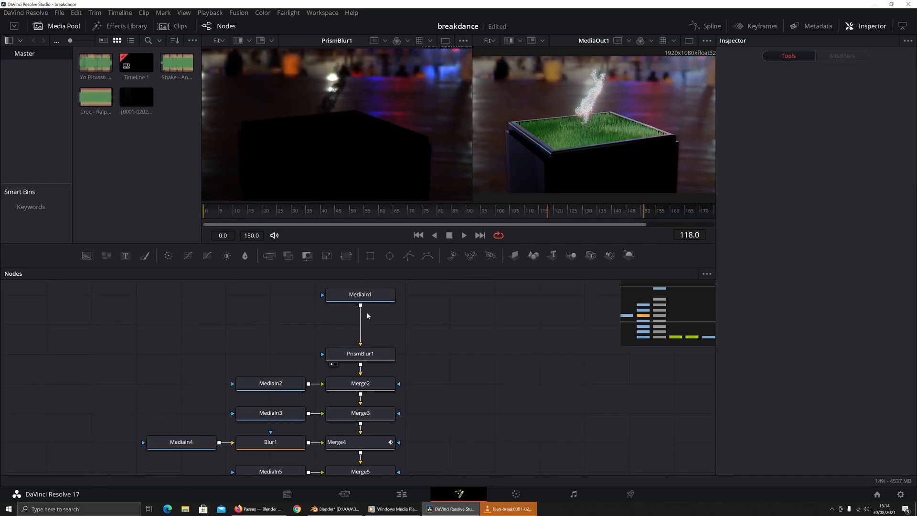
mouse_move(456, 321)
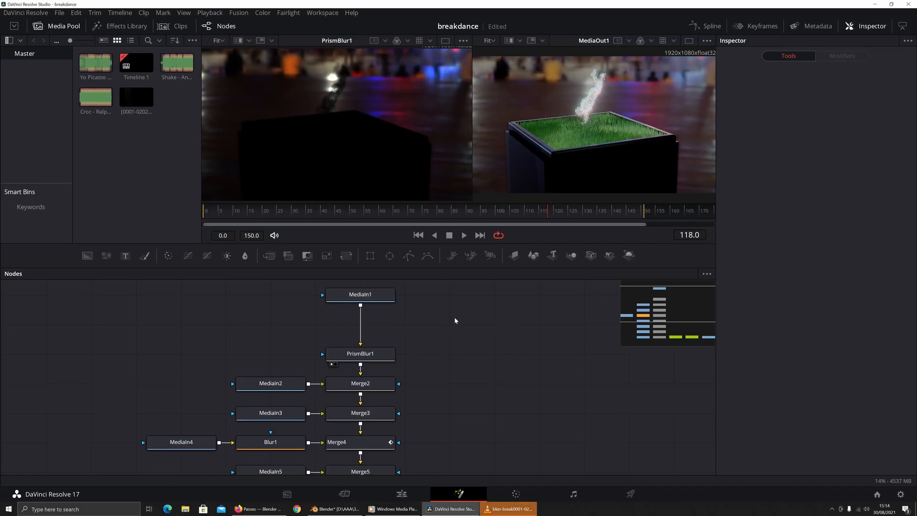
mouse_move(419, 308)
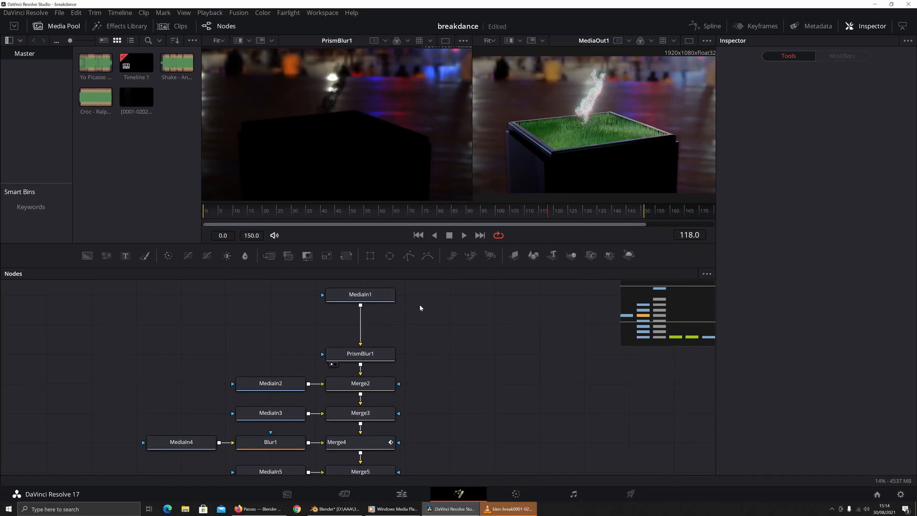
Check PrismBlur1's link into Merge2 and show MediaIn1 in the first viewer.
click(360, 324)
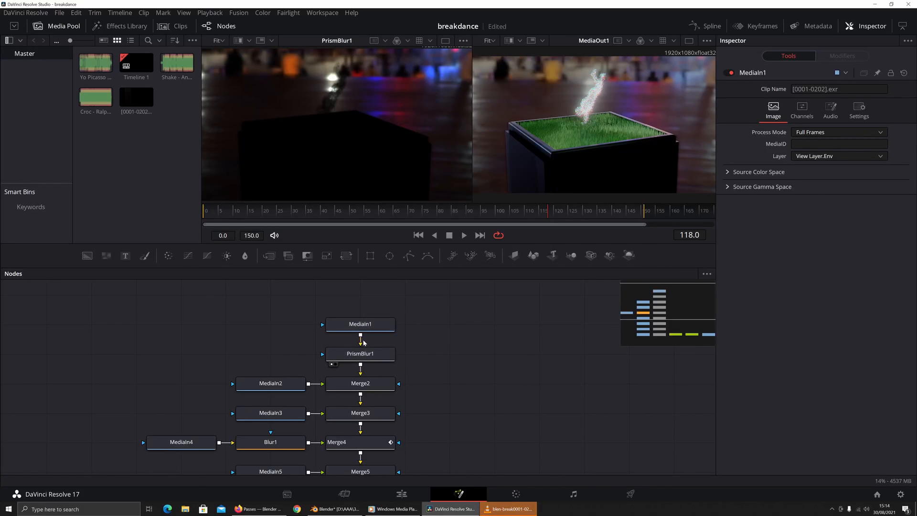
mouse_move(360, 342)
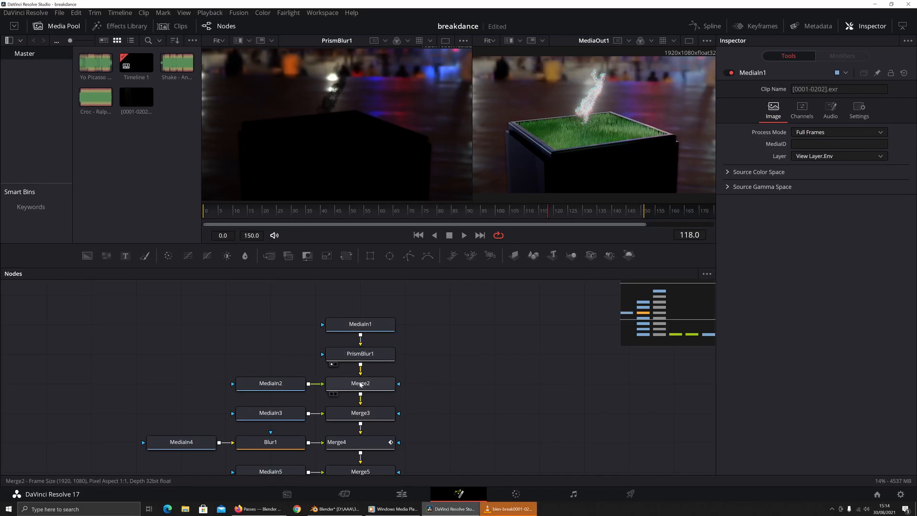
mouse_move(360, 374)
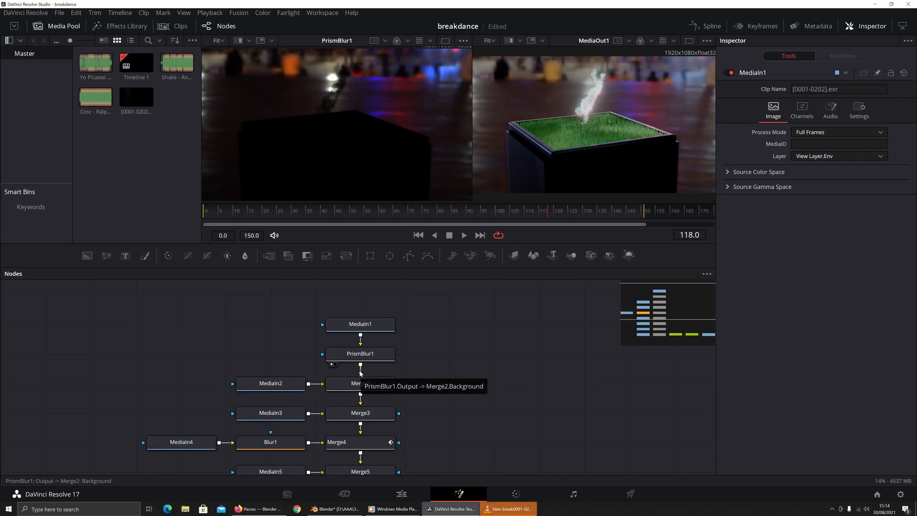
click(270, 383)
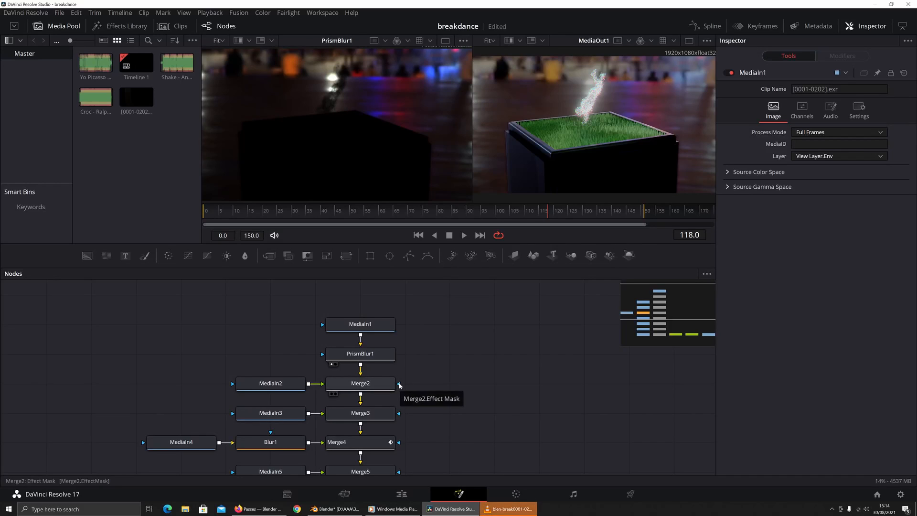
mouse_move(406, 386)
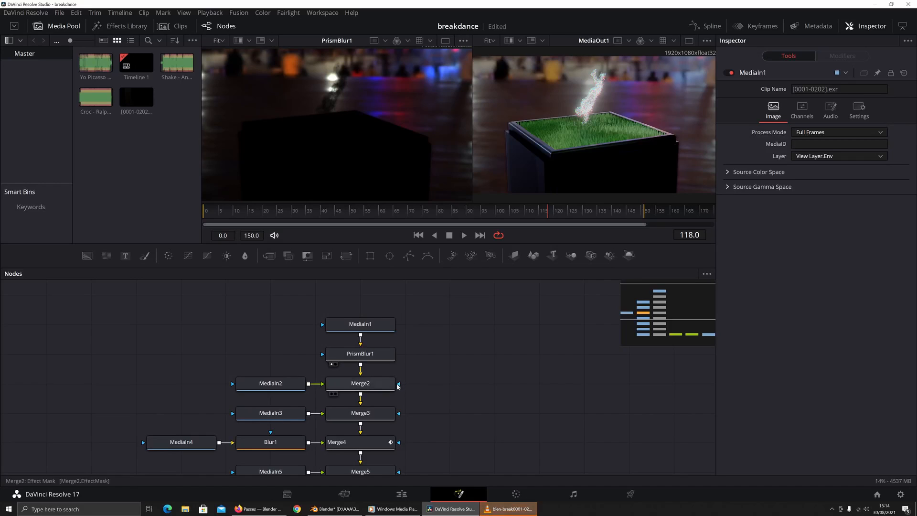
mouse_move(381, 353)
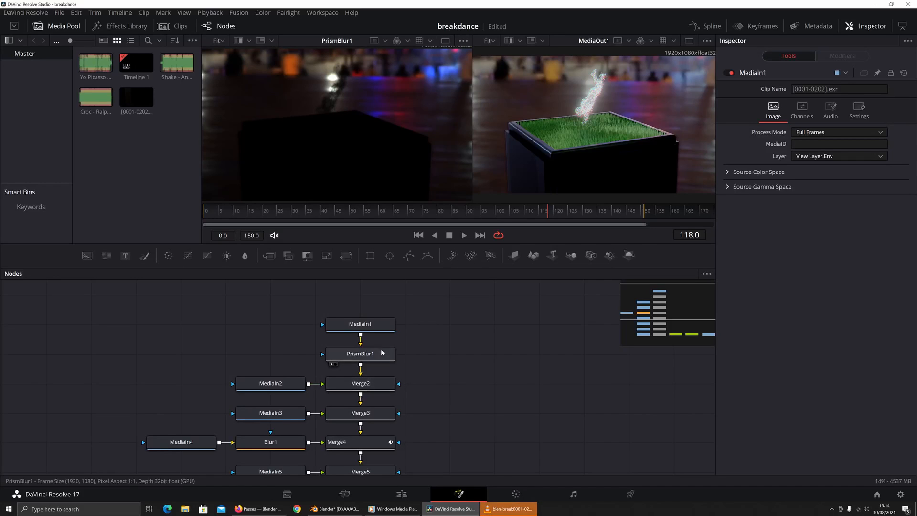
click(360, 324)
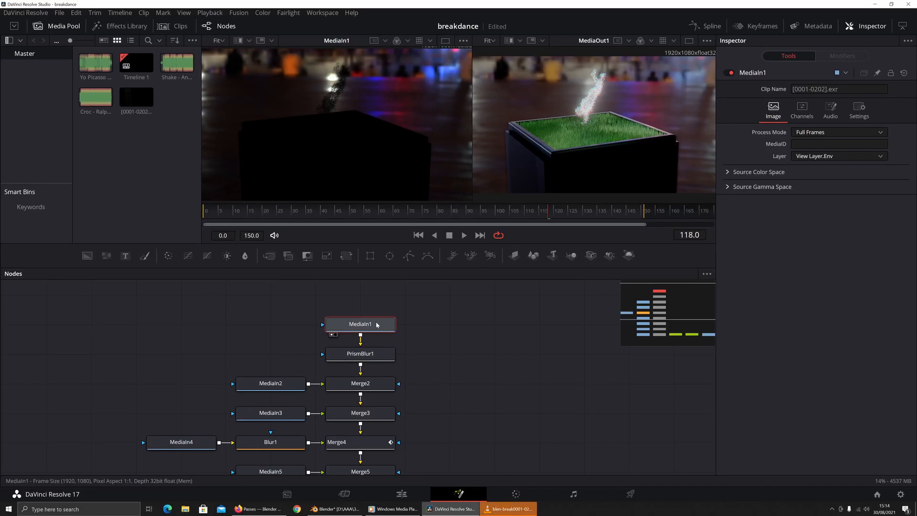
Try MediaIn1 on CryptoObject00, then set its Layer back to View Layer.Env and view GlossDir.
click(838, 155)
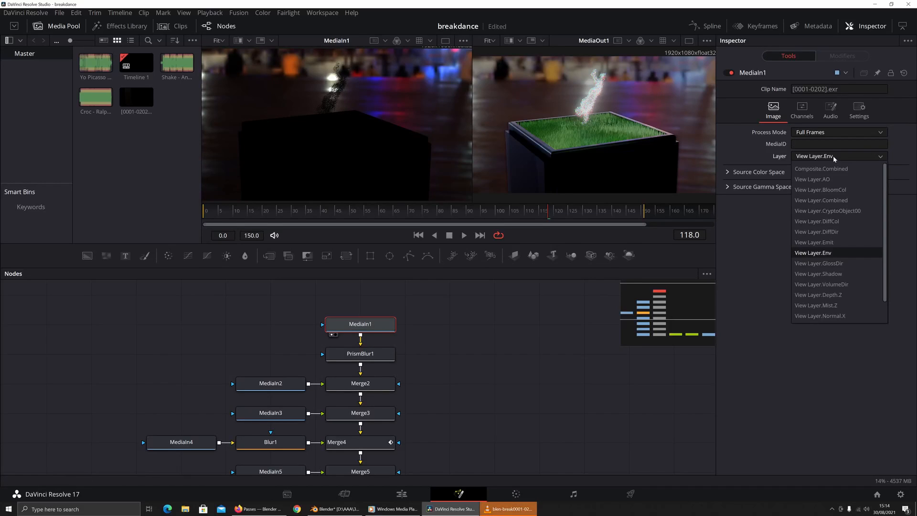
mouse_move(833, 231)
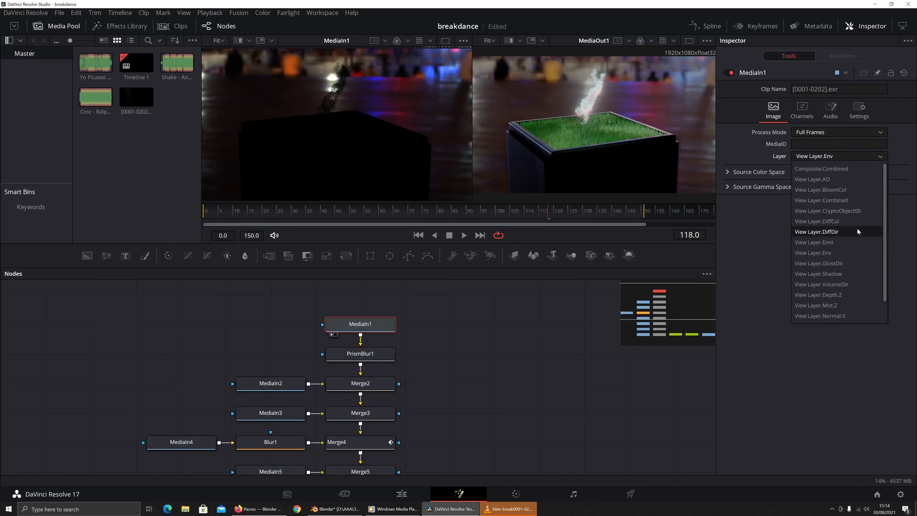
click(828, 210)
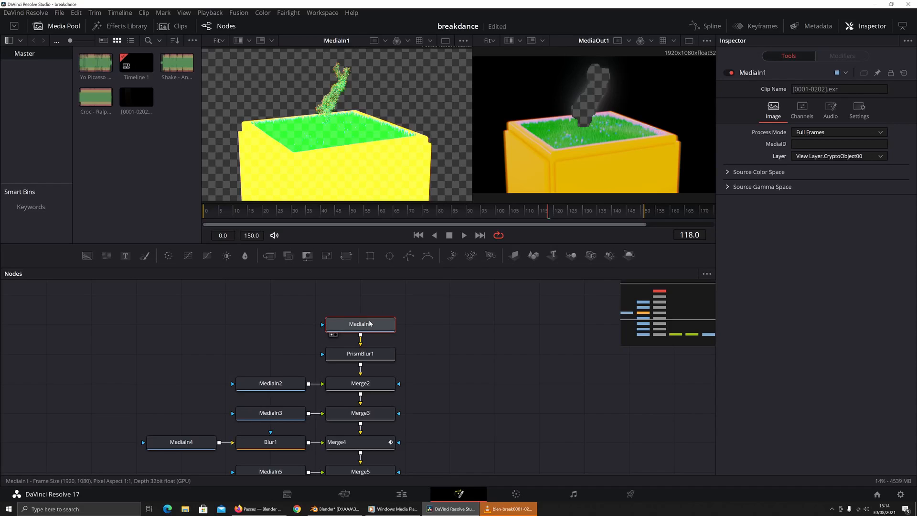
mouse_move(436, 309)
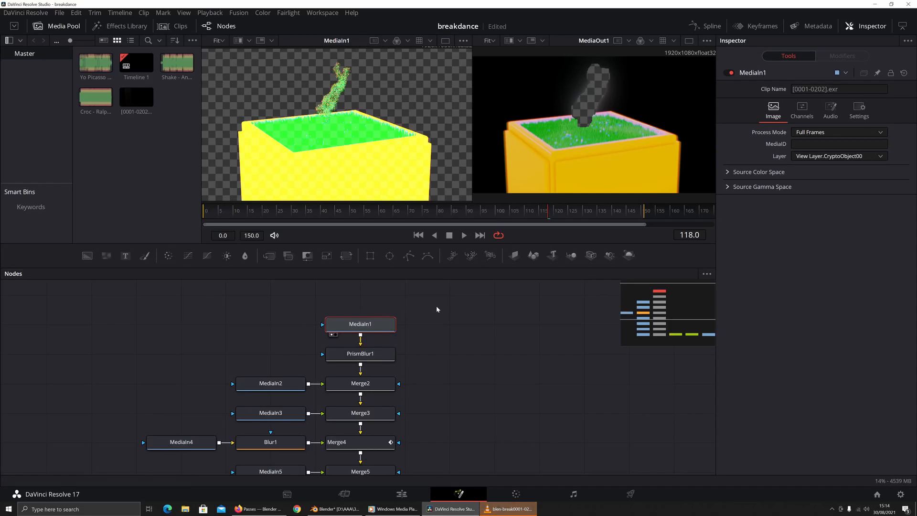
text(CHROMA)
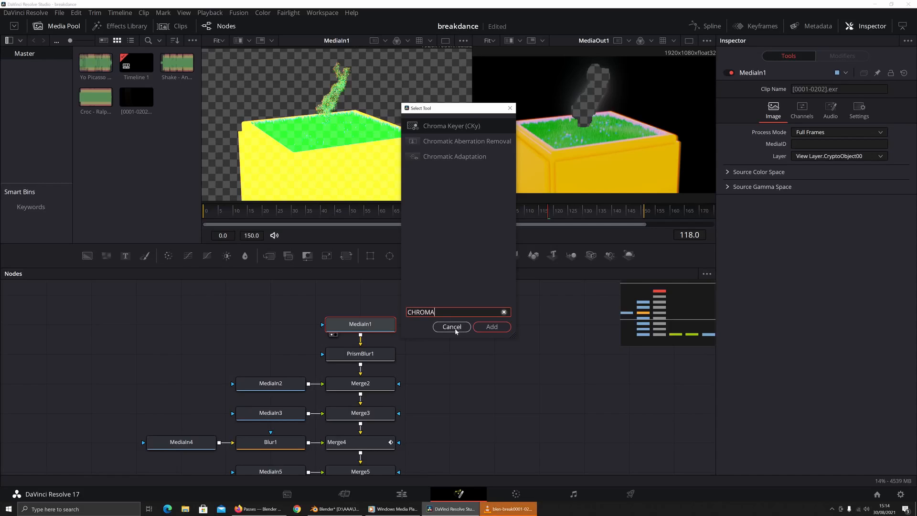
click(451, 326)
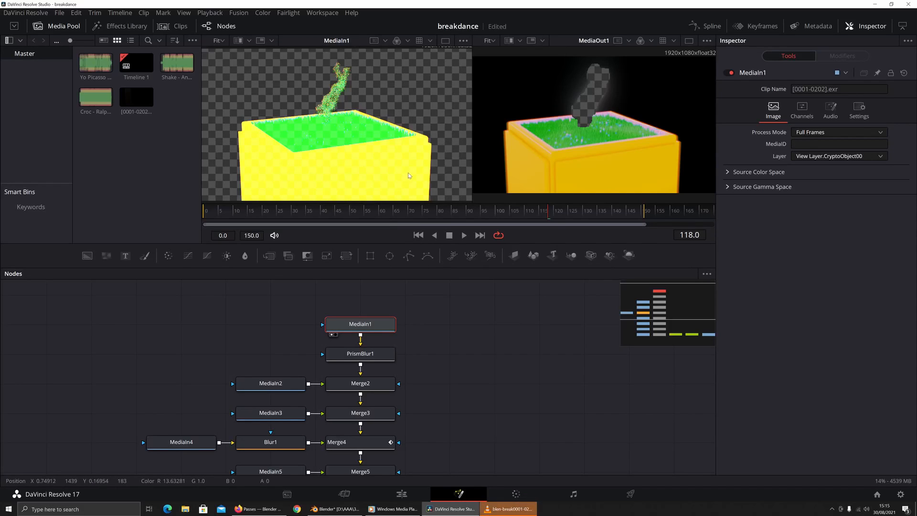
mouse_move(362, 172)
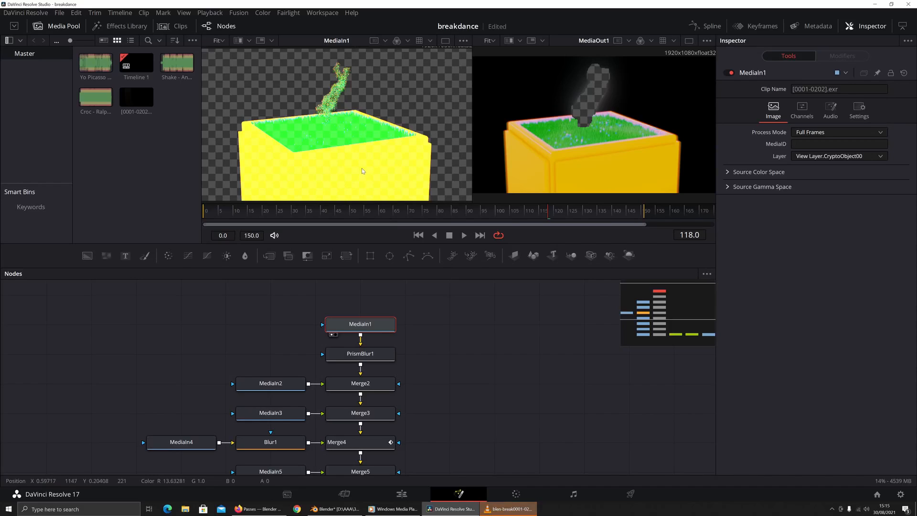
mouse_move(317, 136)
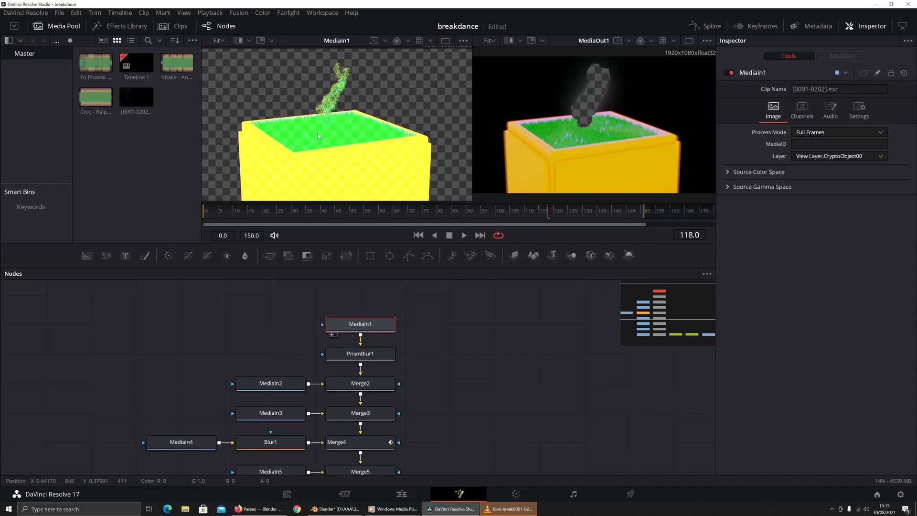
mouse_move(422, 172)
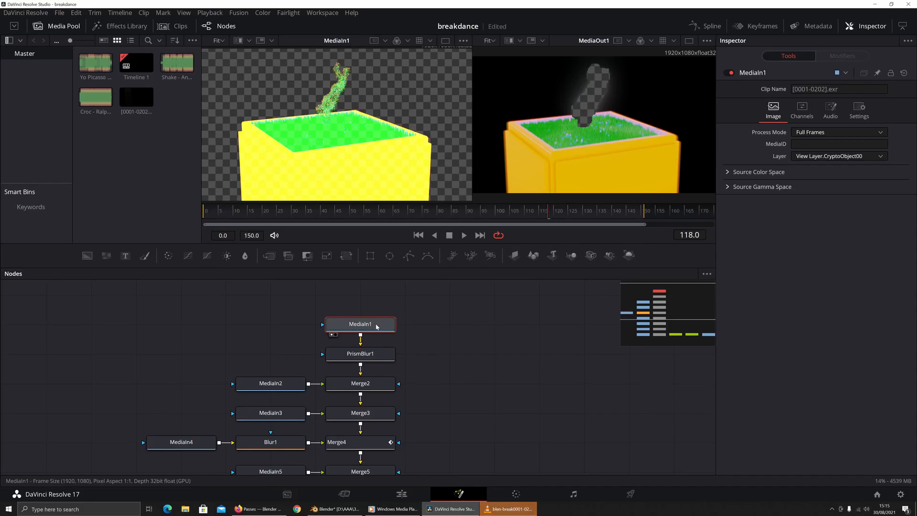
mouse_move(375, 325)
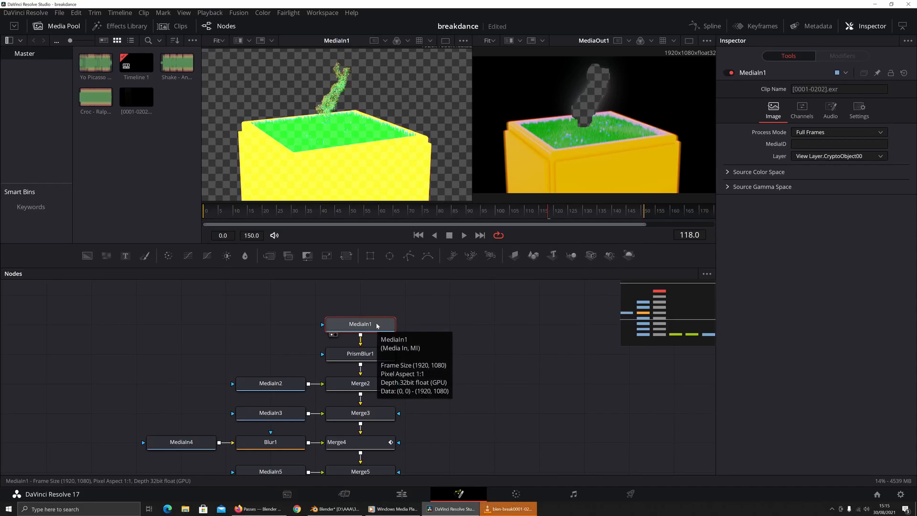
mouse_move(380, 325)
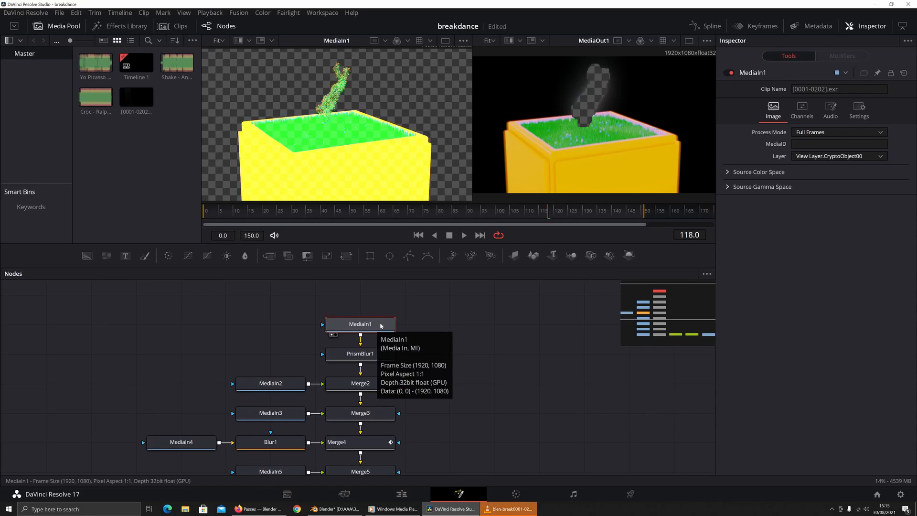
mouse_move(774, 208)
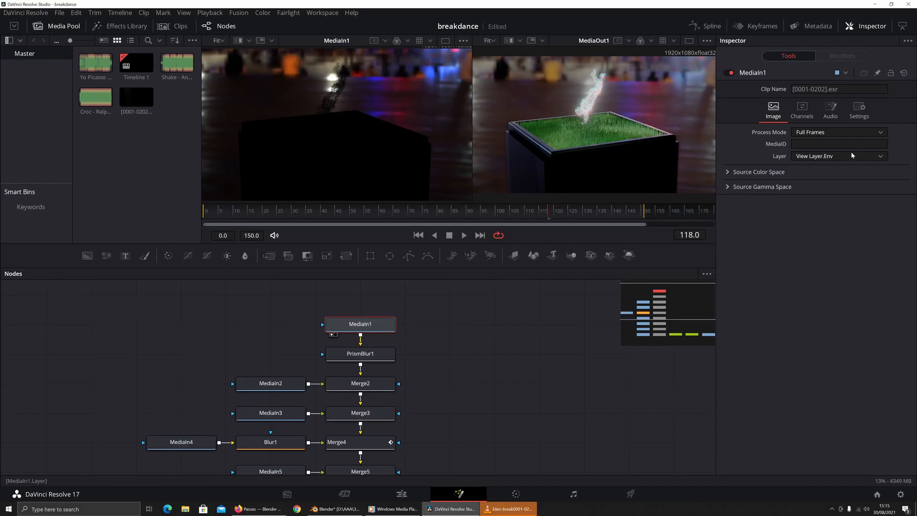
click(838, 157)
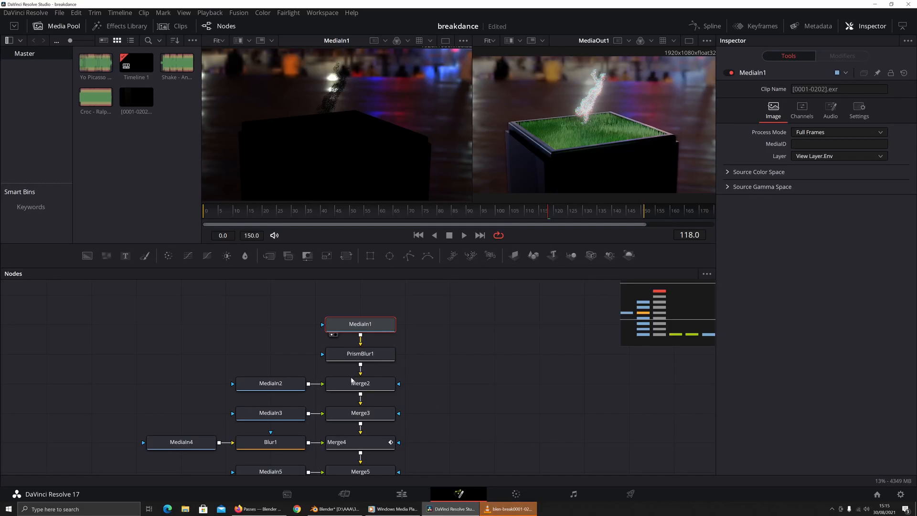
click(271, 383)
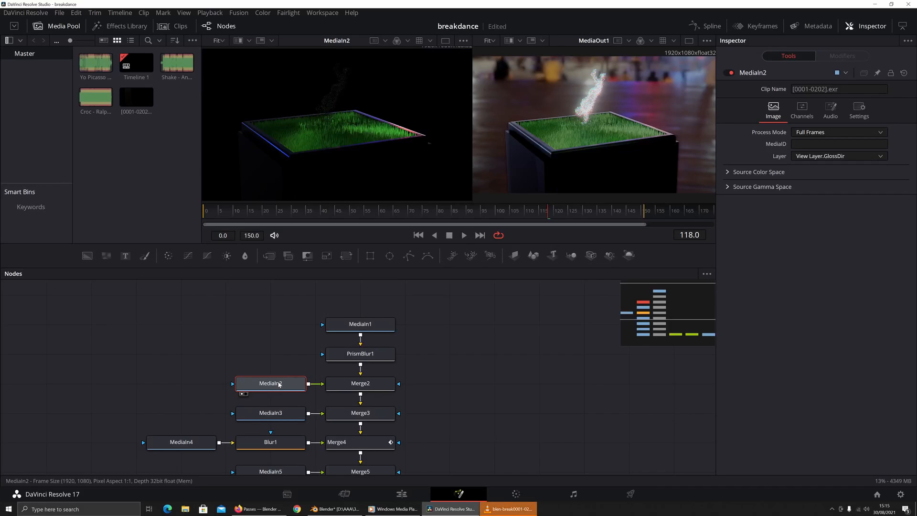
Lower Merge2's glossy pass blend to about a third (0.339).
click(360, 383)
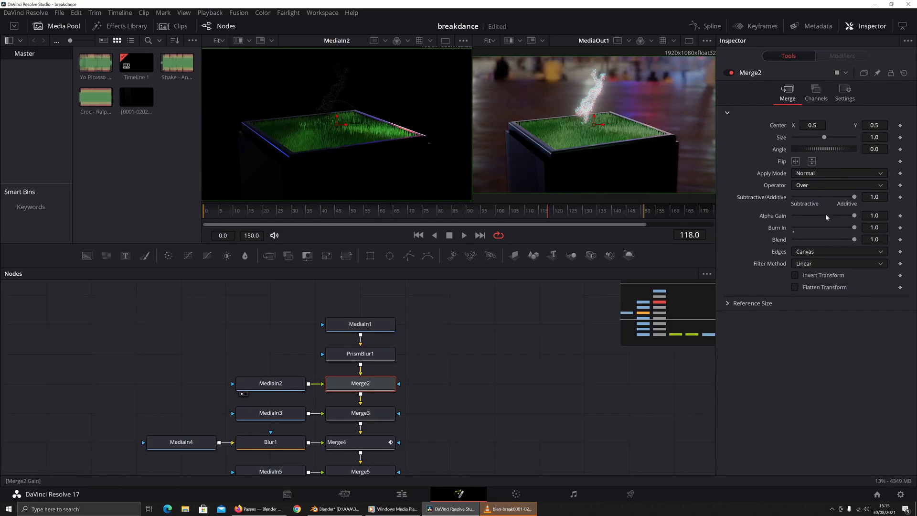
drag(853, 240, 813, 240)
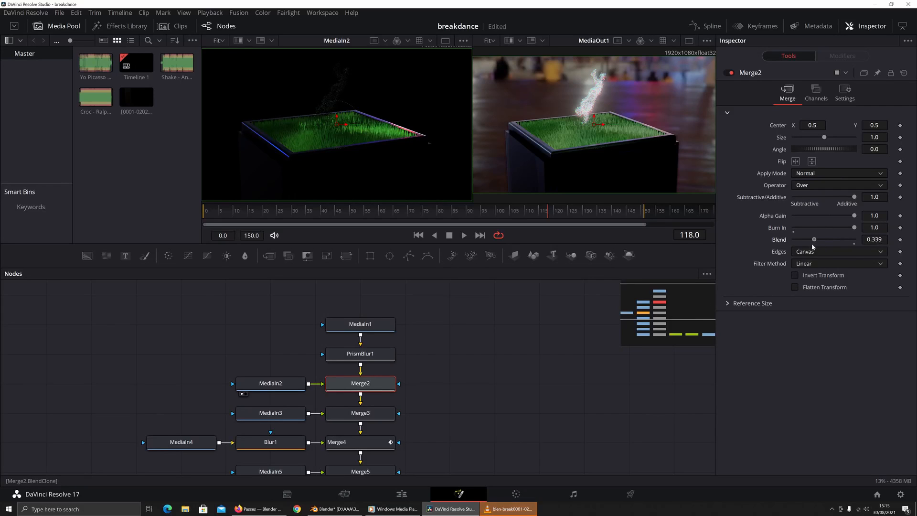
drag(813, 239, 853, 239)
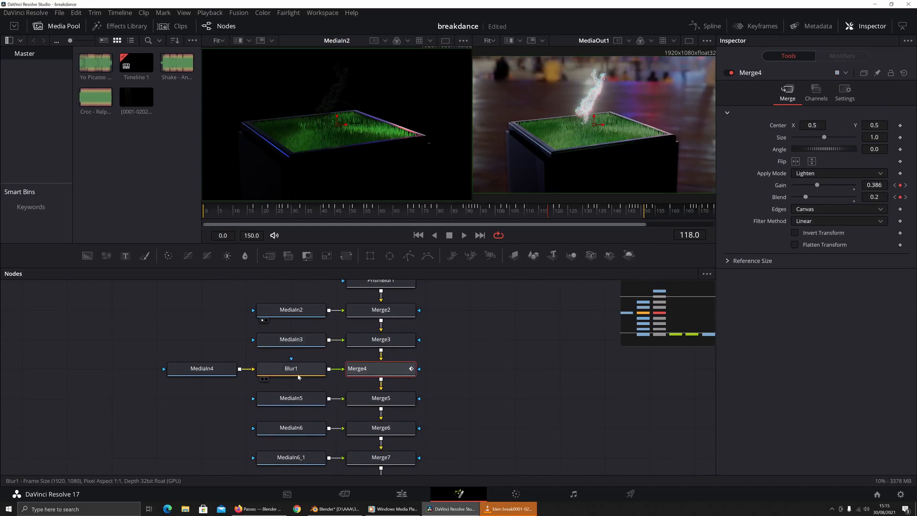
Inspect MediaIn4's Bloom pass and push Merge4's blend to full strength.
click(201, 368)
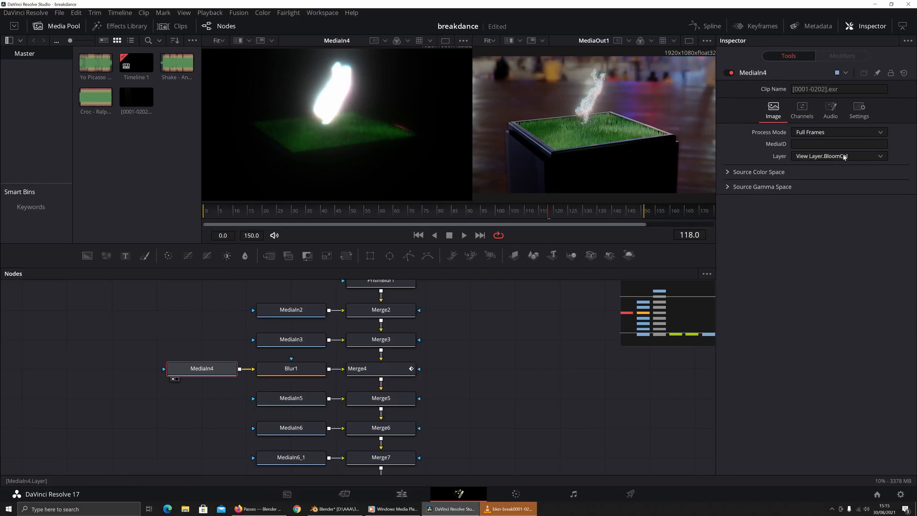
click(380, 368)
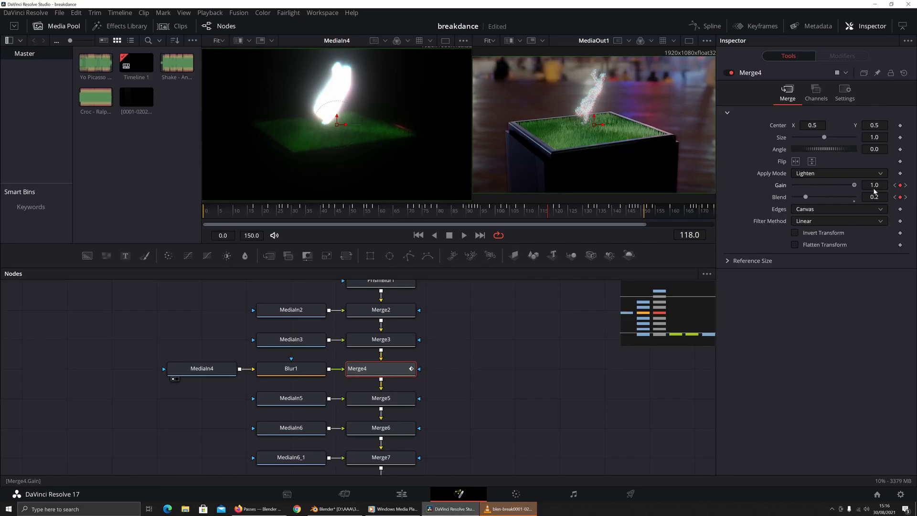
drag(805, 198, 852, 197)
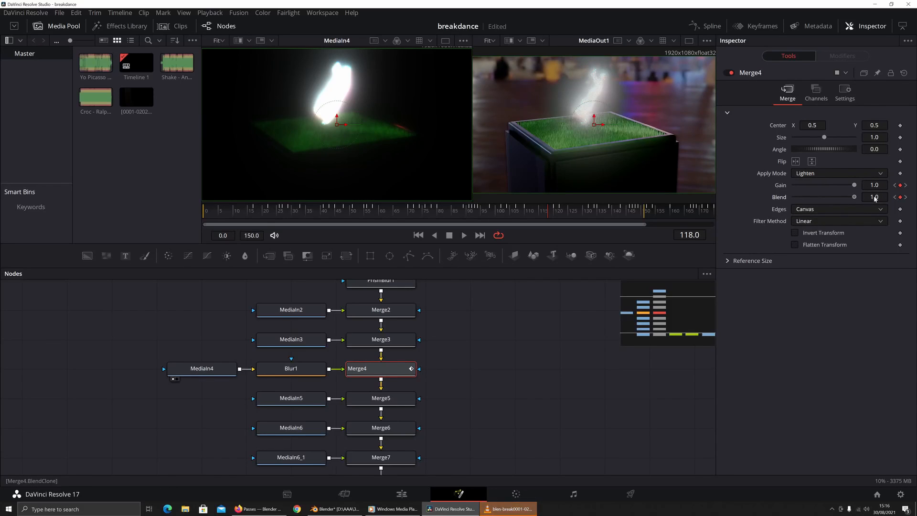
mouse_move(581, 344)
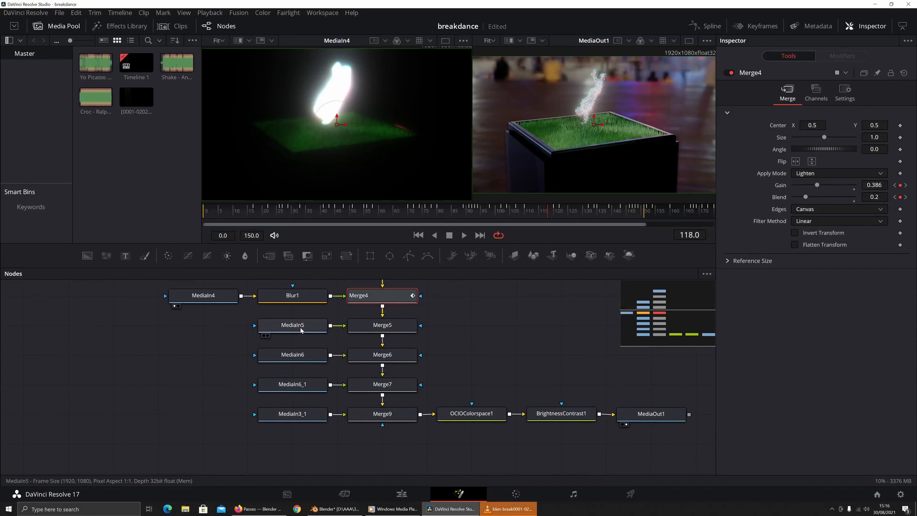
Inspect MediaIn5's GlossDir pass through Merge5 and MediaIn6's AO pass through its multiply merge.
click(292, 324)
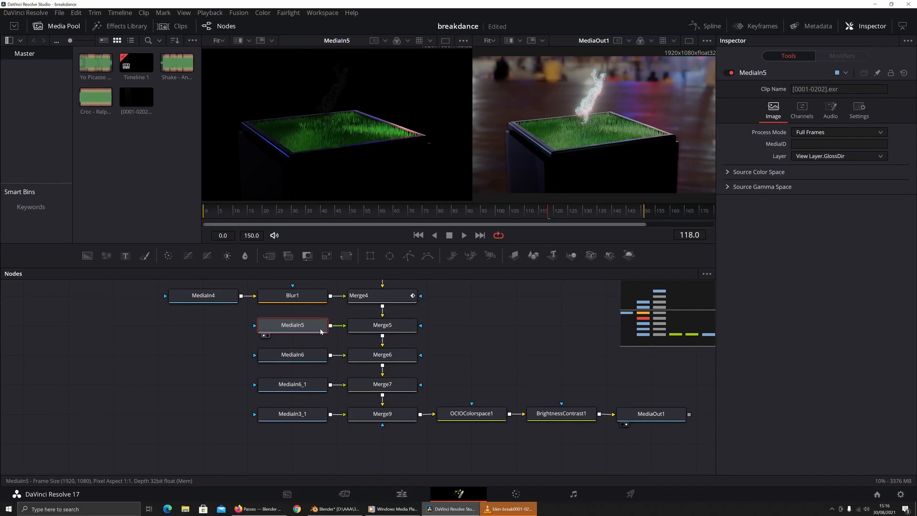
mouse_move(306, 339)
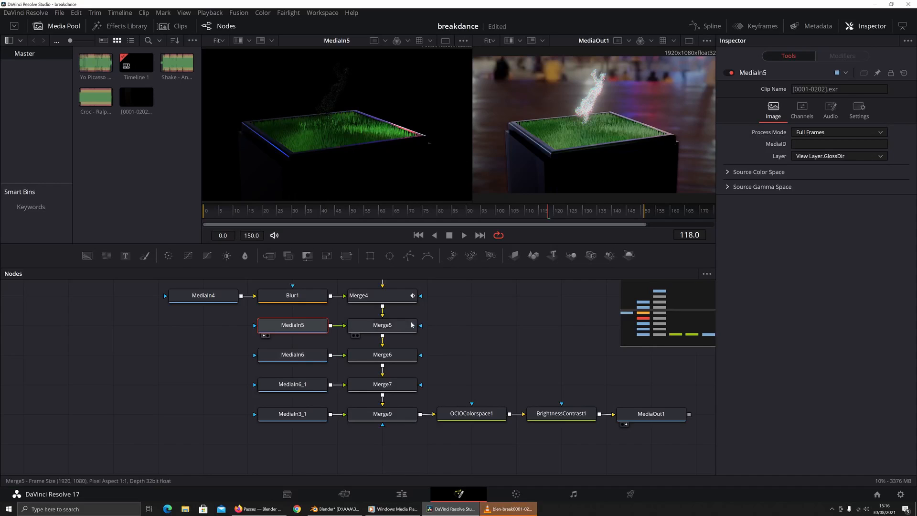
click(382, 325)
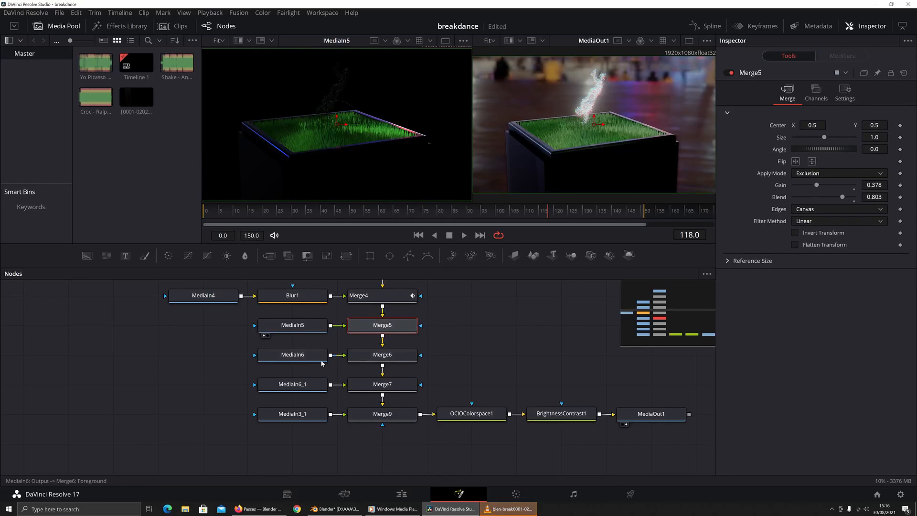
click(292, 354)
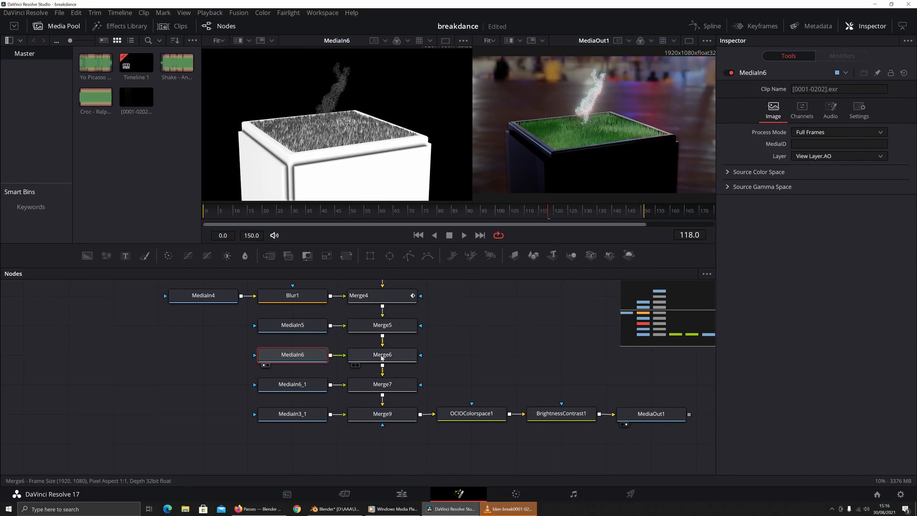
click(382, 354)
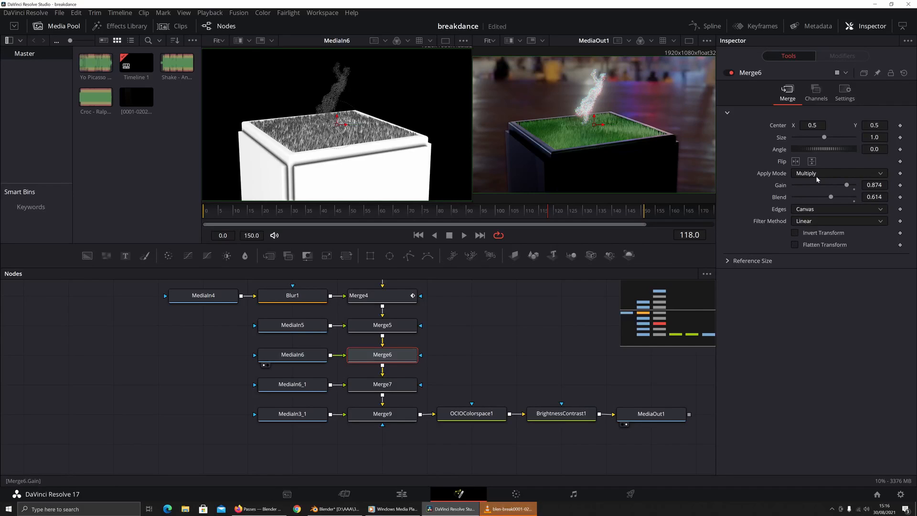
Review MediaIn6_1's Shadow pass and Merge7's overlay, then inspect MediaIn3_1's Emit input.
click(292, 384)
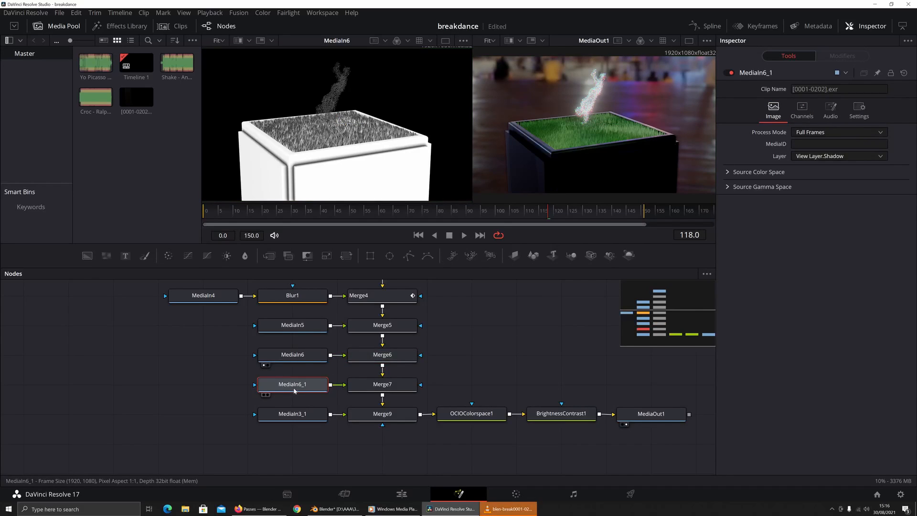
mouse_move(309, 380)
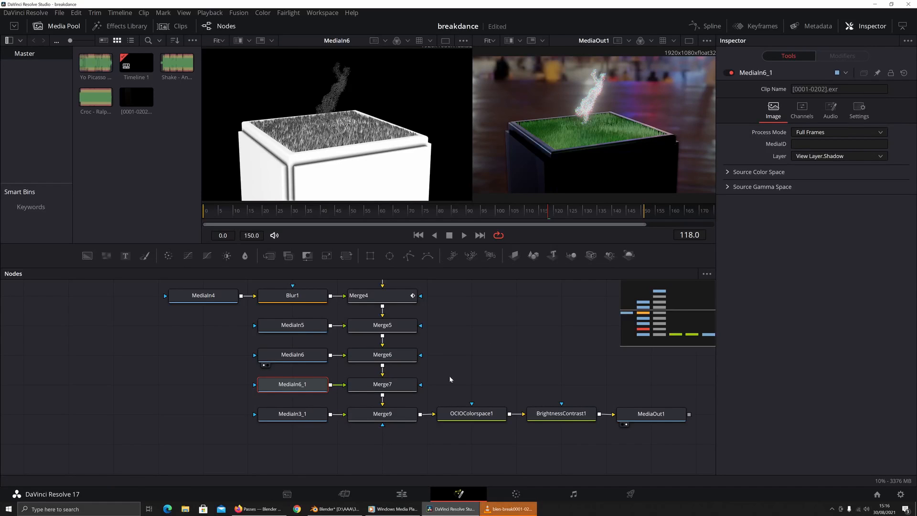
mouse_move(352, 412)
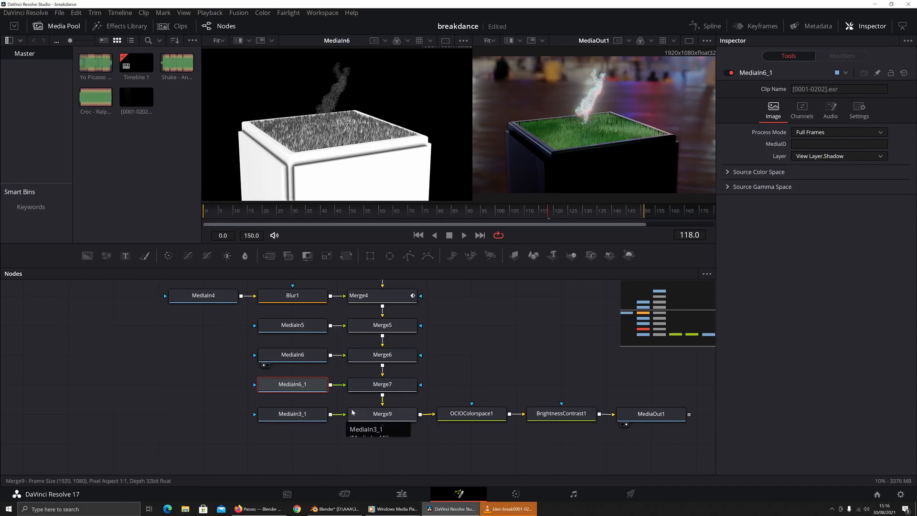
click(382, 384)
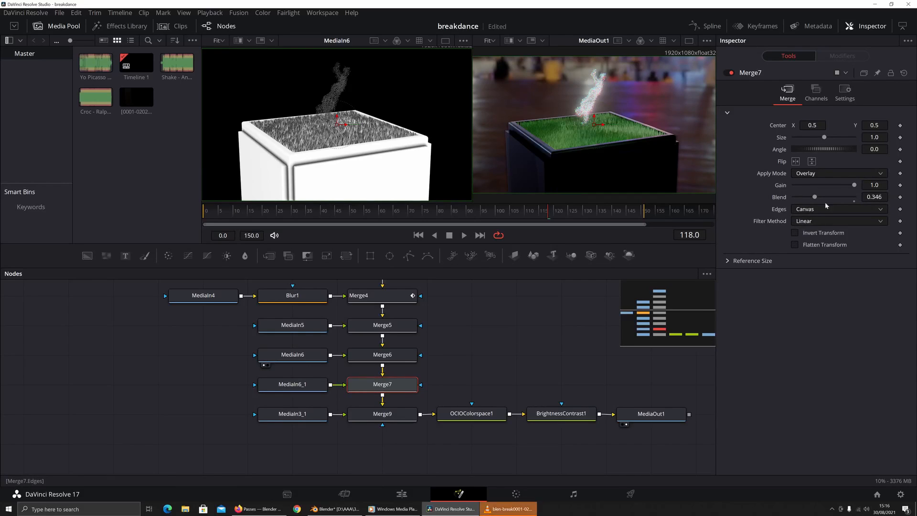
click(292, 384)
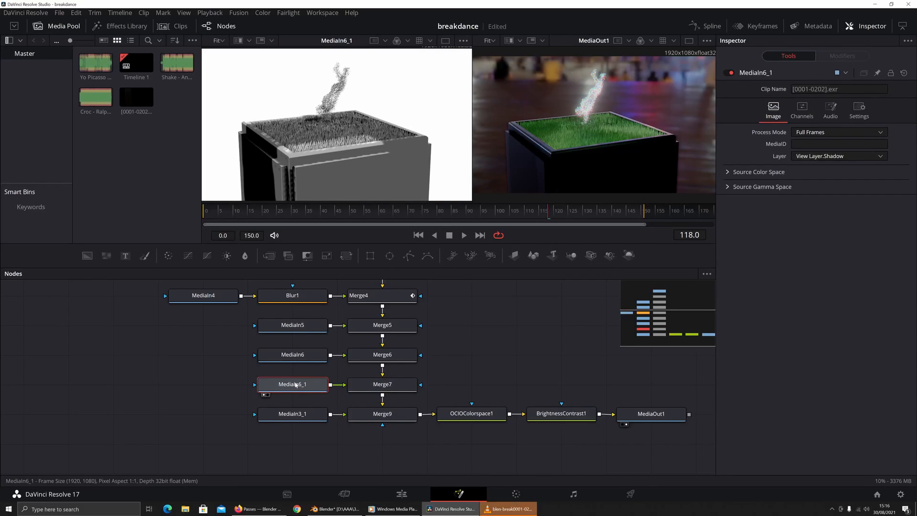
click(382, 384)
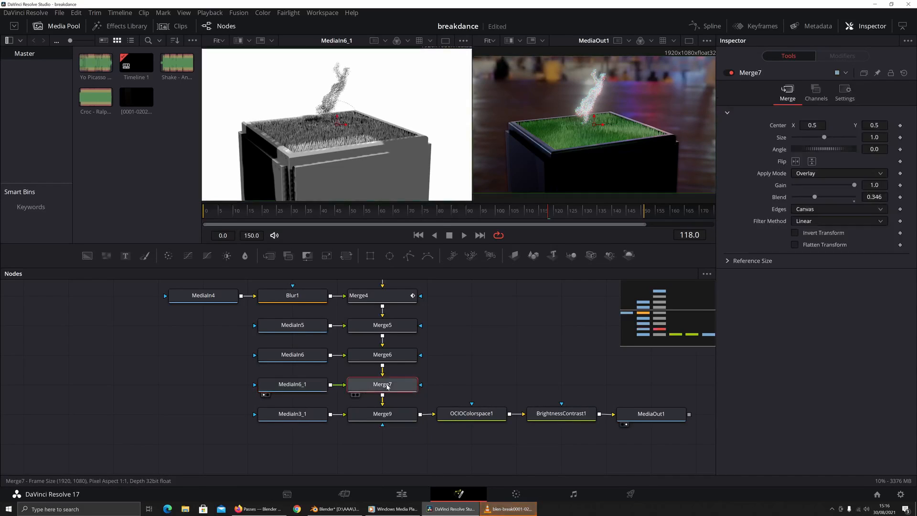
click(382, 384)
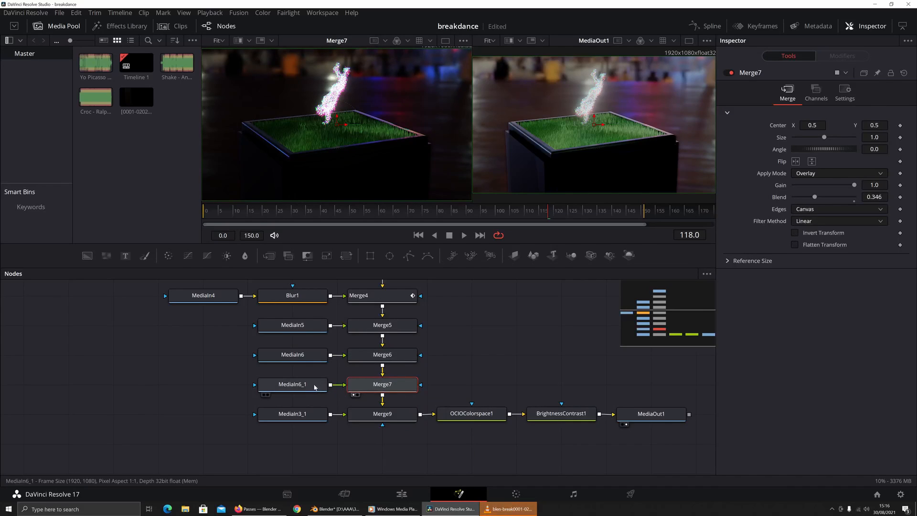
click(292, 384)
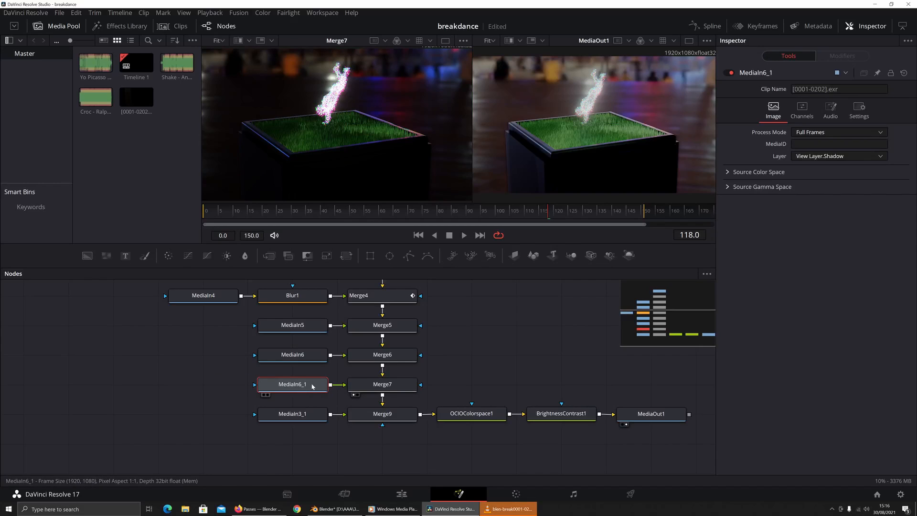
click(291, 414)
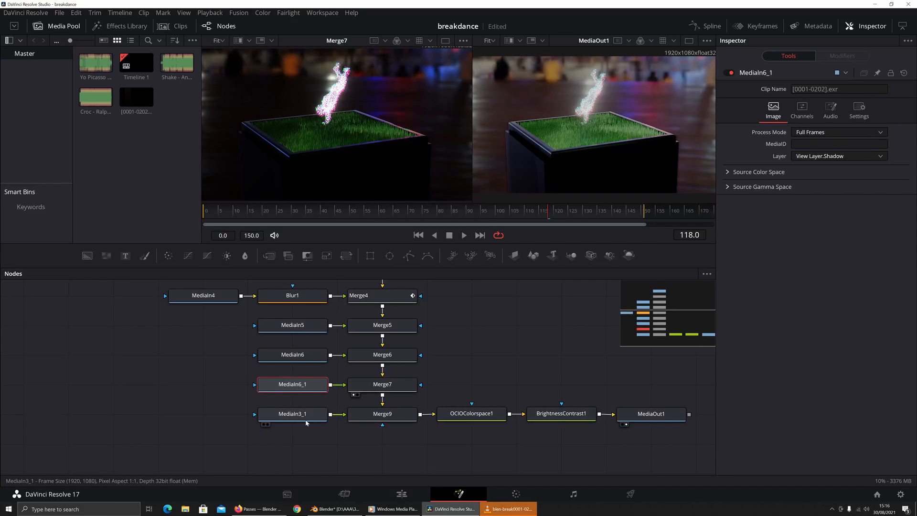
mouse_move(304, 419)
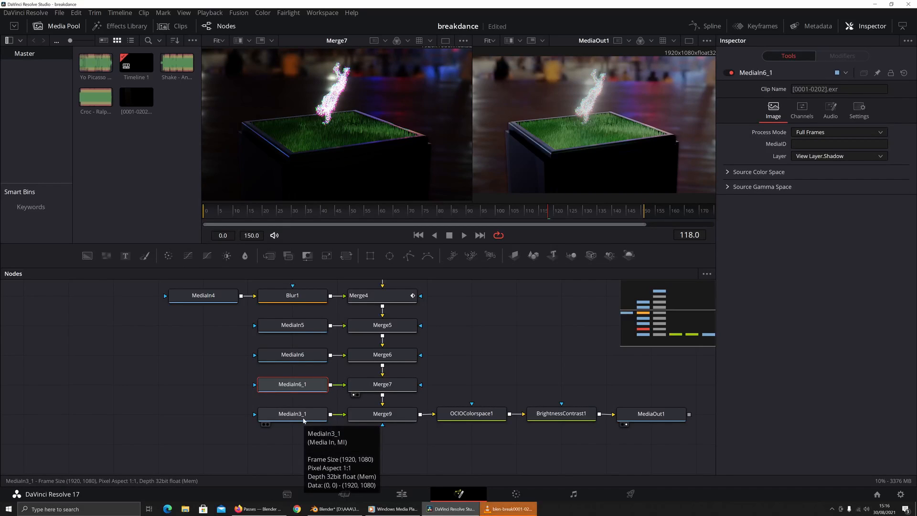
click(292, 414)
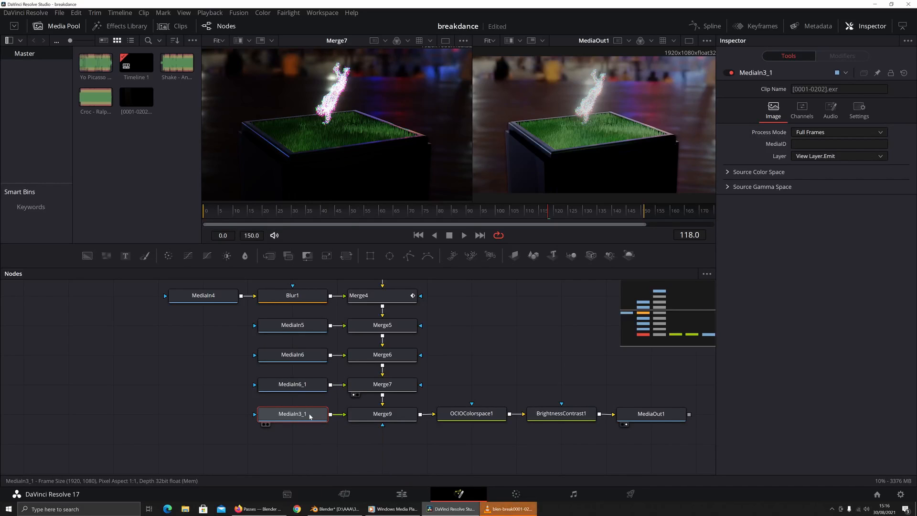
View the Emit pass alone and set Merge9's gain to 0.953 with blend back at 1.0.
click(292, 413)
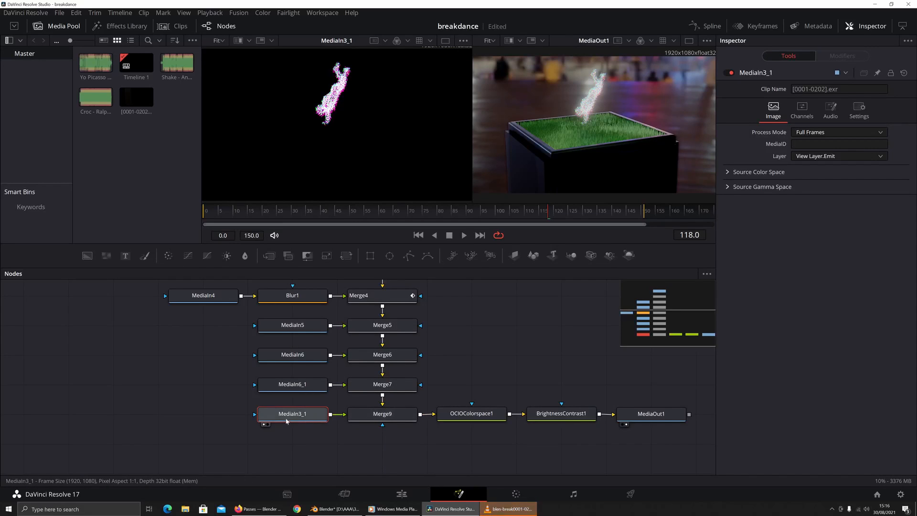
click(382, 413)
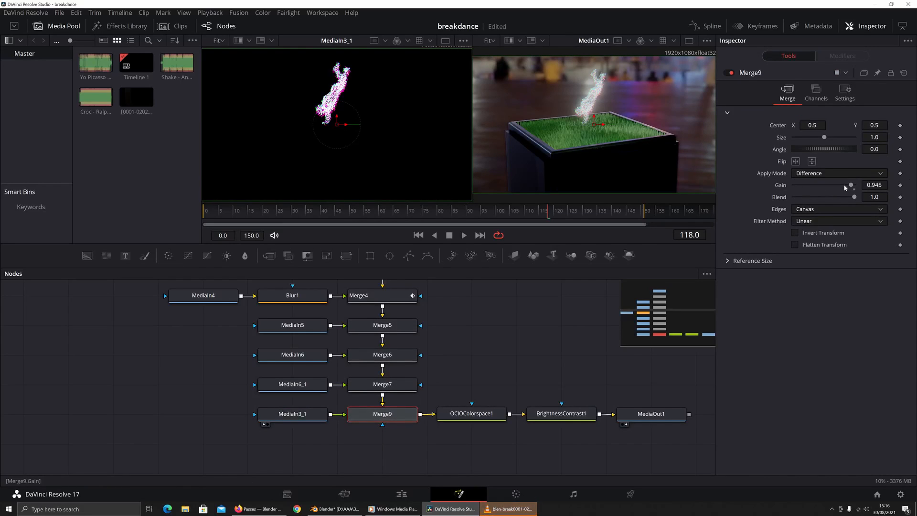
drag(851, 185, 802, 185)
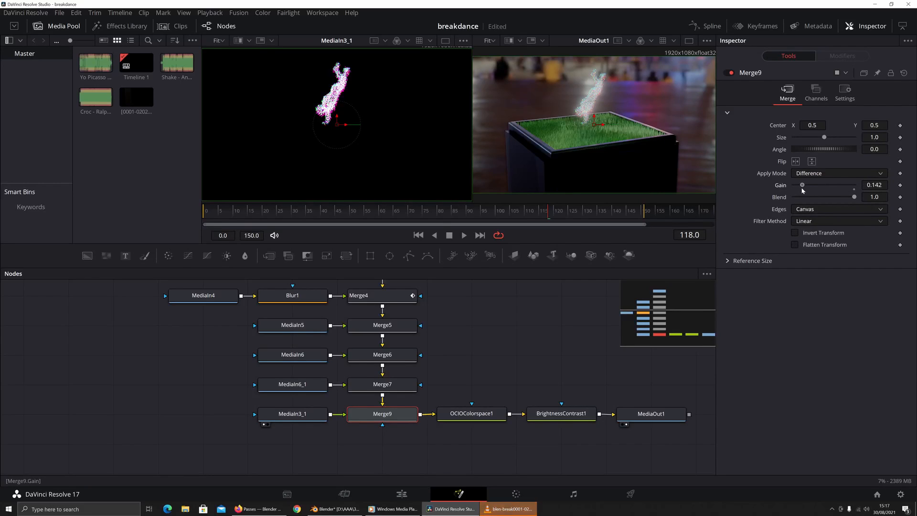
drag(802, 185, 845, 184)
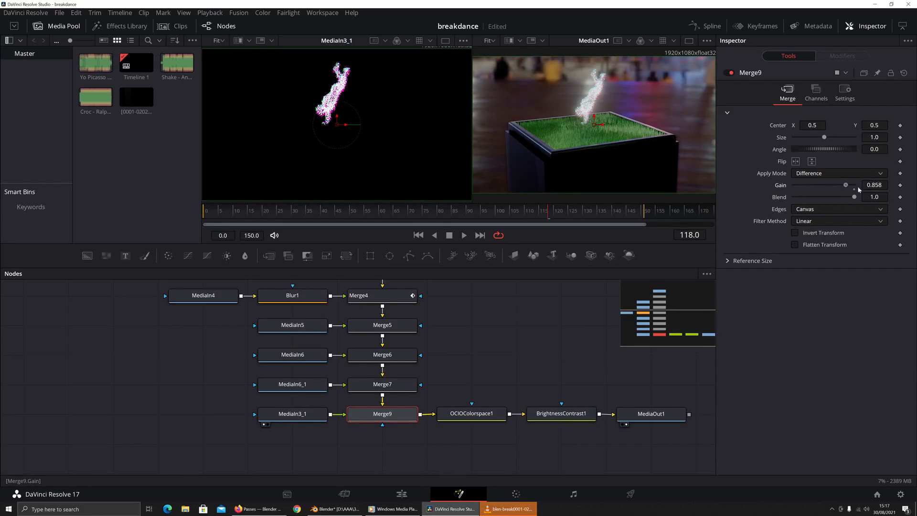
drag(845, 185, 852, 184)
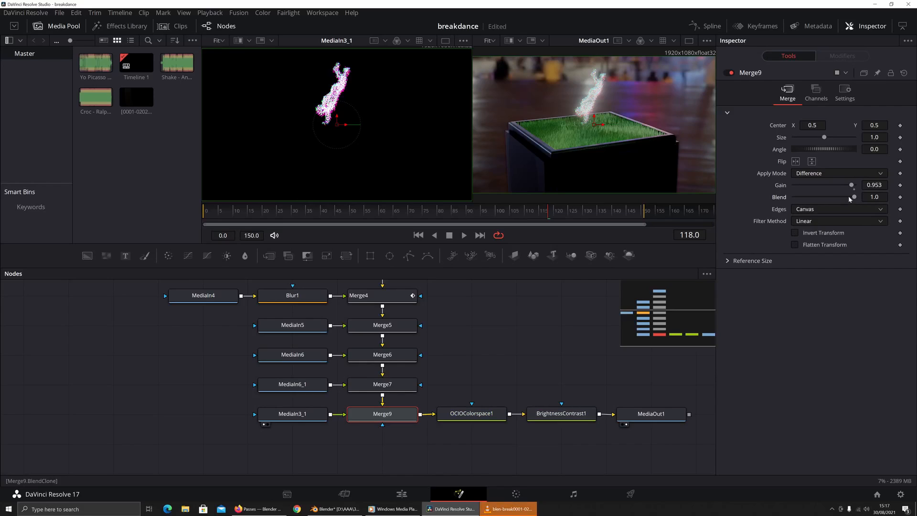
drag(852, 196, 794, 197)
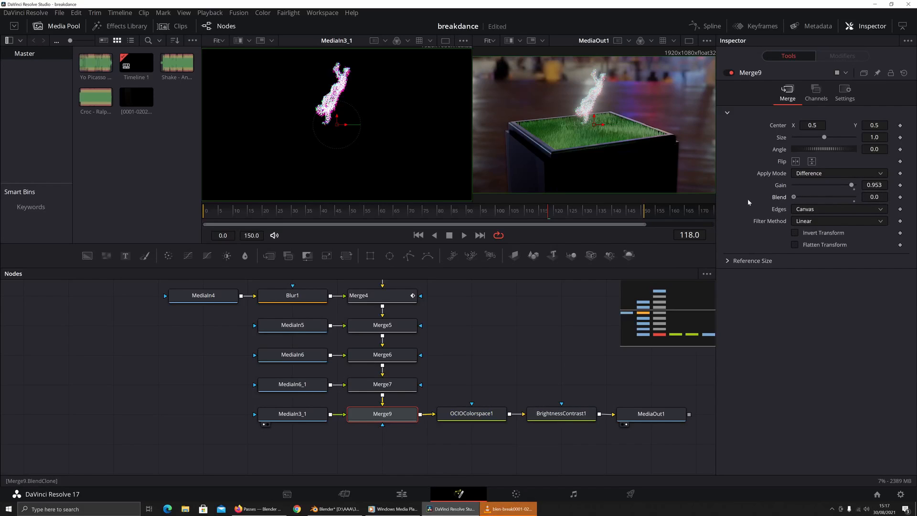
drag(795, 197, 848, 196)
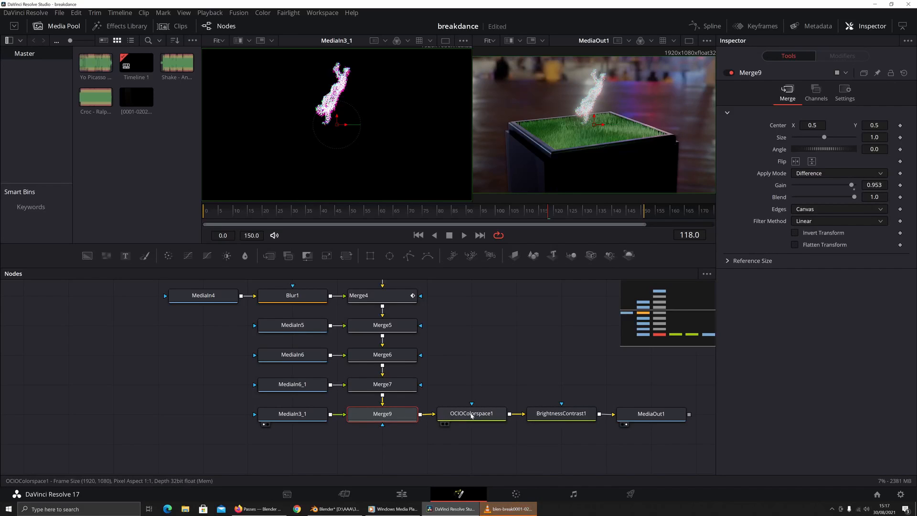
Read OCIOColorspace1's config.ocio path after glancing at the output node, then bring Blender forward.
click(471, 413)
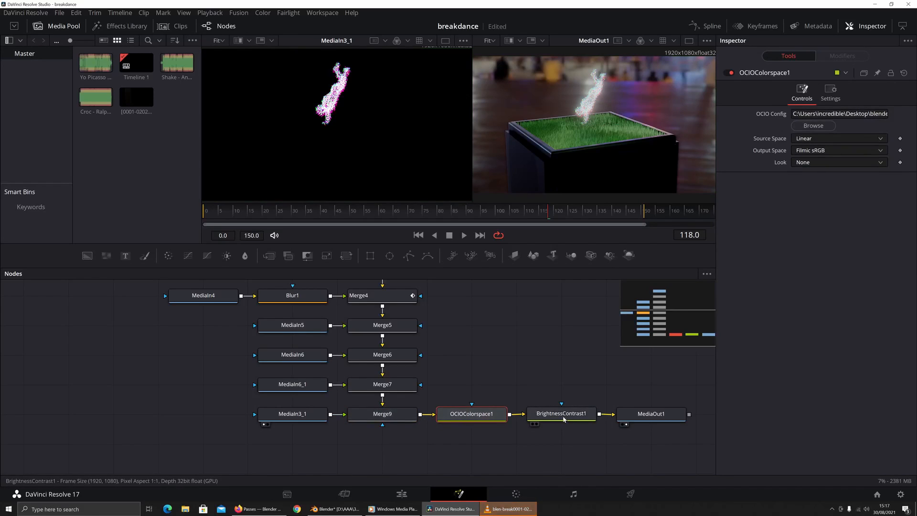
click(650, 414)
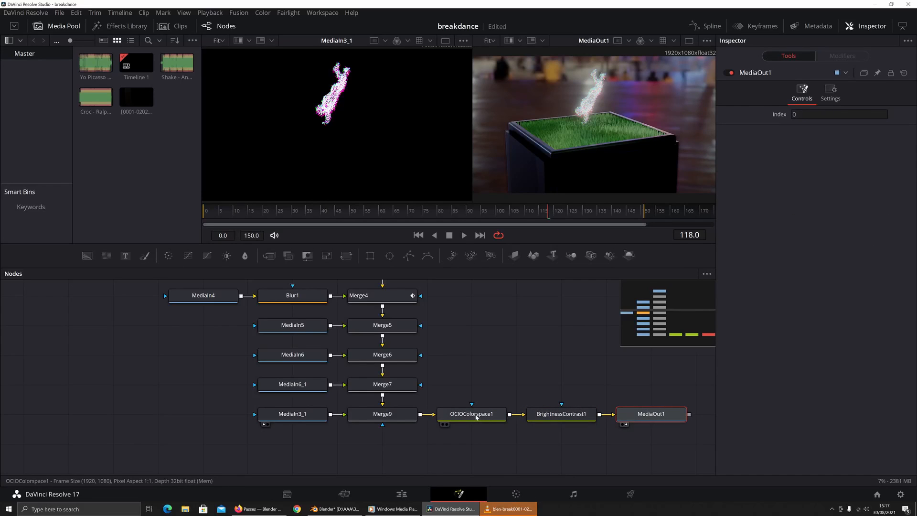
click(471, 413)
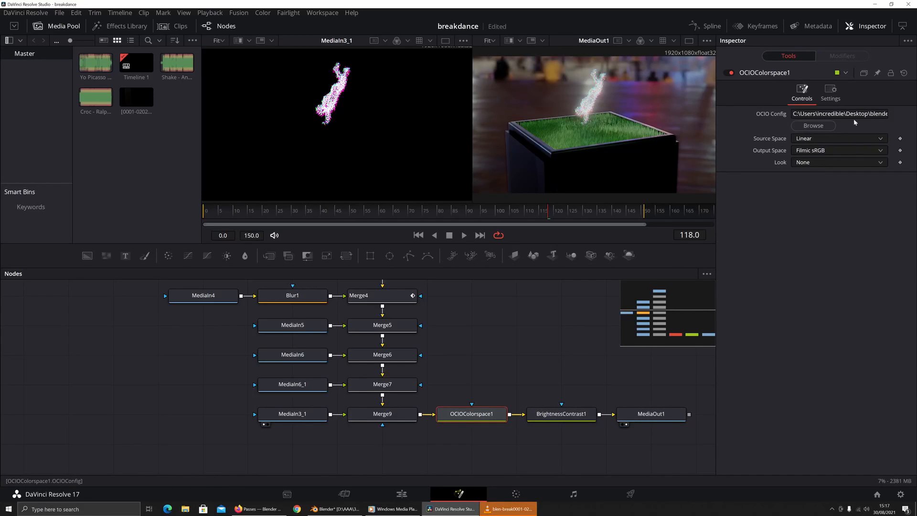
click(838, 114)
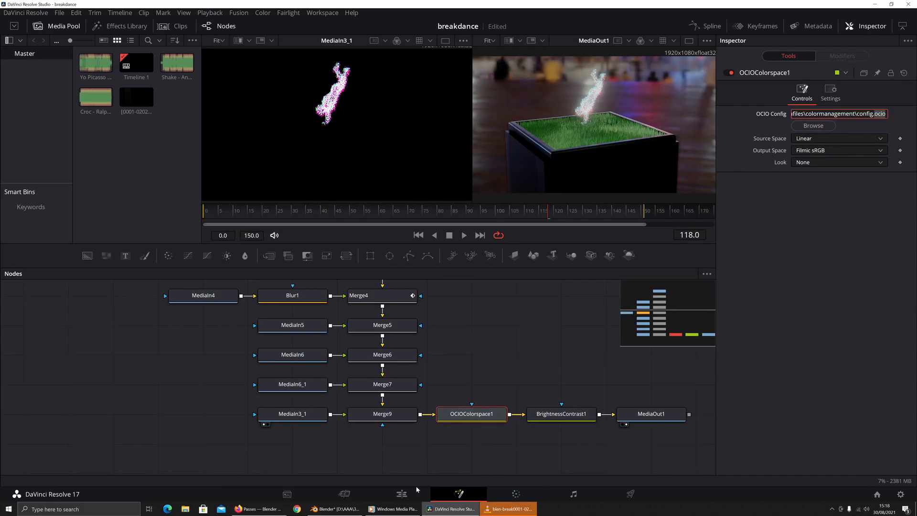
click(333, 508)
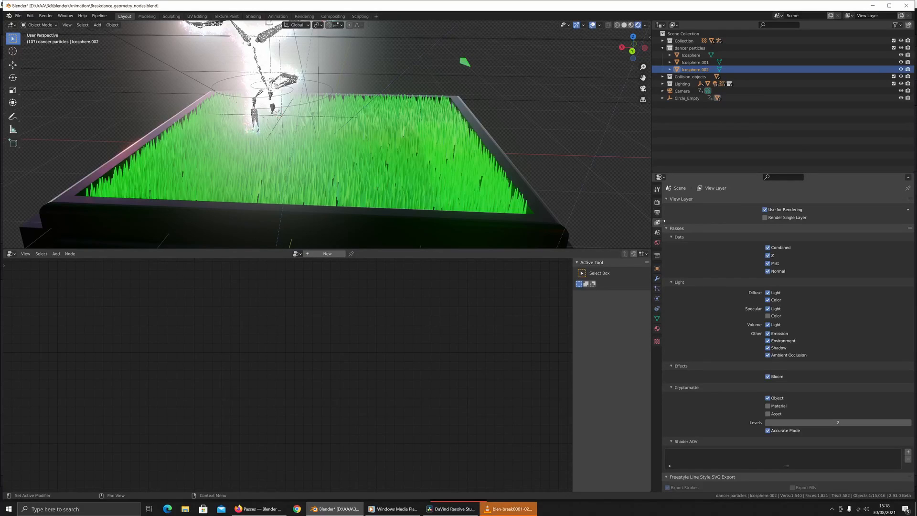
Confirm Blender's OpenEXR MultiLayer output and Filmic sRGB colour management, then return to Resolve.
click(657, 209)
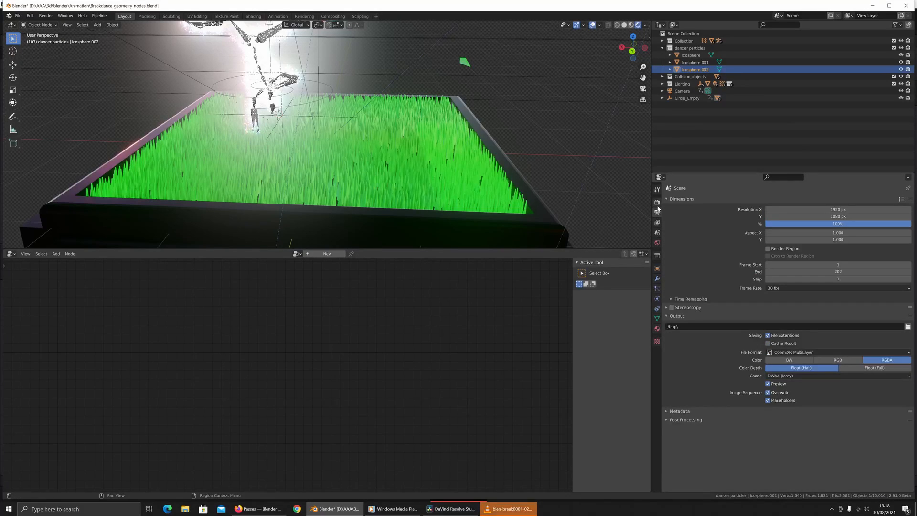
click(656, 189)
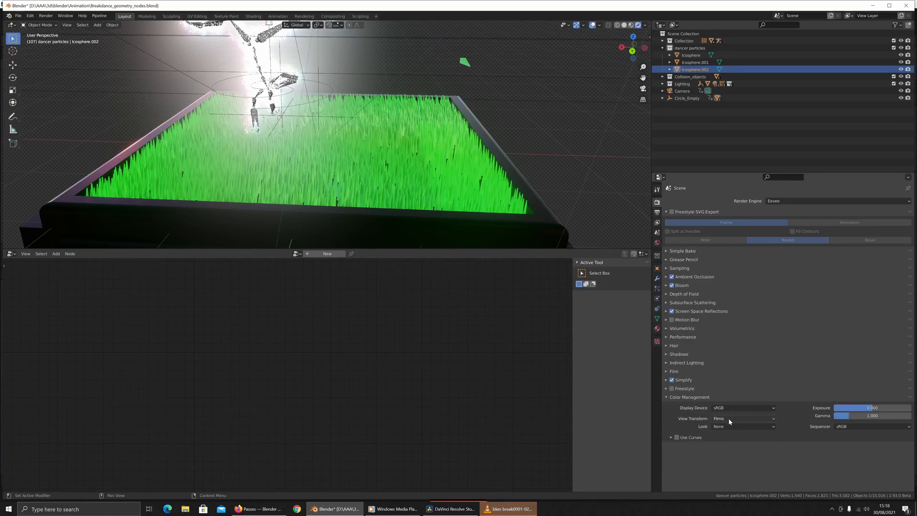
click(742, 418)
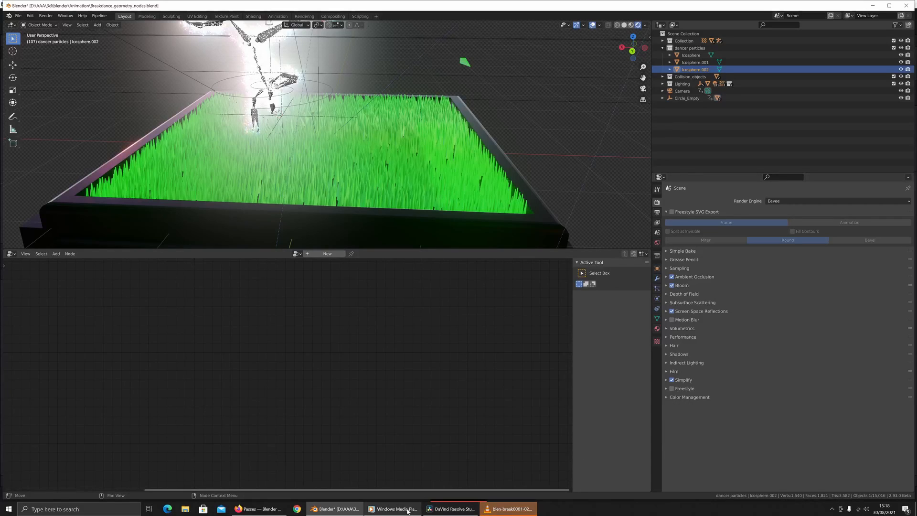
click(837, 151)
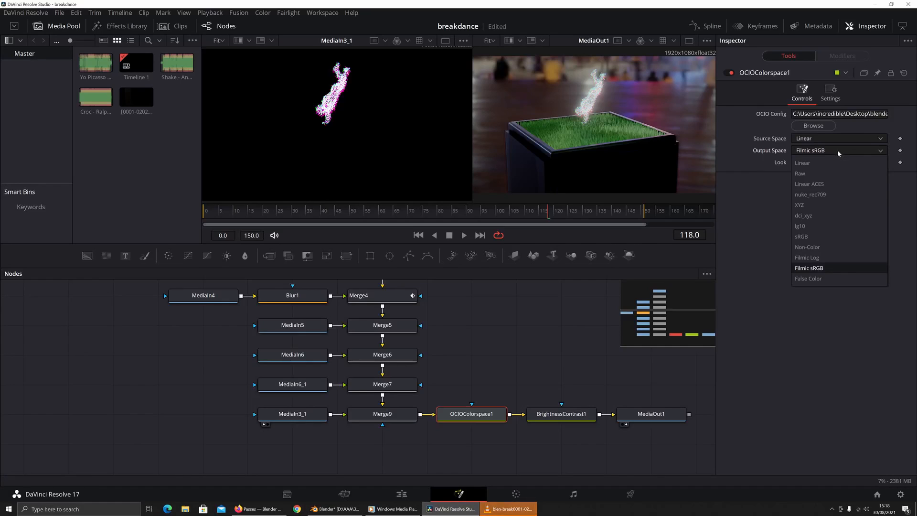
mouse_move(805, 258)
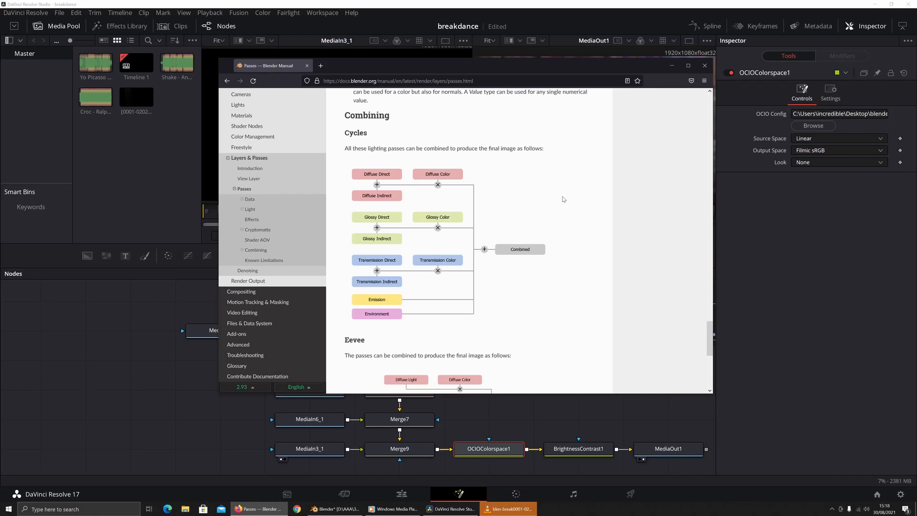
Scroll the Passes page down to the Cycles diagram for combining lighting passes.
scroll(down, 3)
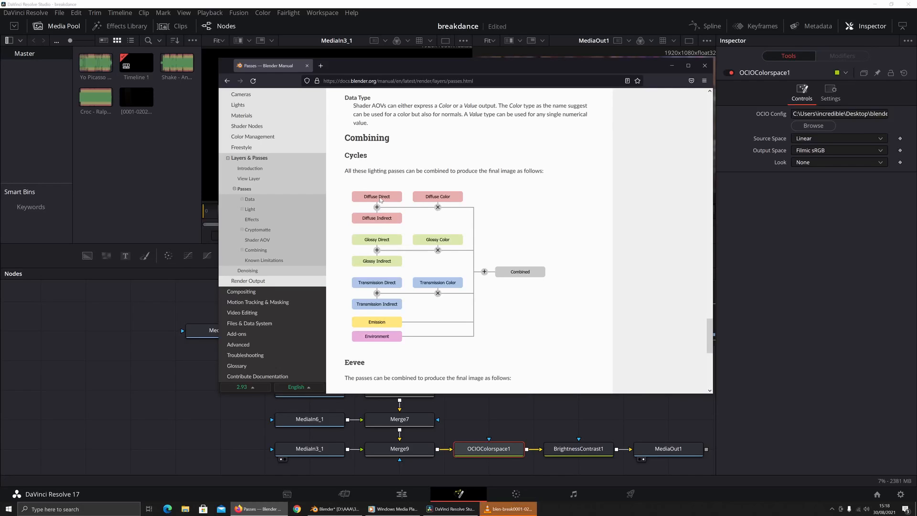
mouse_move(400, 221)
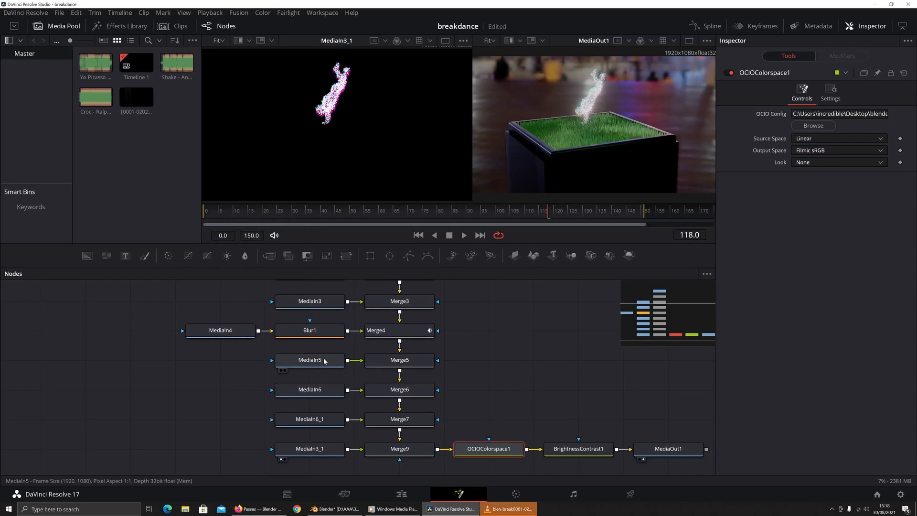
Browse Merge4's Apply Mode blend modes, leaving it on Lighten.
click(399, 330)
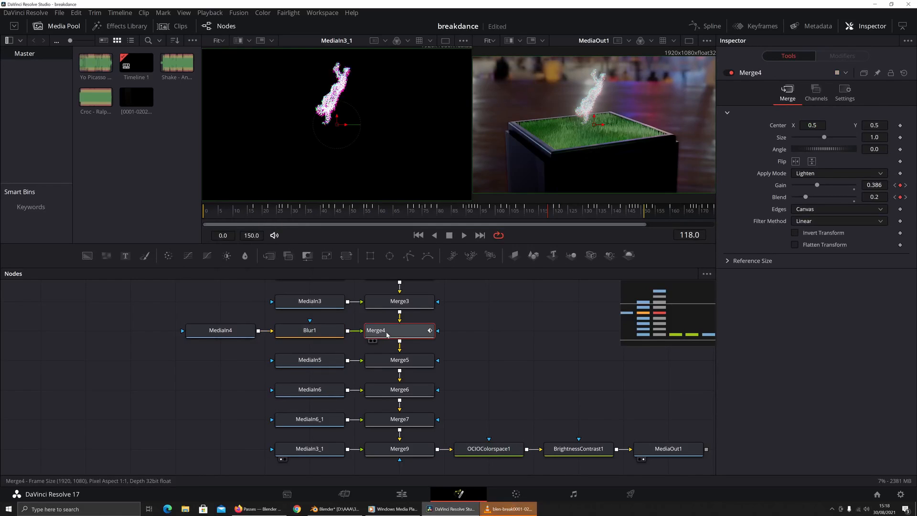
click(838, 172)
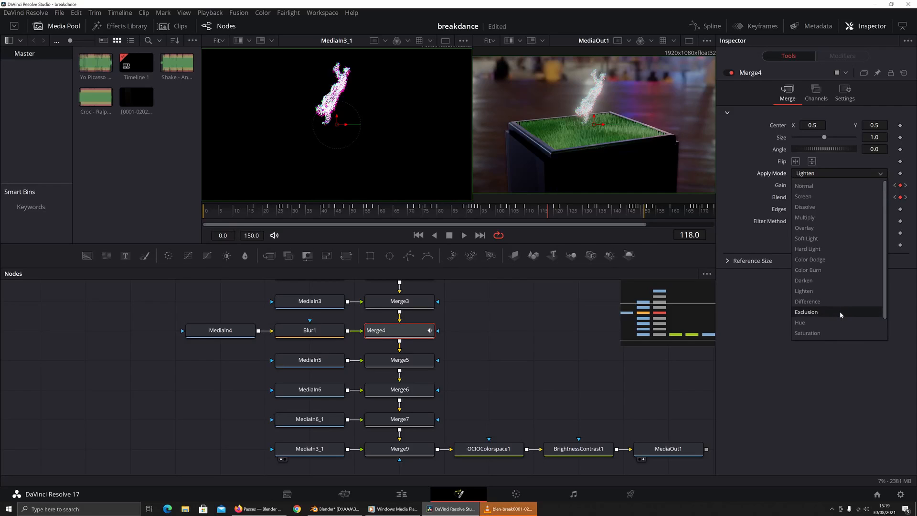
mouse_move(827, 196)
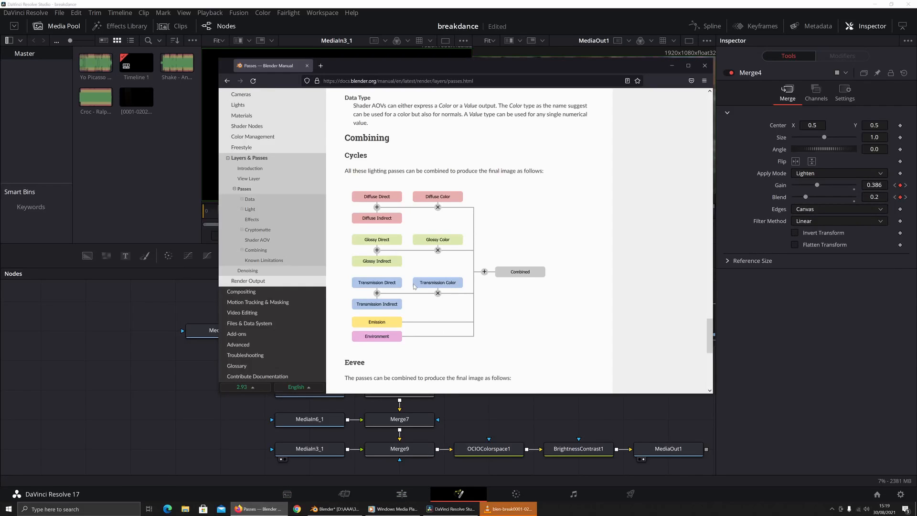
Scroll the Blender Manual to the Eevee diagram where Volume Light and Bloom add into Combined.
scroll(down, 3)
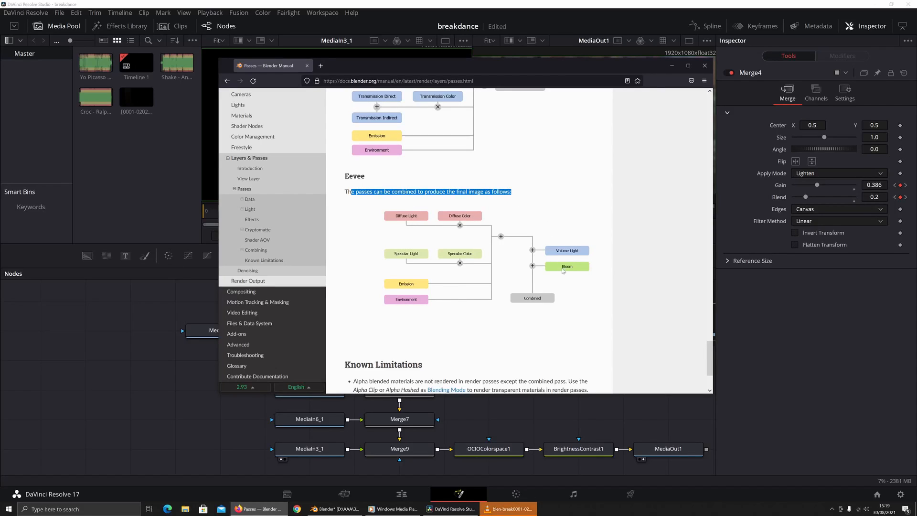
mouse_move(173, 435)
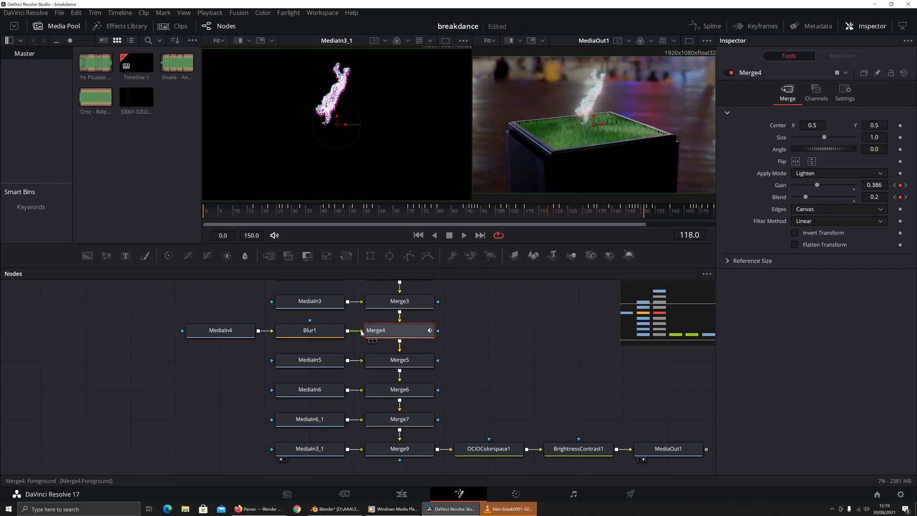
mouse_move(482, 332)
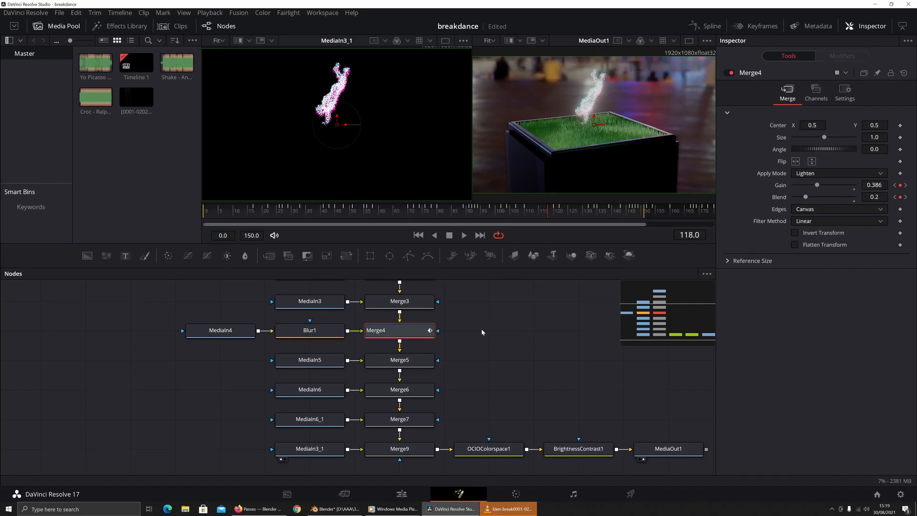
mouse_move(476, 333)
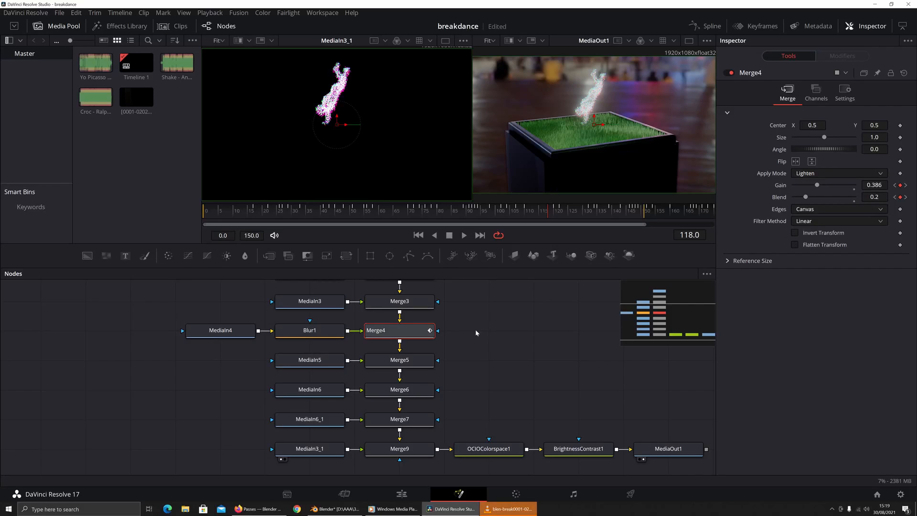
mouse_move(472, 351)
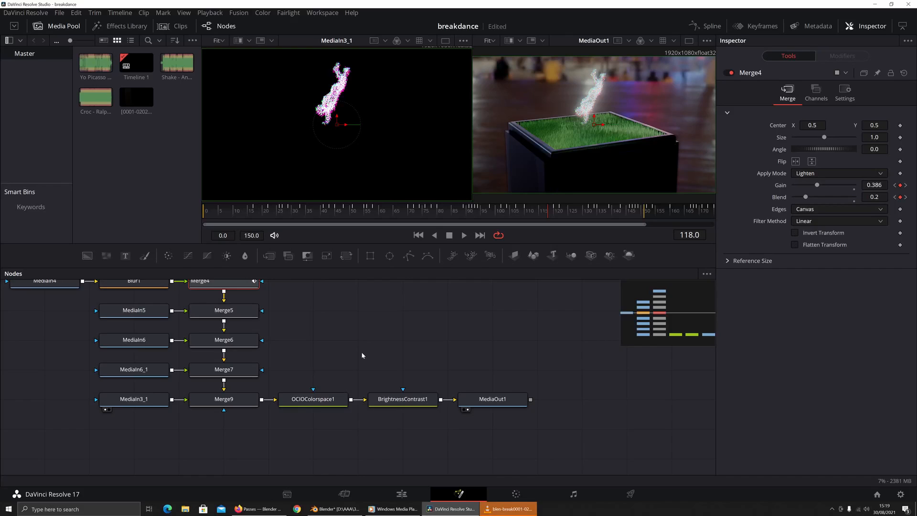
Pull OCIOColorspace1 out of the chain to compare, then show BrightnessContrast1's settings.
click(402, 398)
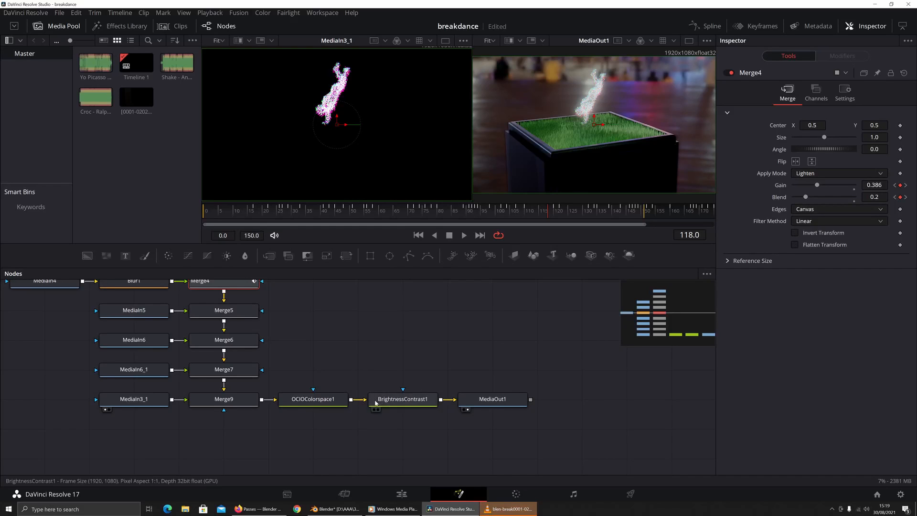
click(313, 399)
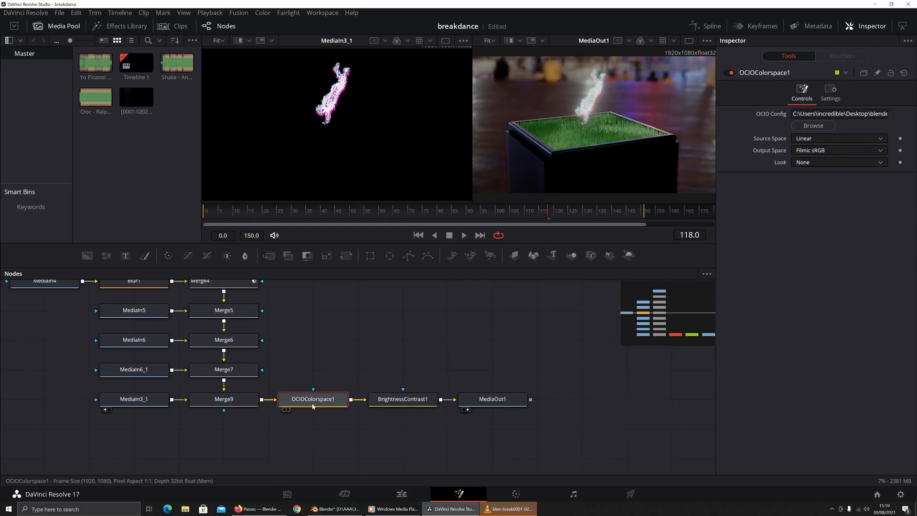
drag(313, 399, 313, 370)
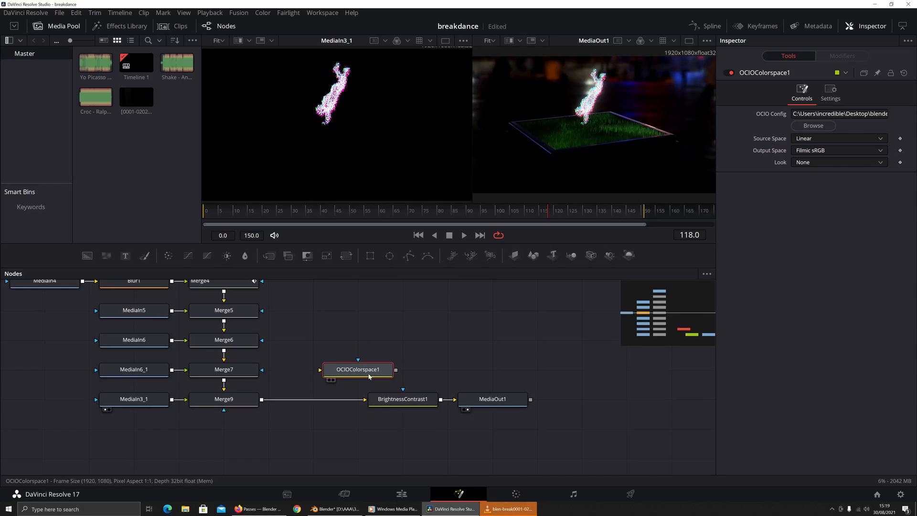
mouse_move(357, 382)
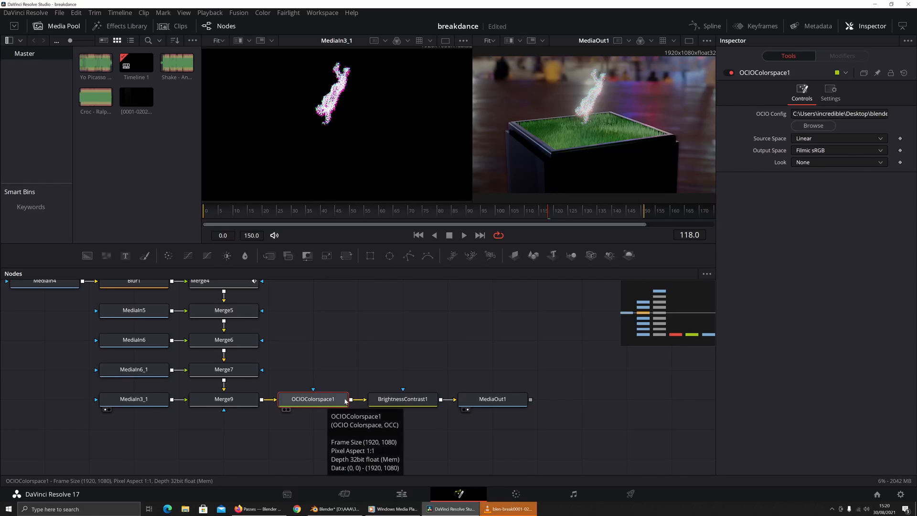
mouse_move(402, 399)
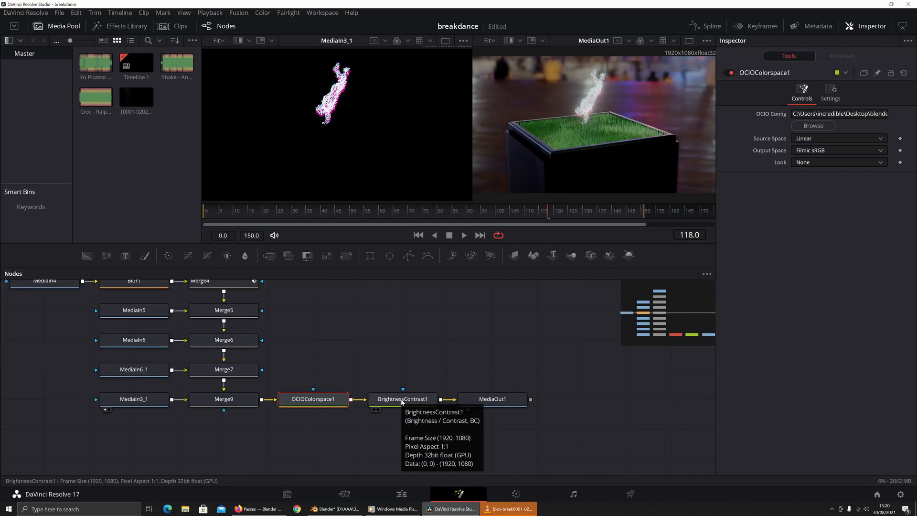
click(402, 398)
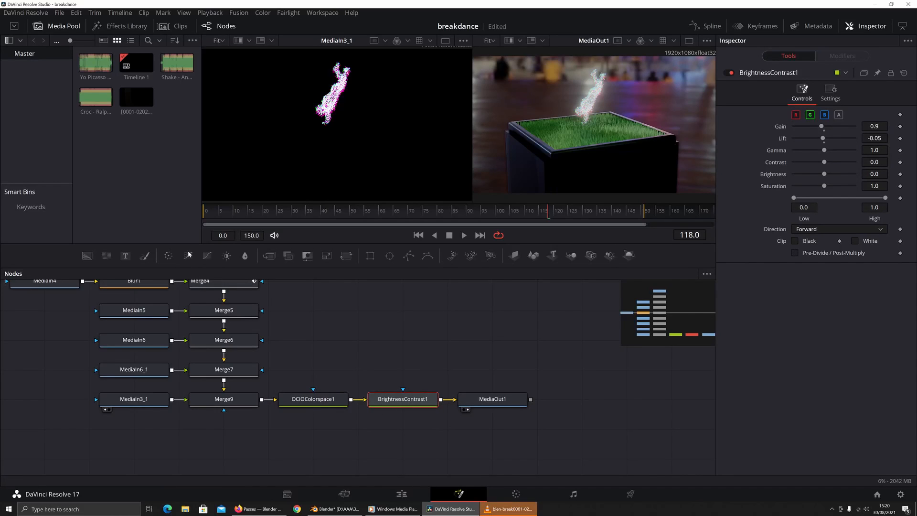
mouse_move(474, 425)
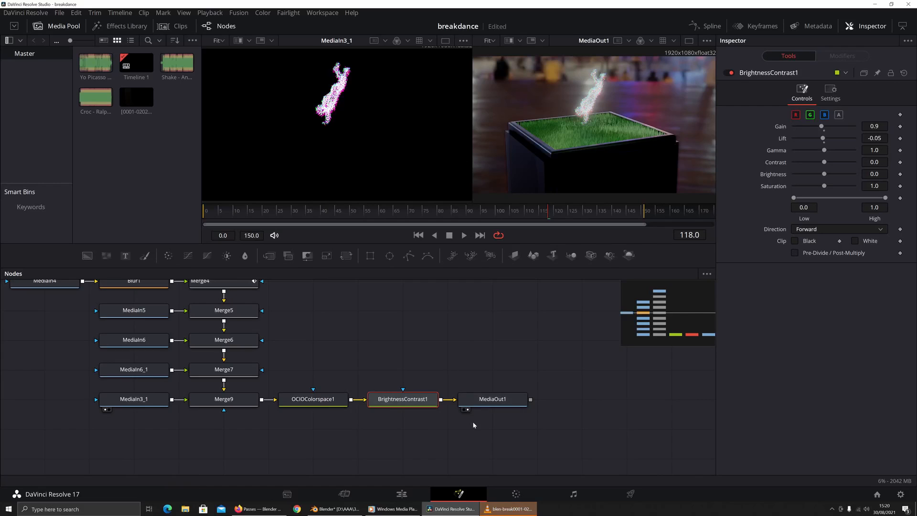
click(492, 399)
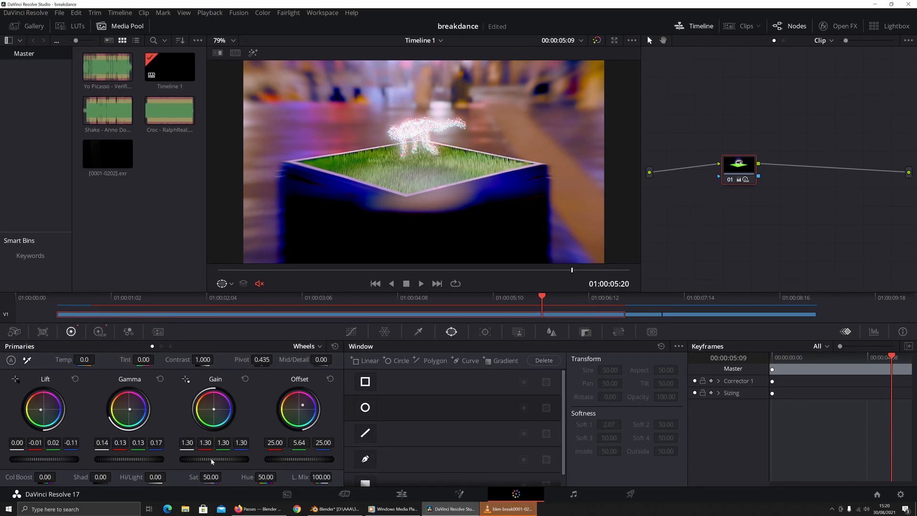
Adjust the primary wheels, bringing gain to 1.30 and nudging gamma slightly toward blue.
drag(198, 459, 214, 459)
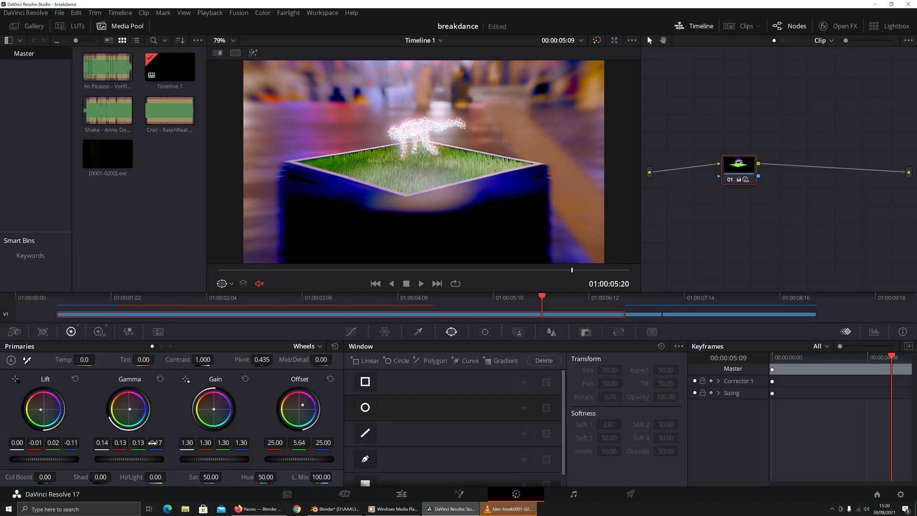
drag(128, 407, 133, 403)
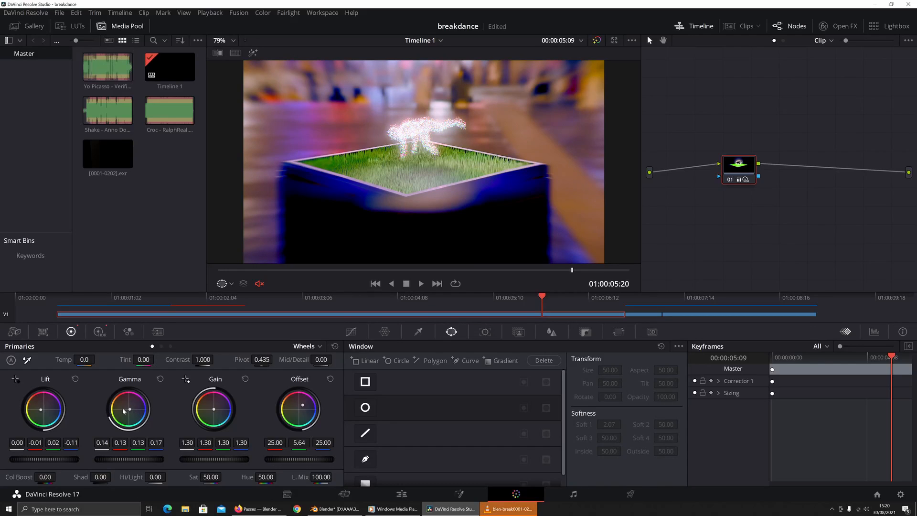
drag(129, 408, 126, 404)
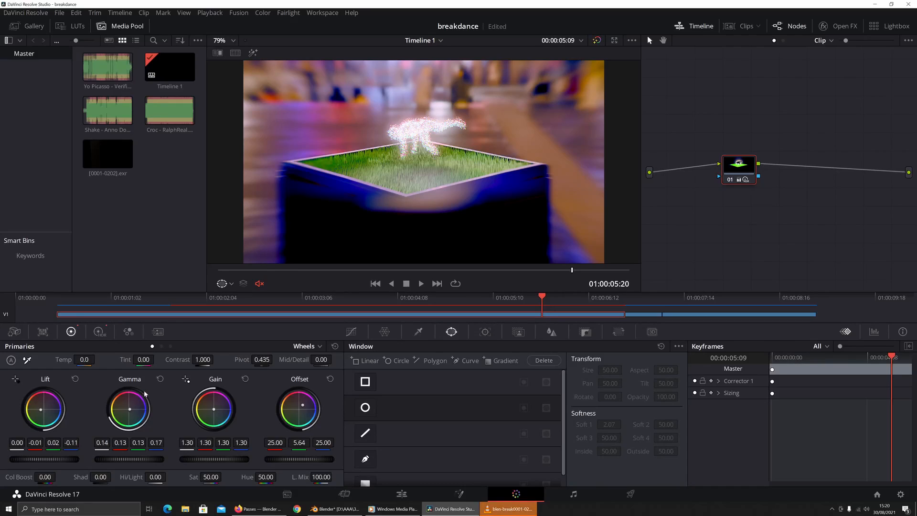
mouse_move(135, 388)
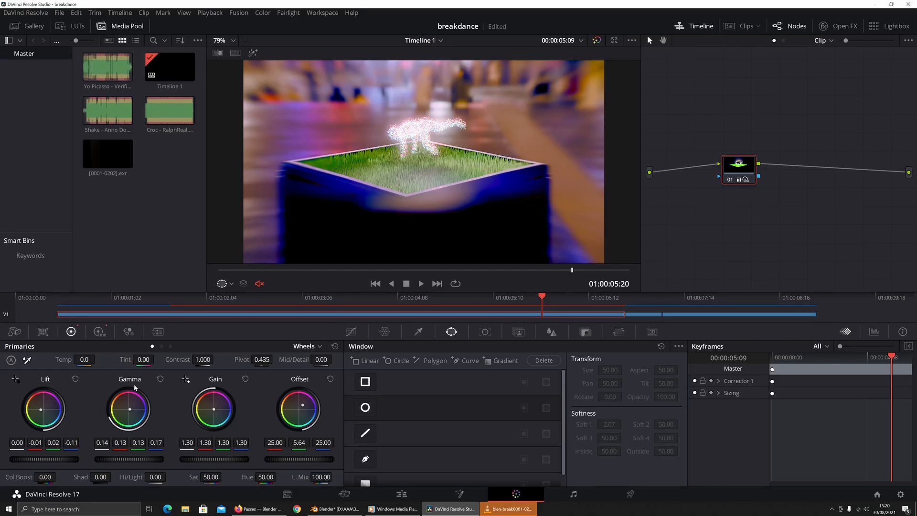
mouse_move(167, 404)
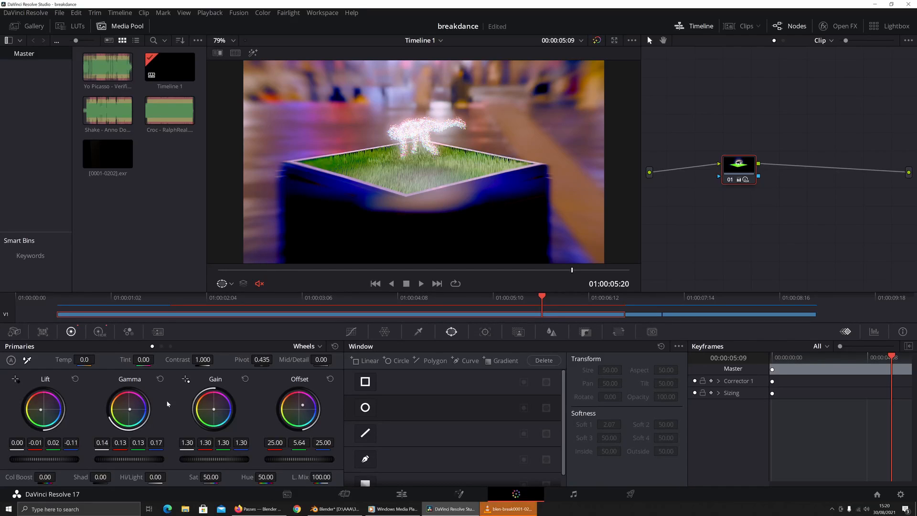
mouse_move(356, 483)
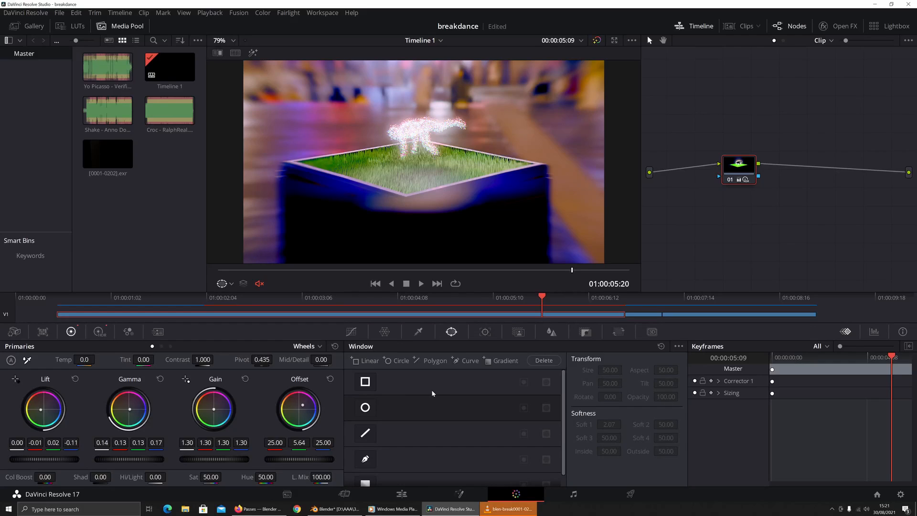
mouse_move(736, 237)
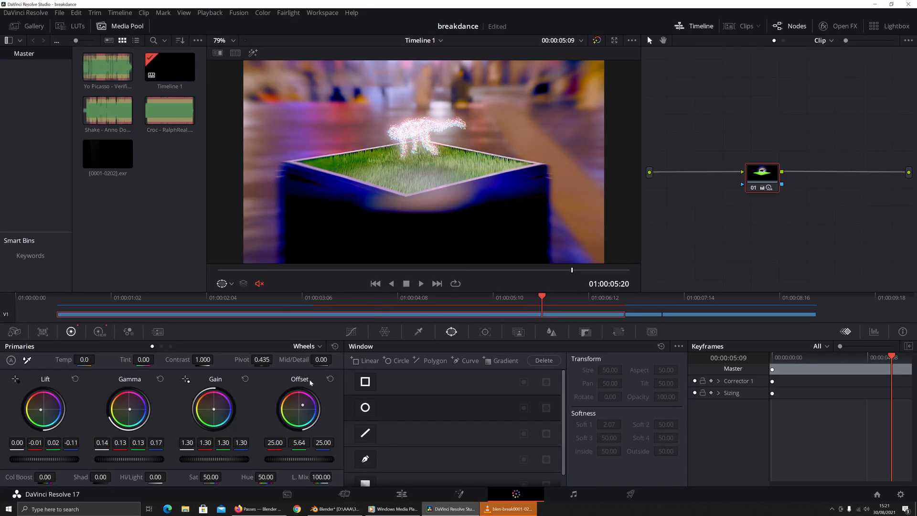
mouse_move(306, 390)
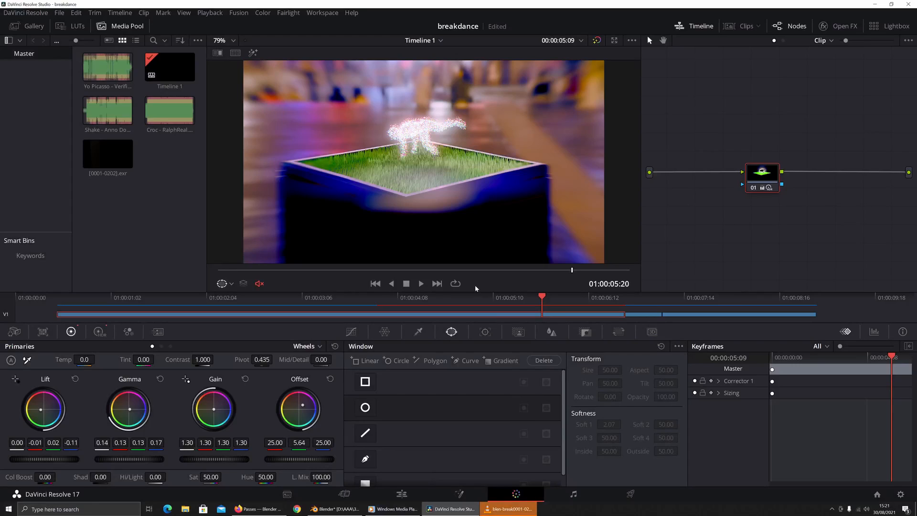
mouse_move(590, 219)
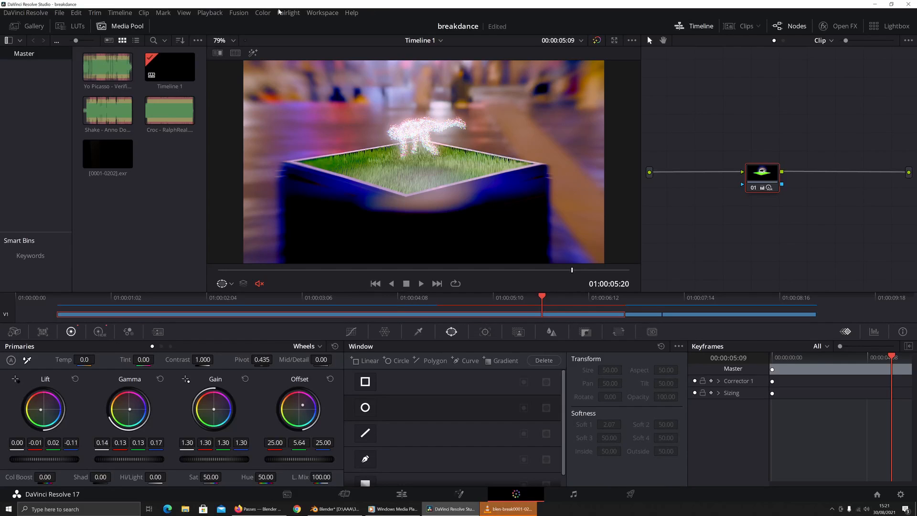
click(352, 12)
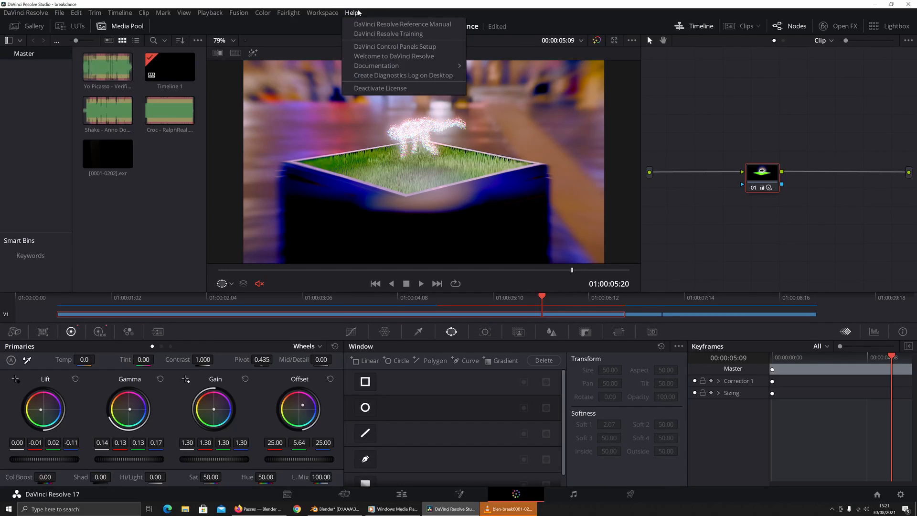
click(321, 12)
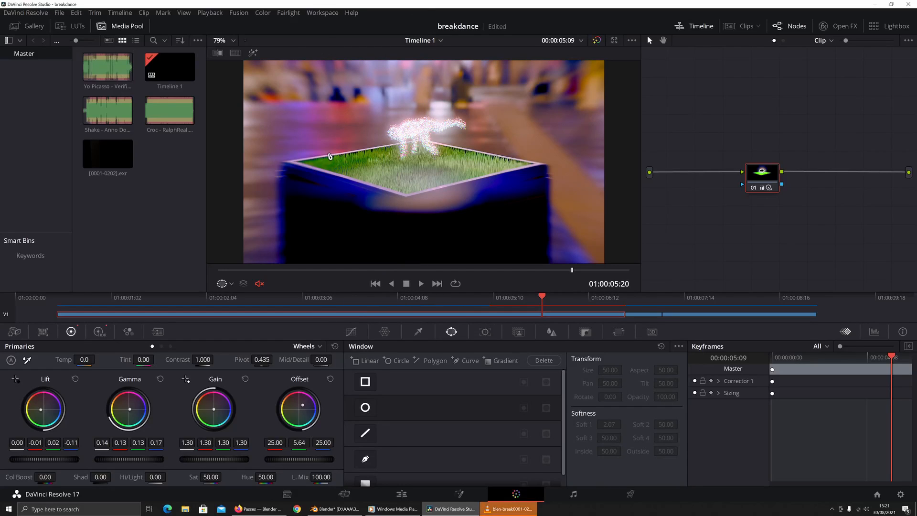
mouse_move(389, 251)
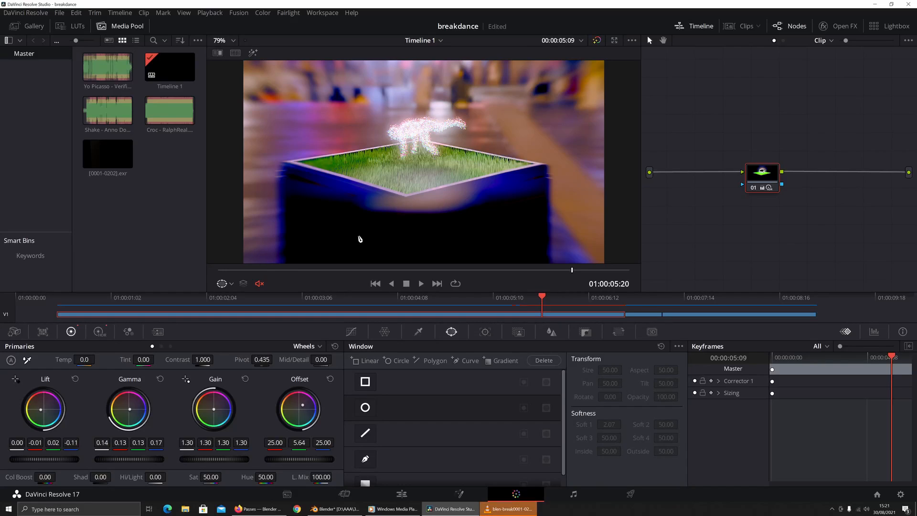
mouse_move(350, 255)
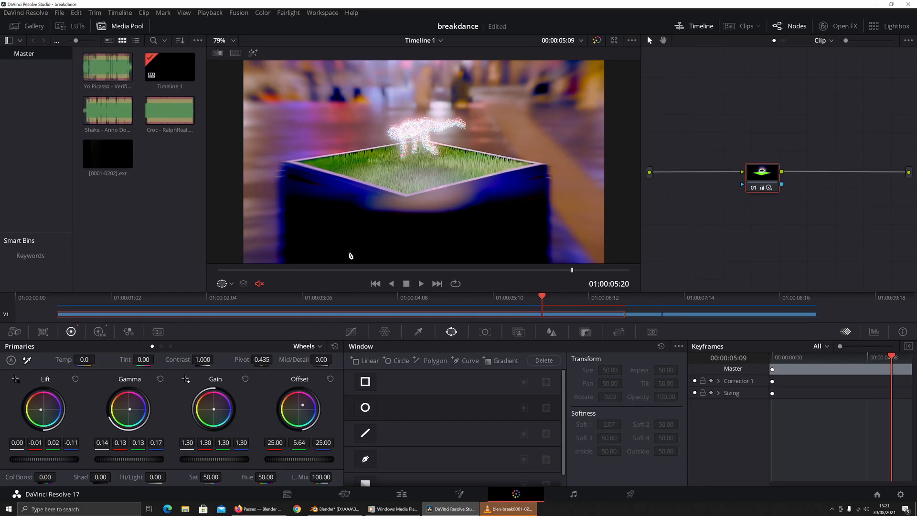
mouse_move(372, 233)
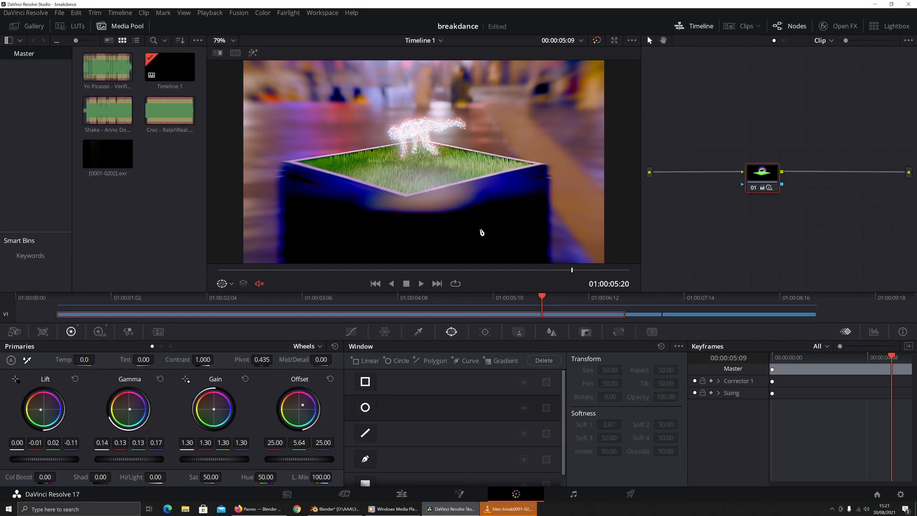
mouse_move(420, 226)
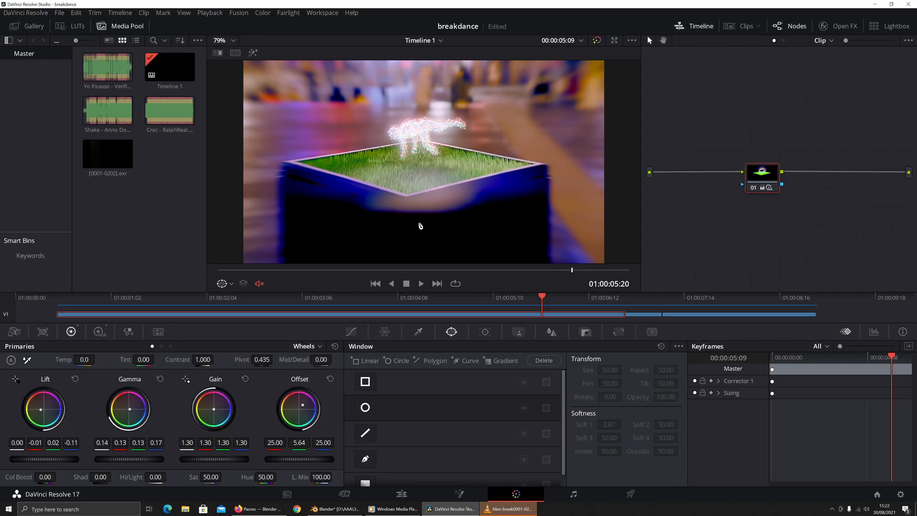
mouse_move(422, 224)
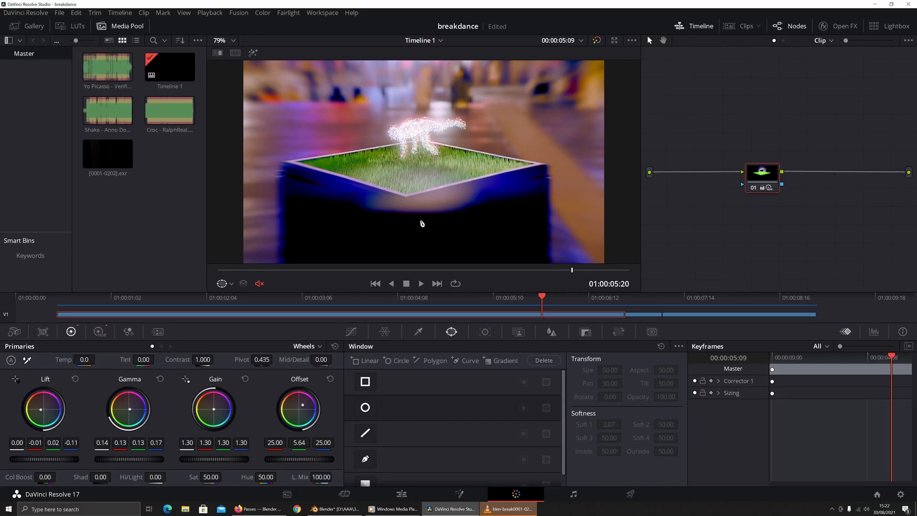
mouse_move(422, 218)
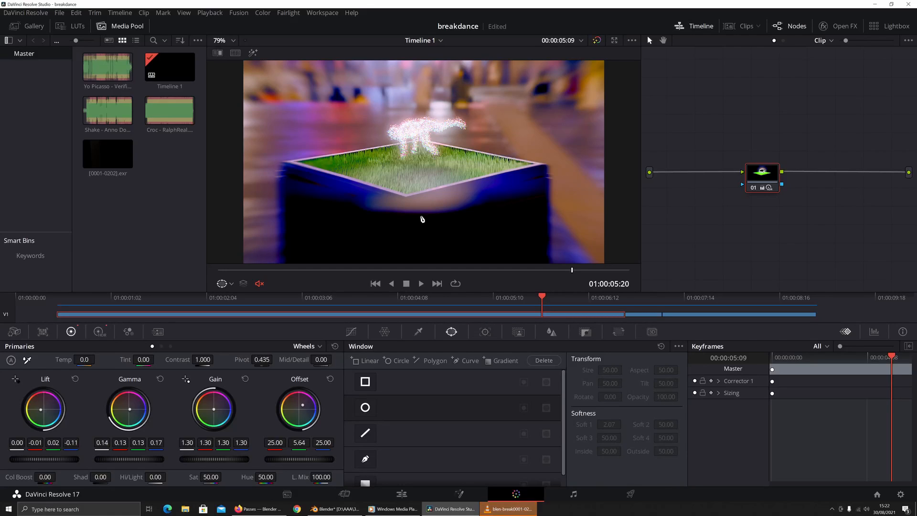
mouse_move(421, 218)
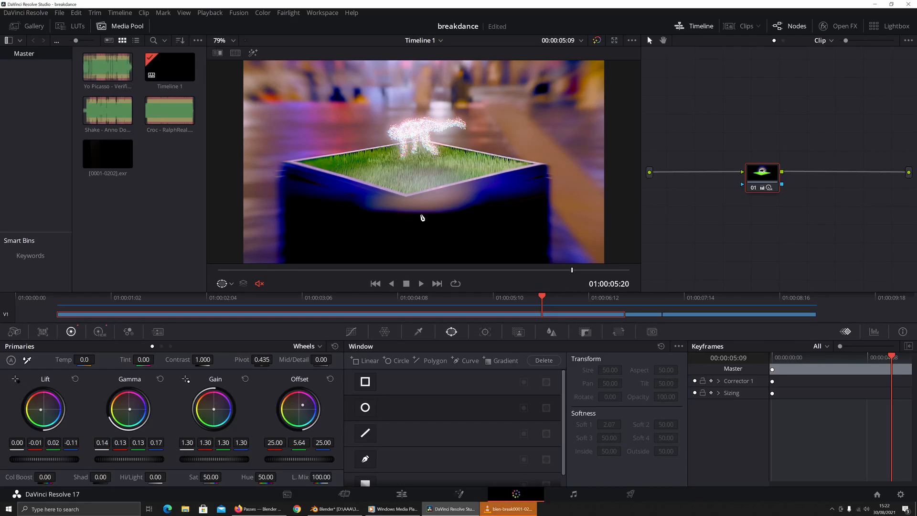
mouse_move(281, 368)
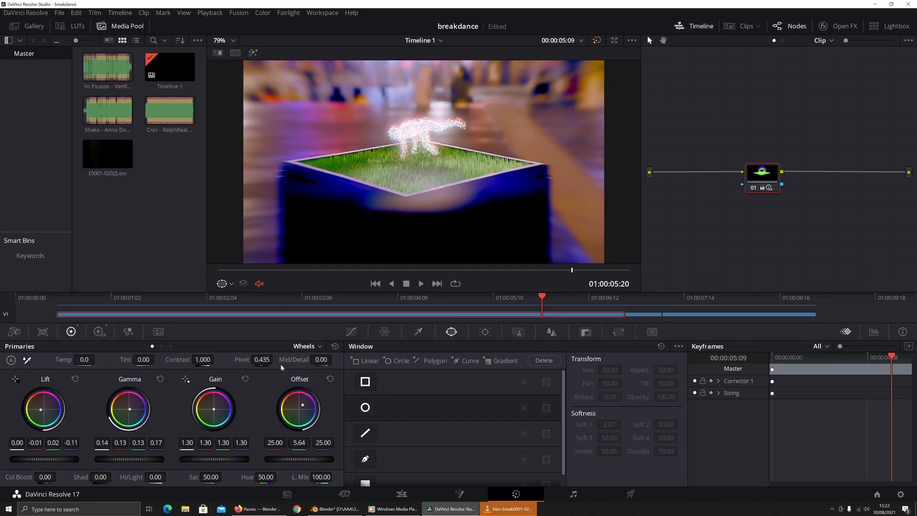
mouse_move(372, 415)
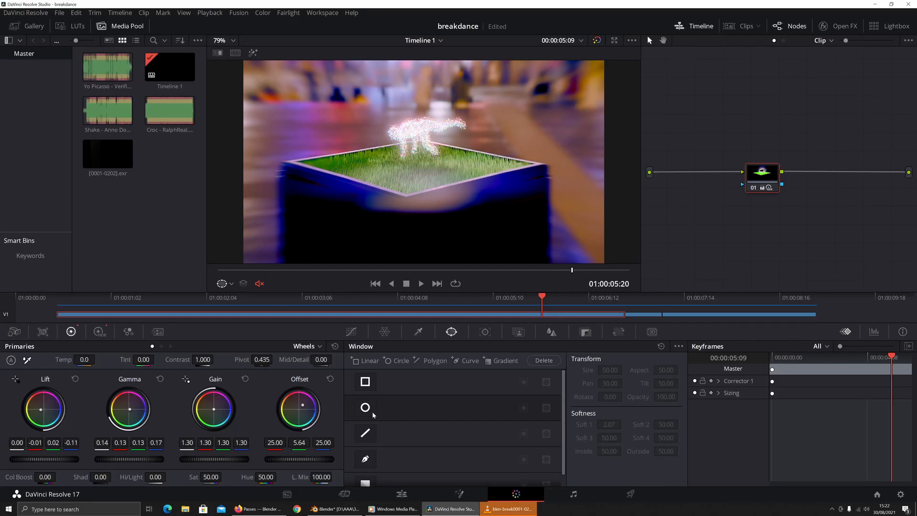
mouse_move(377, 425)
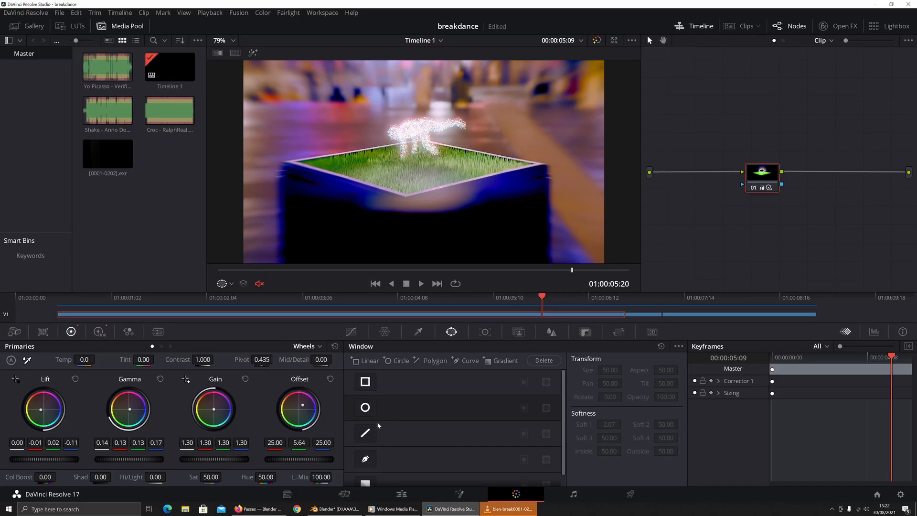